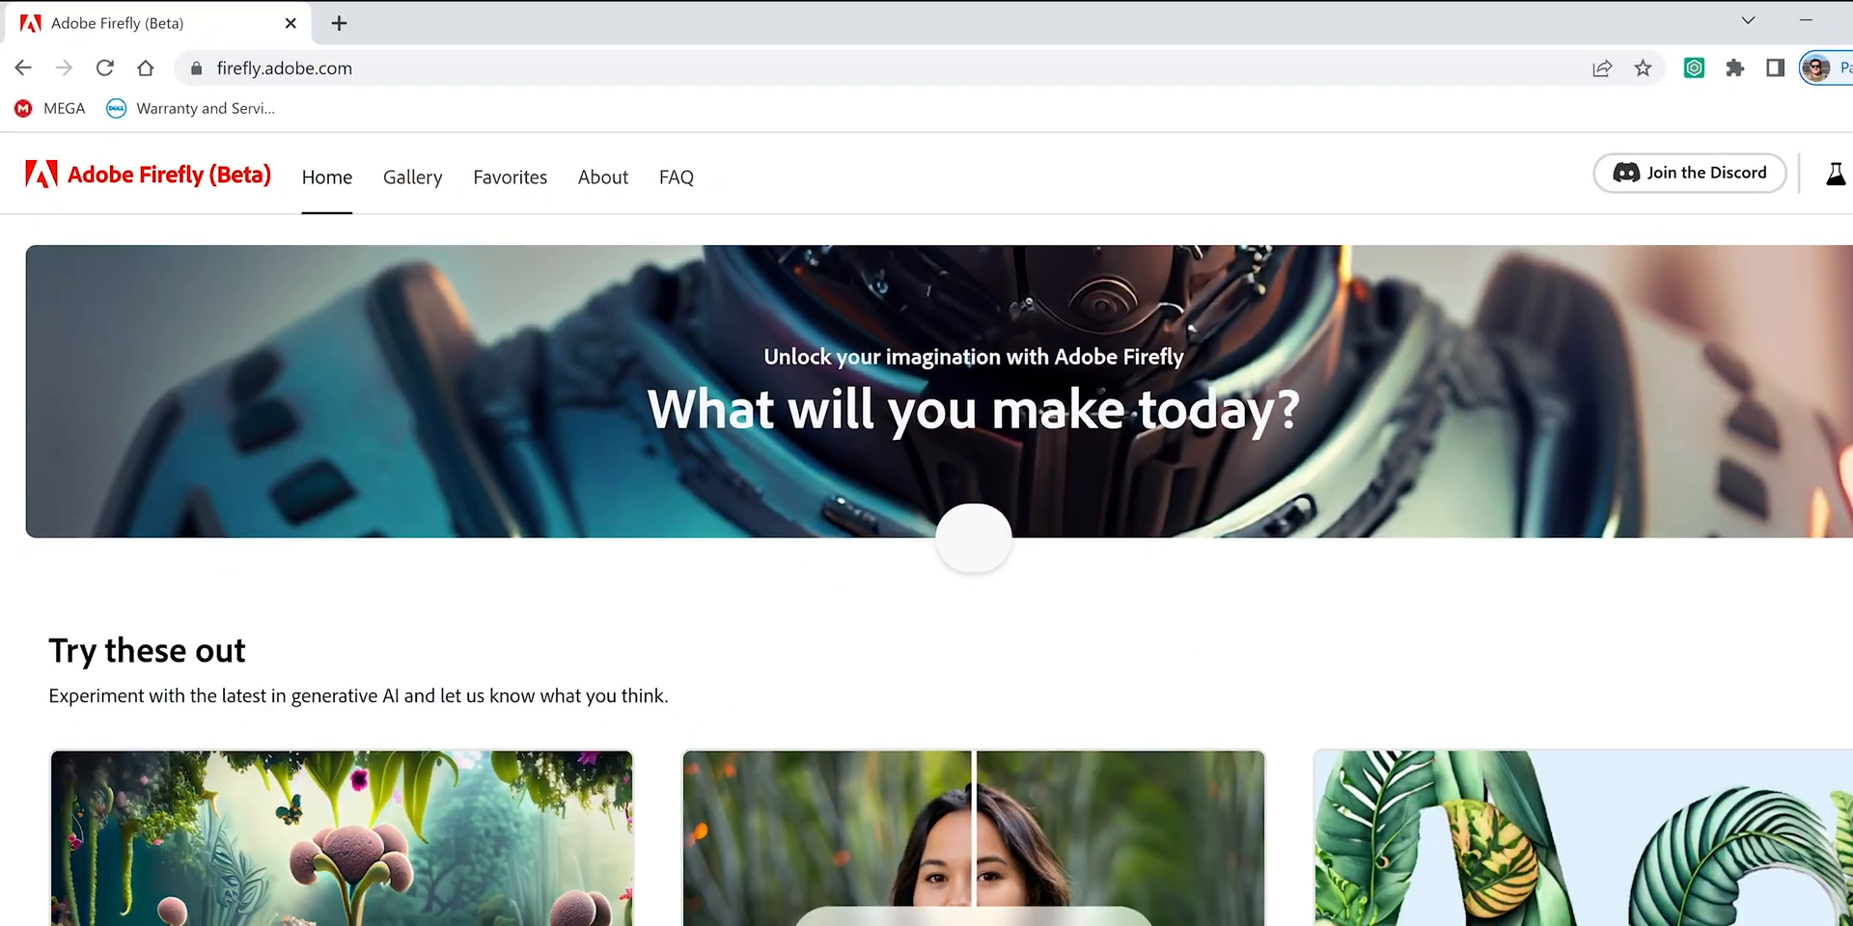
Step: Scroll down the Firefly home page to reach the Text to image card
{"action": "scroll", "scroll_direction": "down", "scroll_amount": 3}
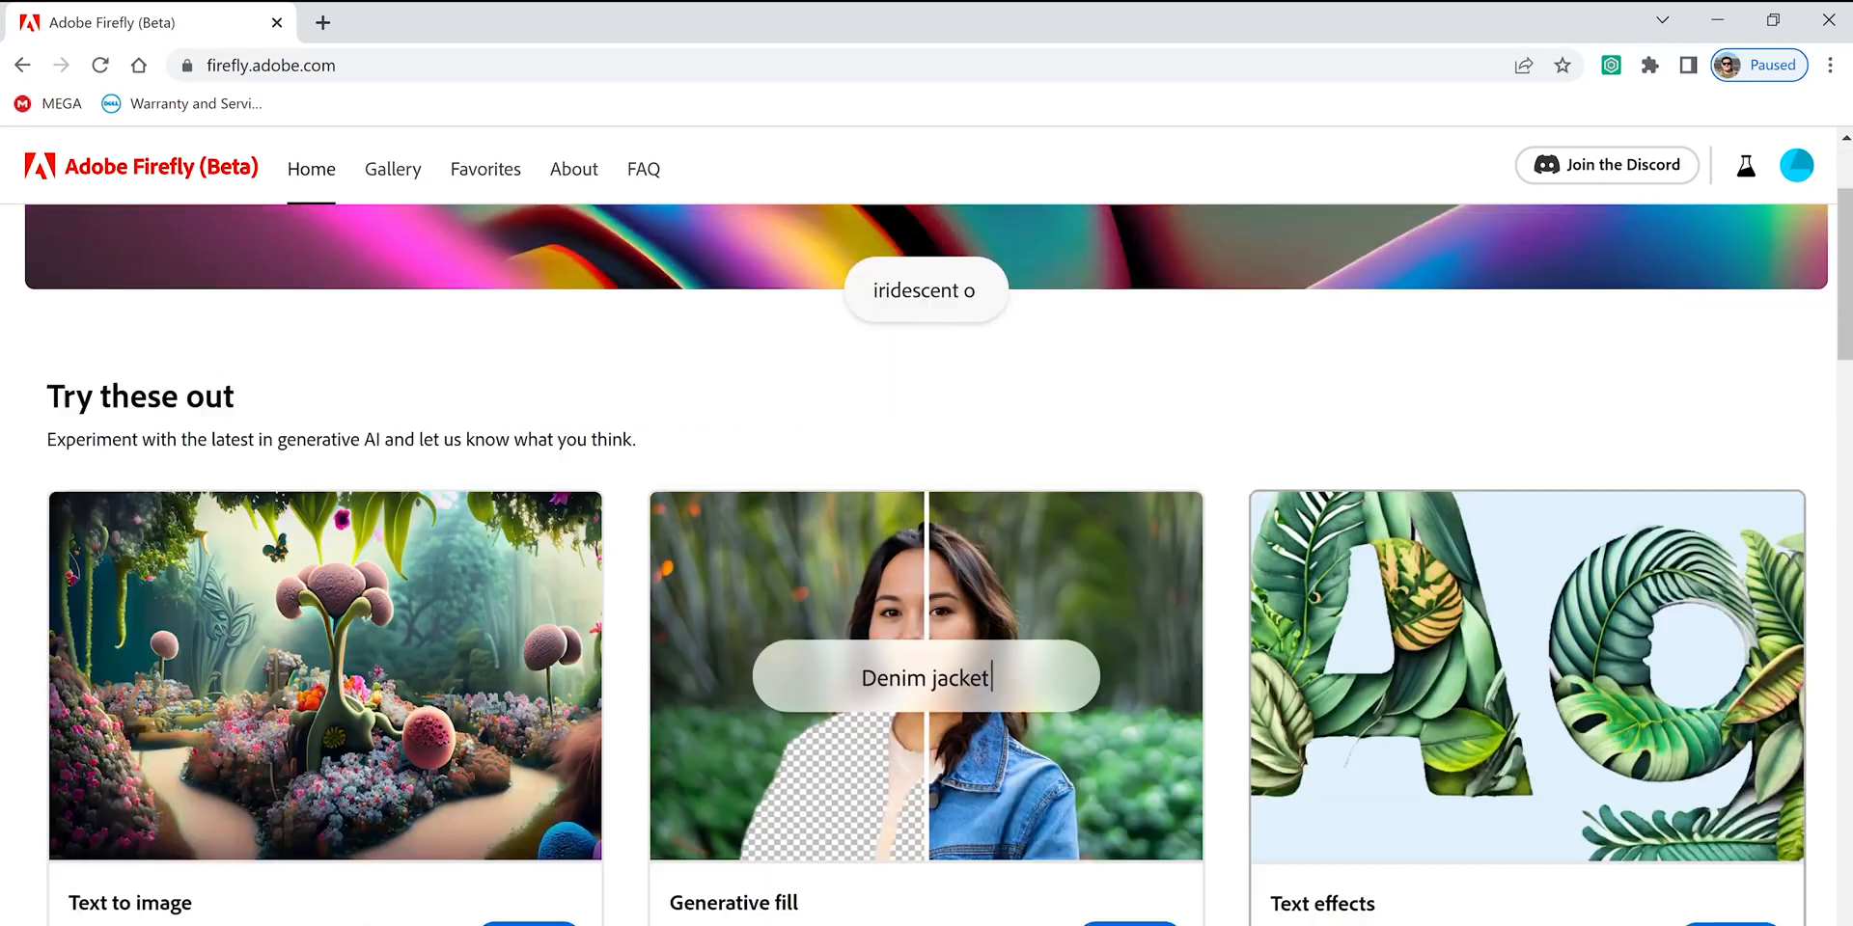
{"action": "scroll", "scroll_direction": "down", "scroll_amount": 3}
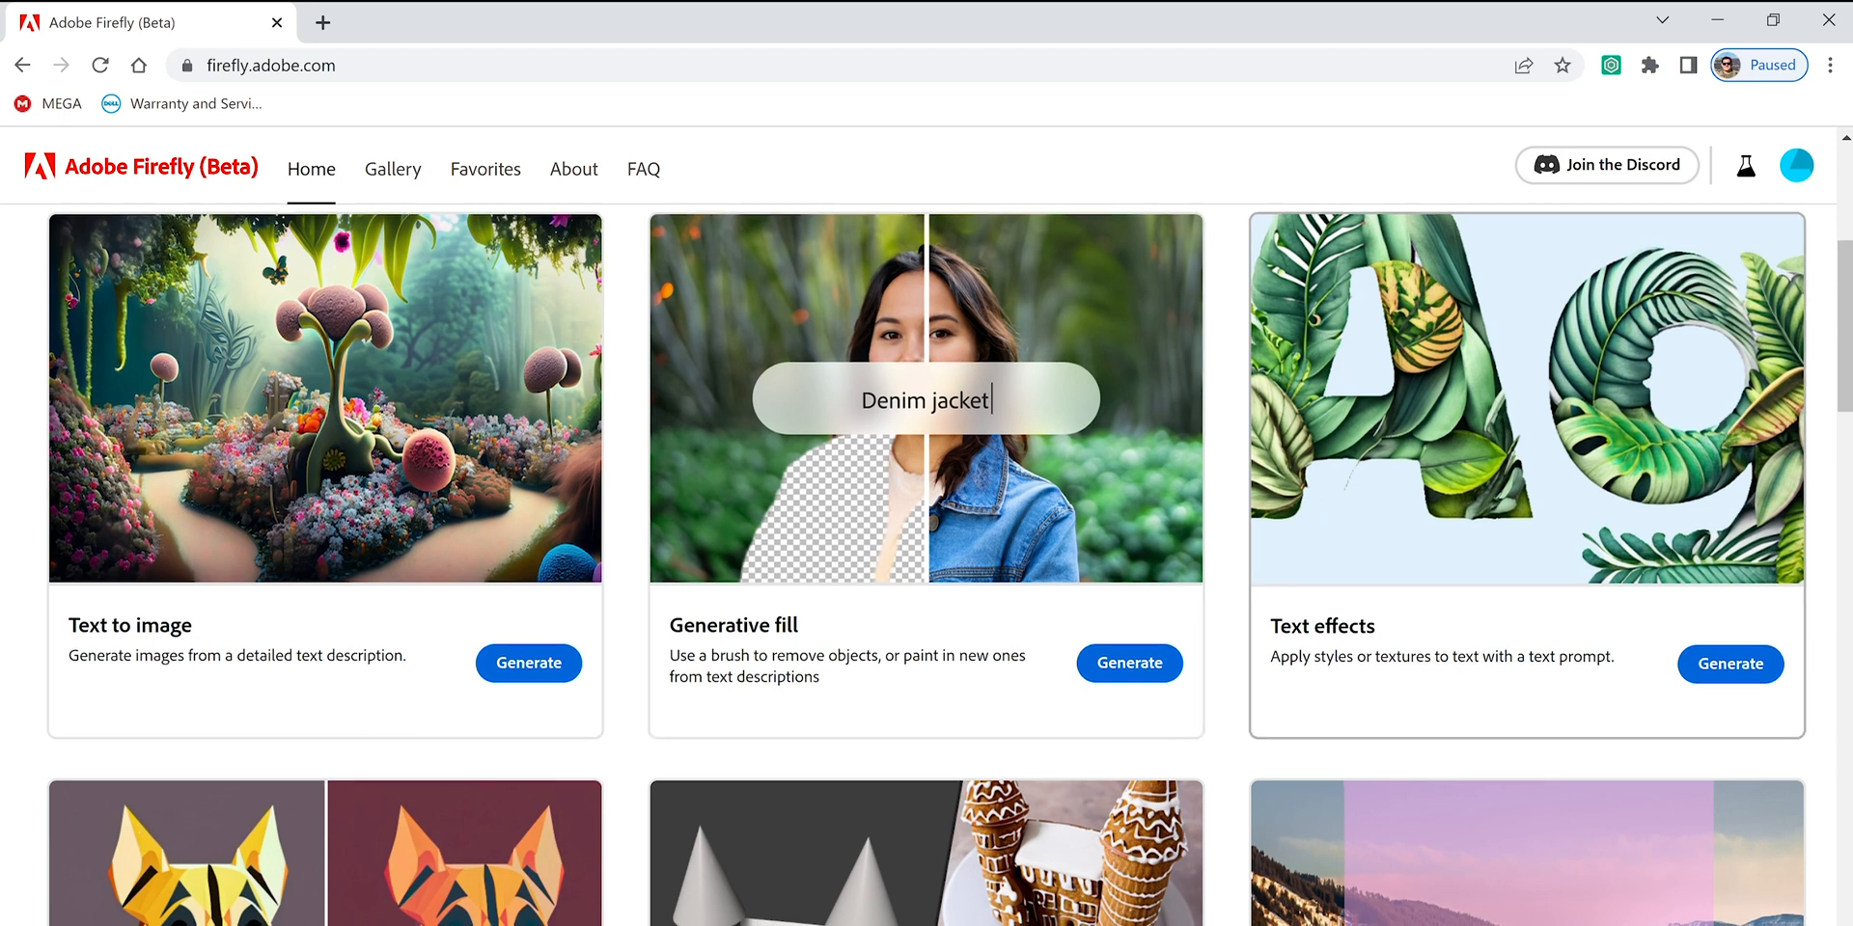
{"action": "scroll", "scroll_direction": "down", "scroll_amount": 3}
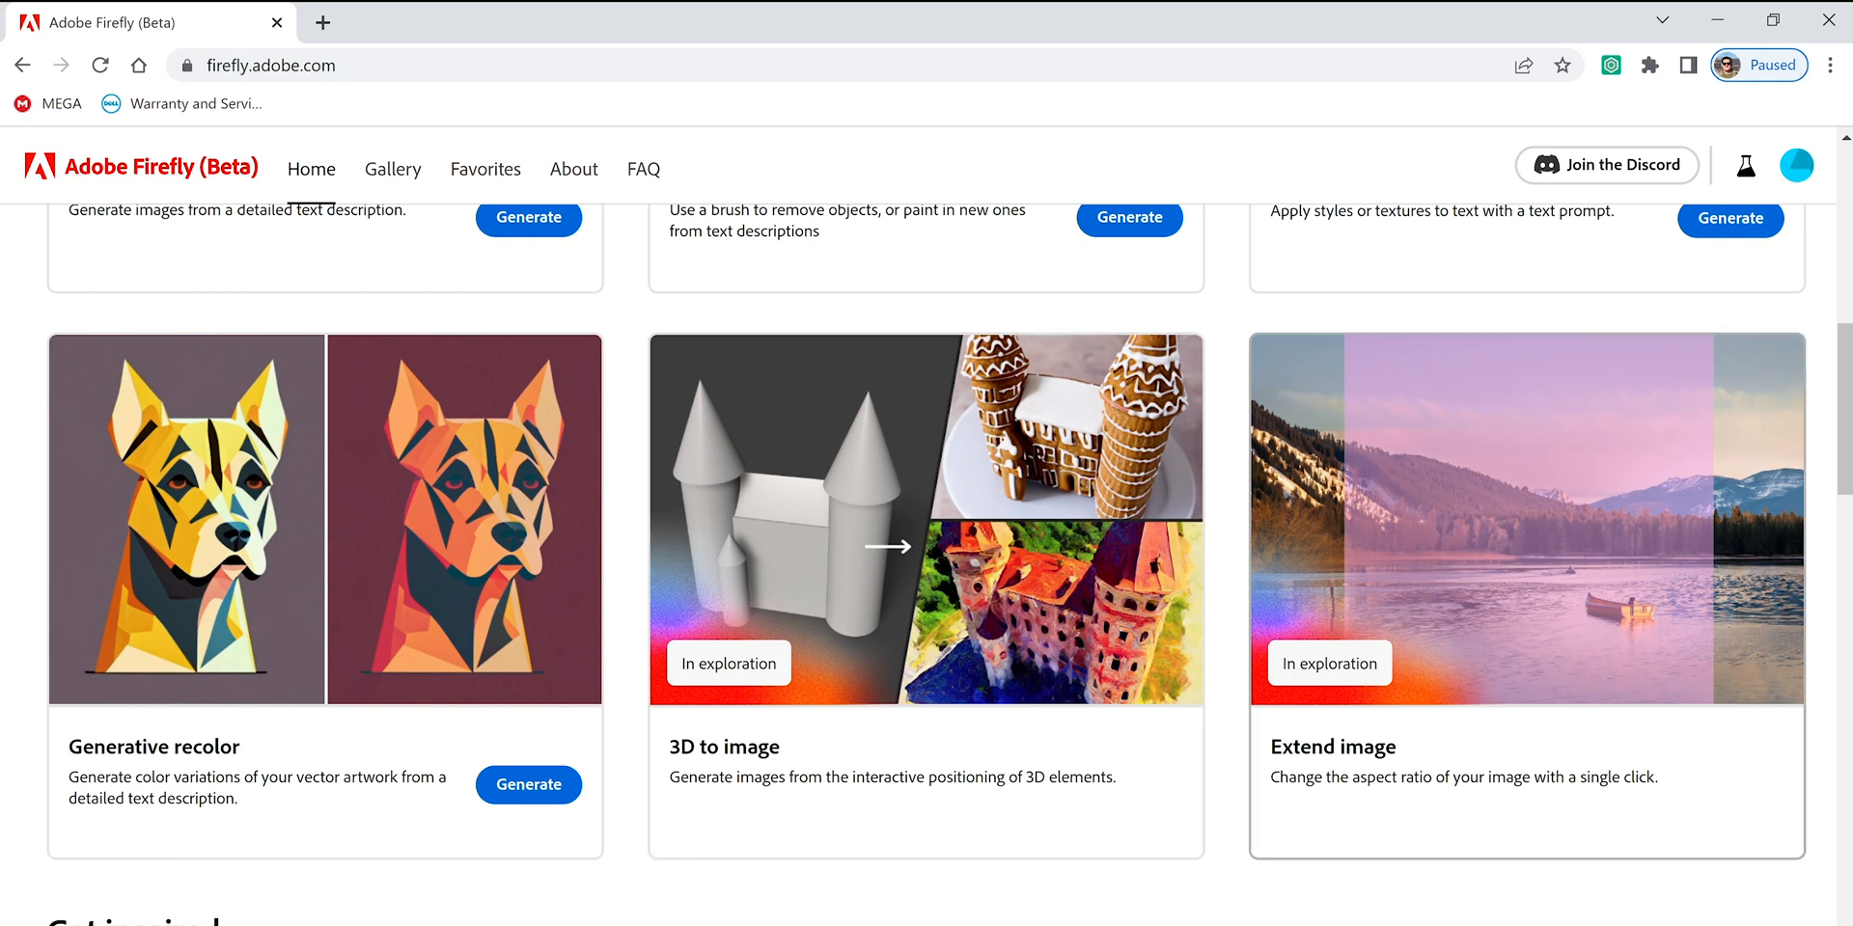
{"action": "scroll", "scroll_direction": "down", "scroll_amount": 3}
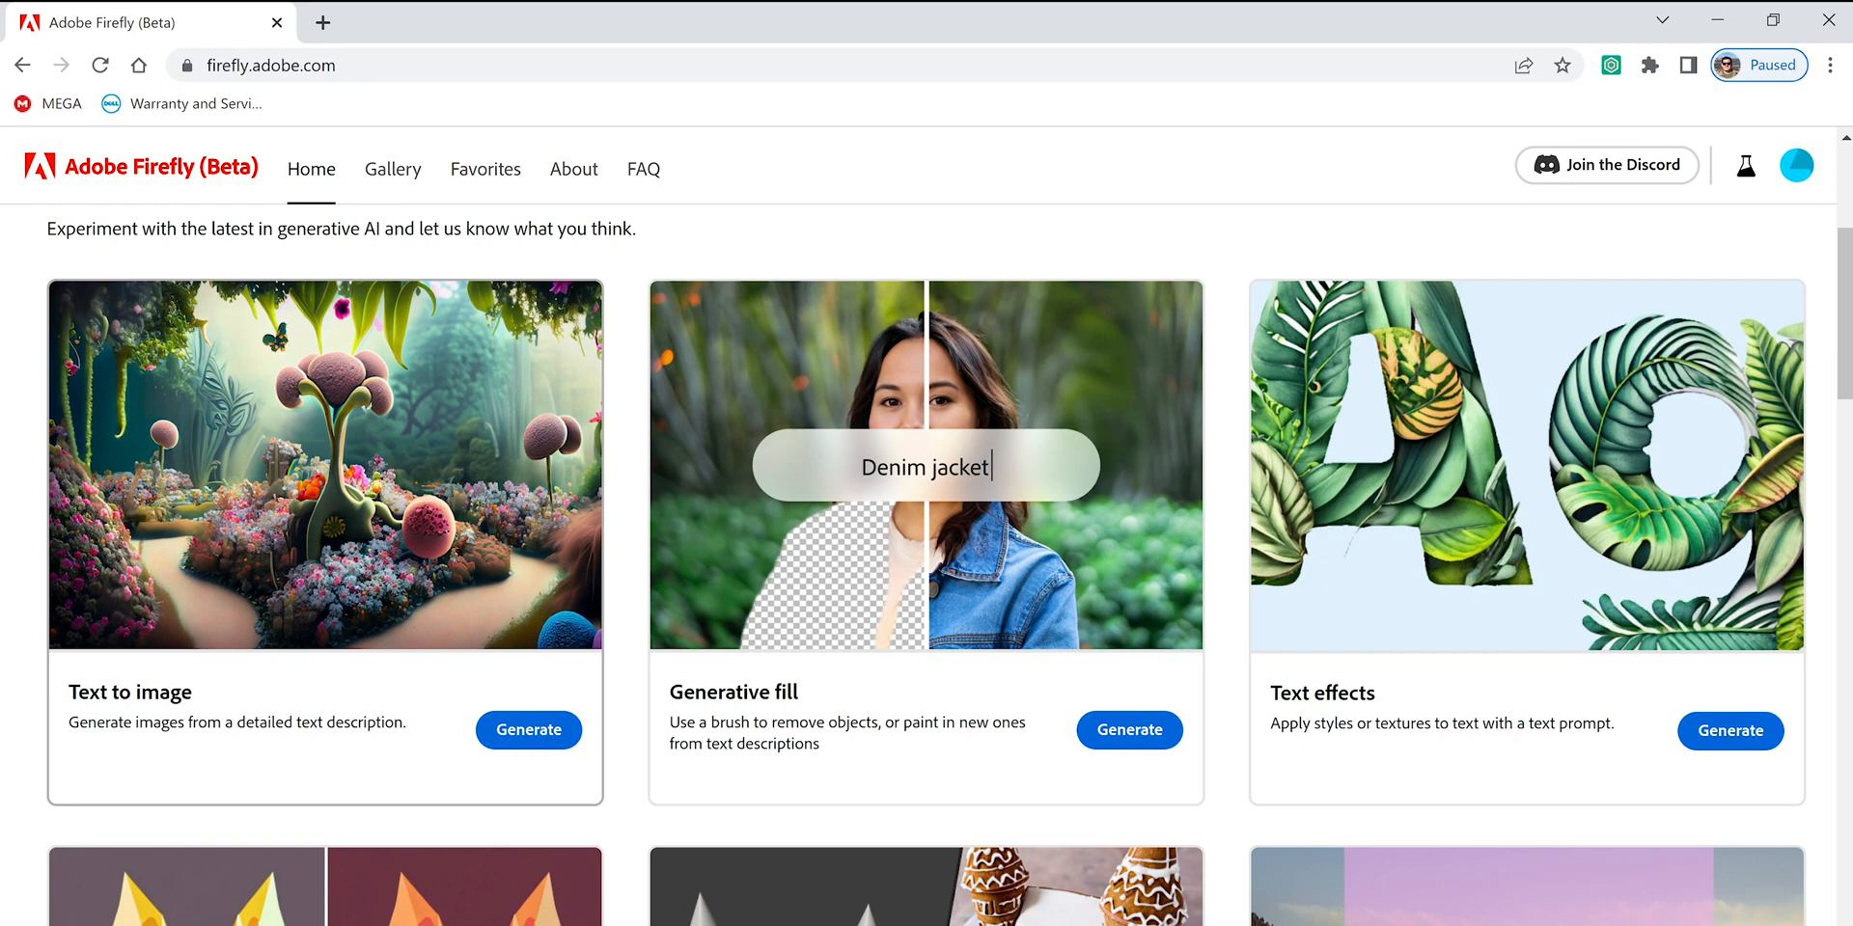
Step: Open Text to image and scroll through its gallery of sample images
{"action": "left_click", "coordinate": [528, 730]}
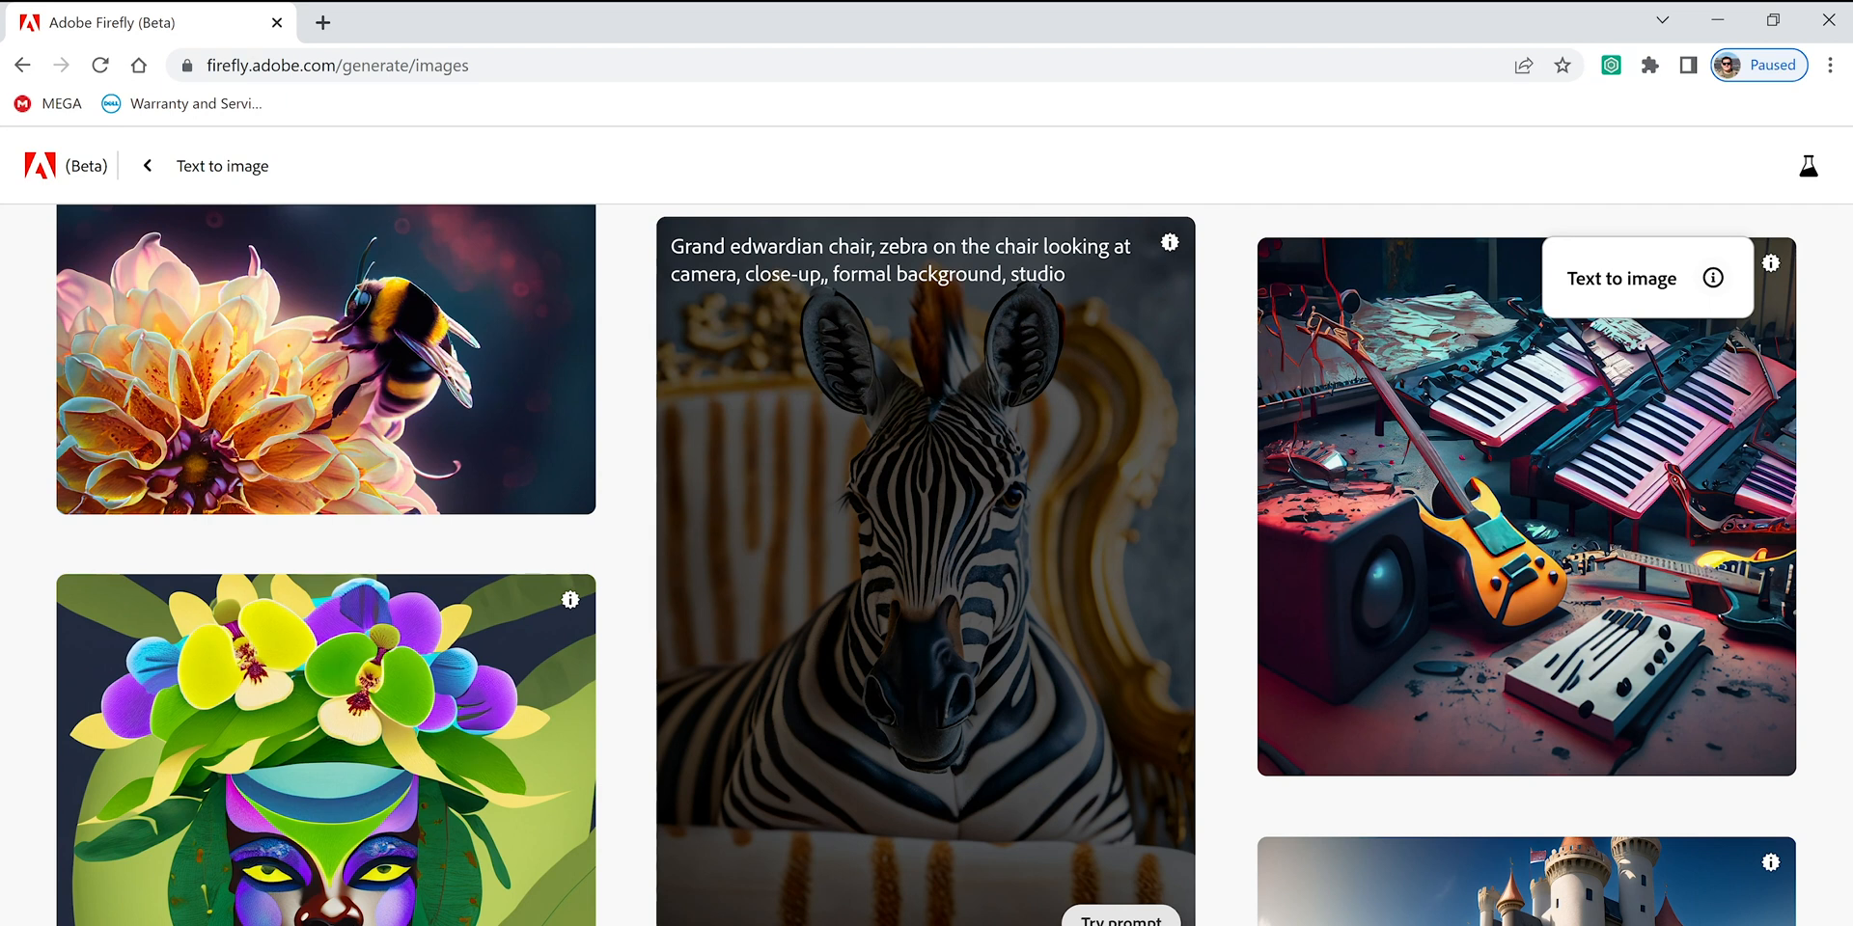
{"action": "scroll", "scroll_direction": "down", "scroll_amount": 3}
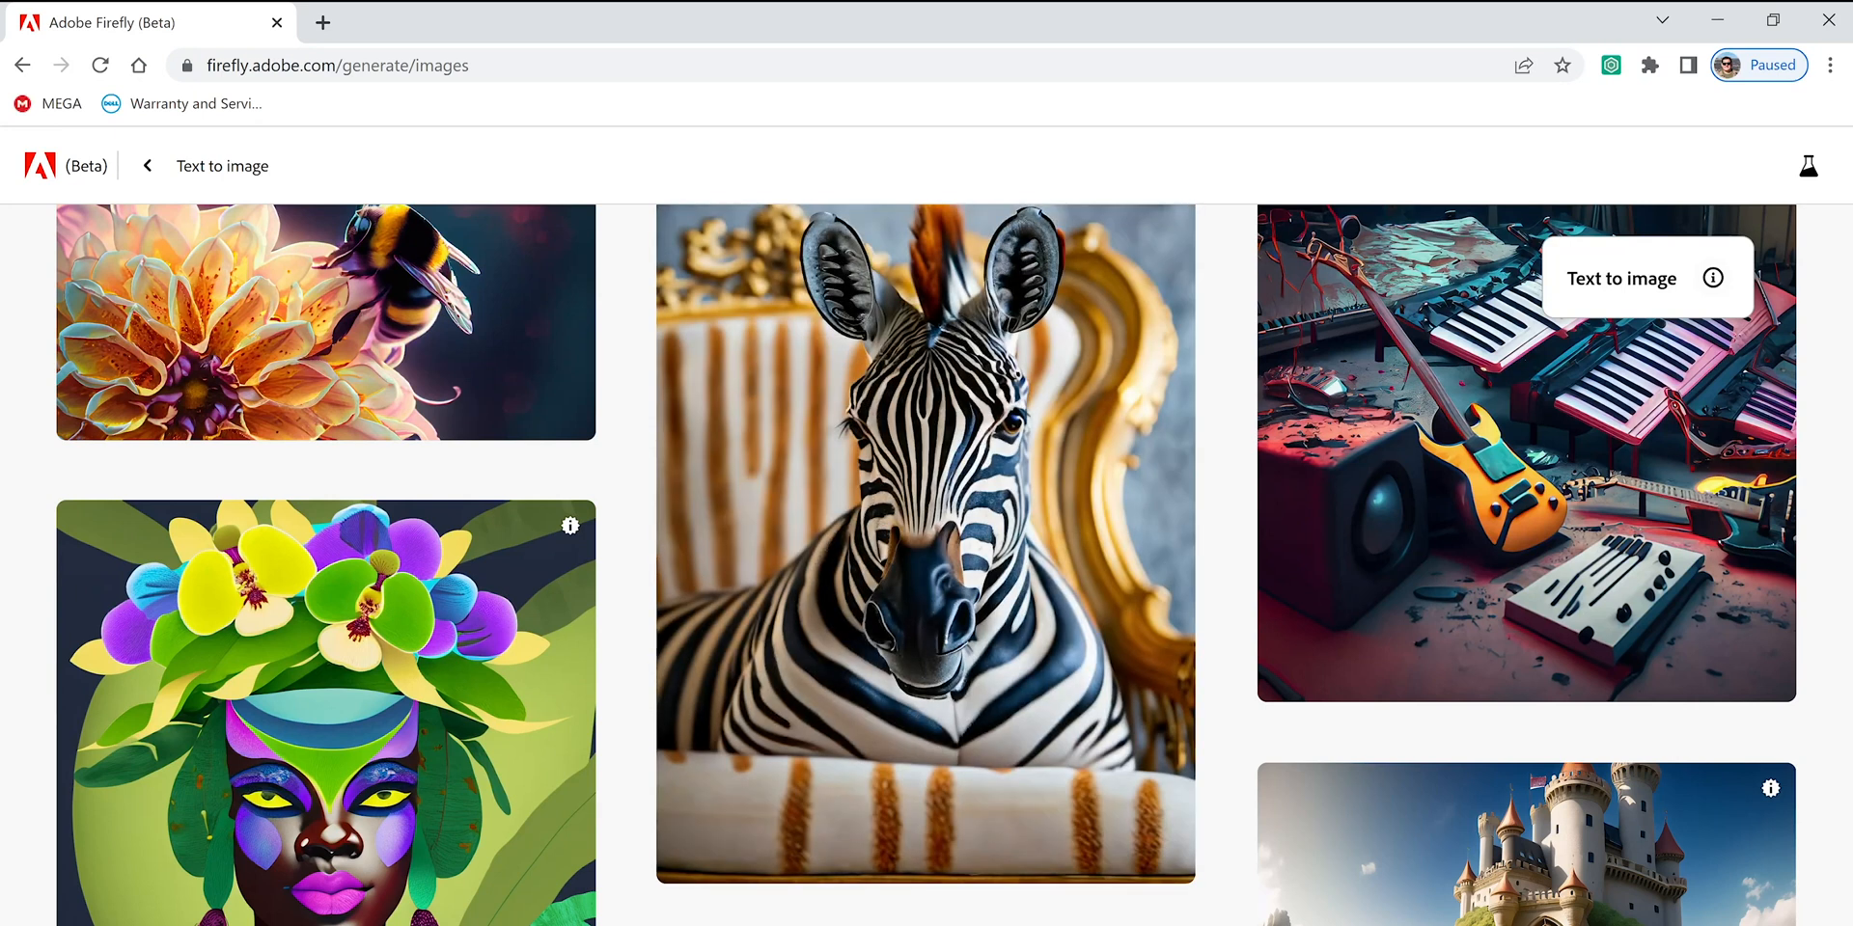
{"action": "scroll", "scroll_direction": "down", "scroll_amount": 3}
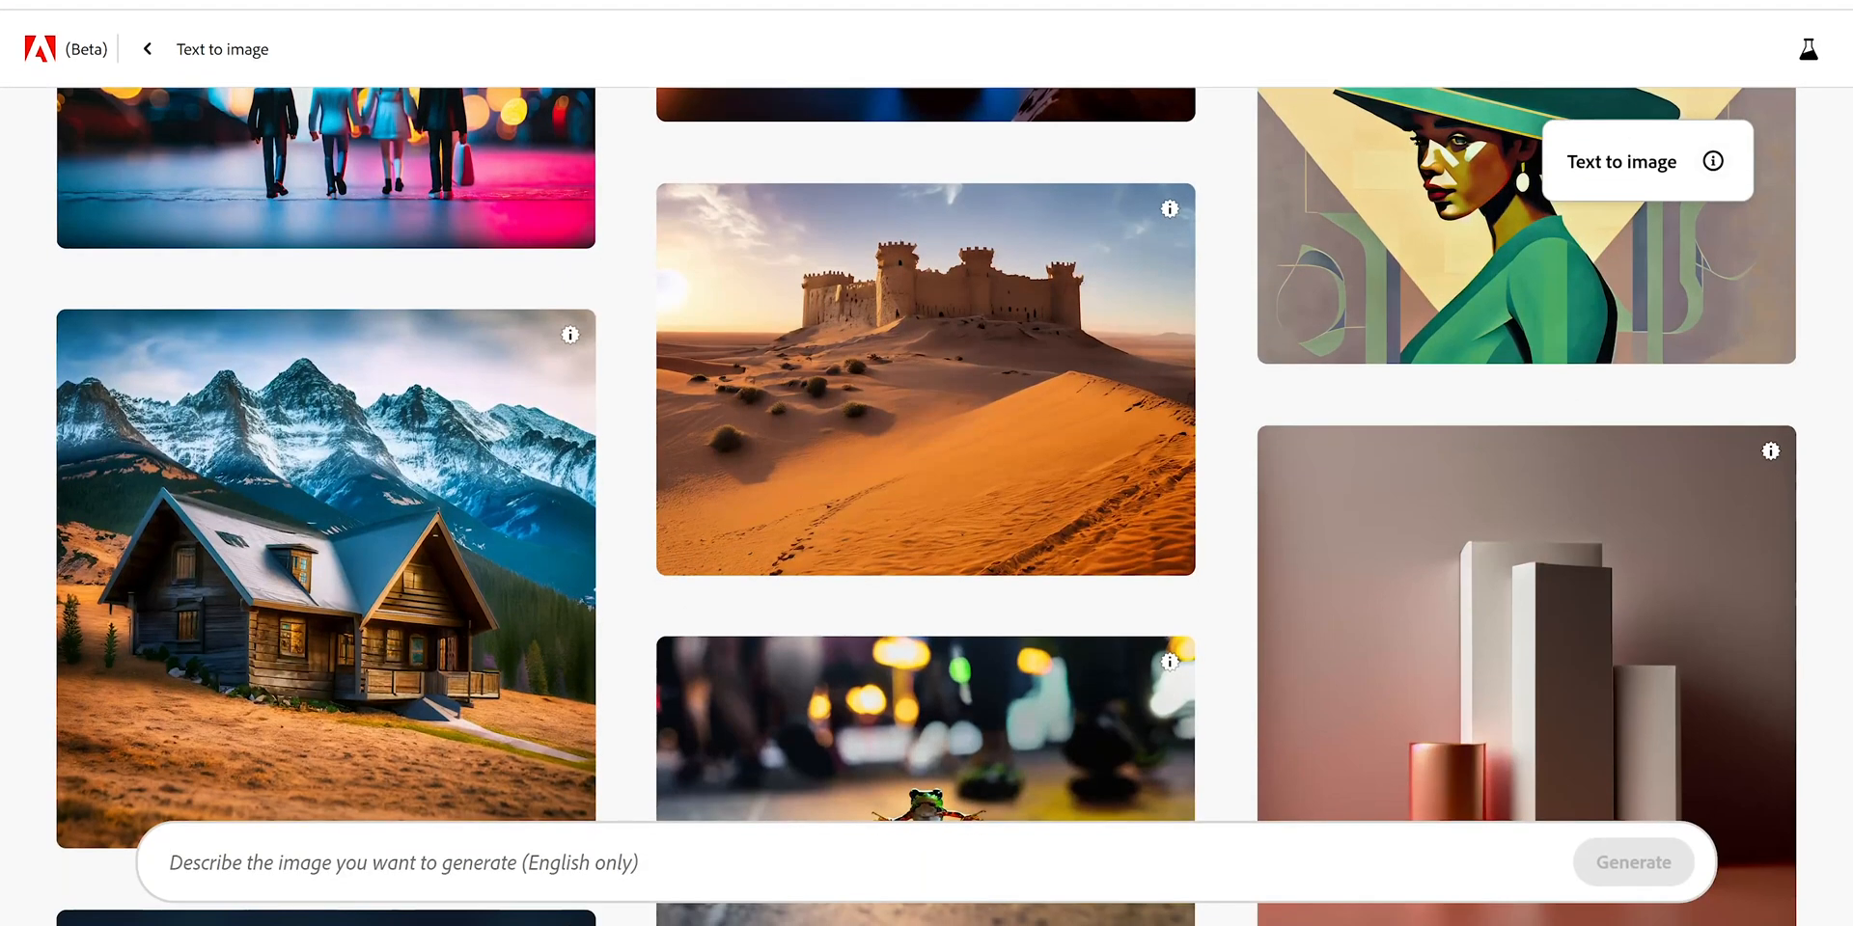
{"action": "scroll", "scroll_direction": "down", "scroll_amount": 3}
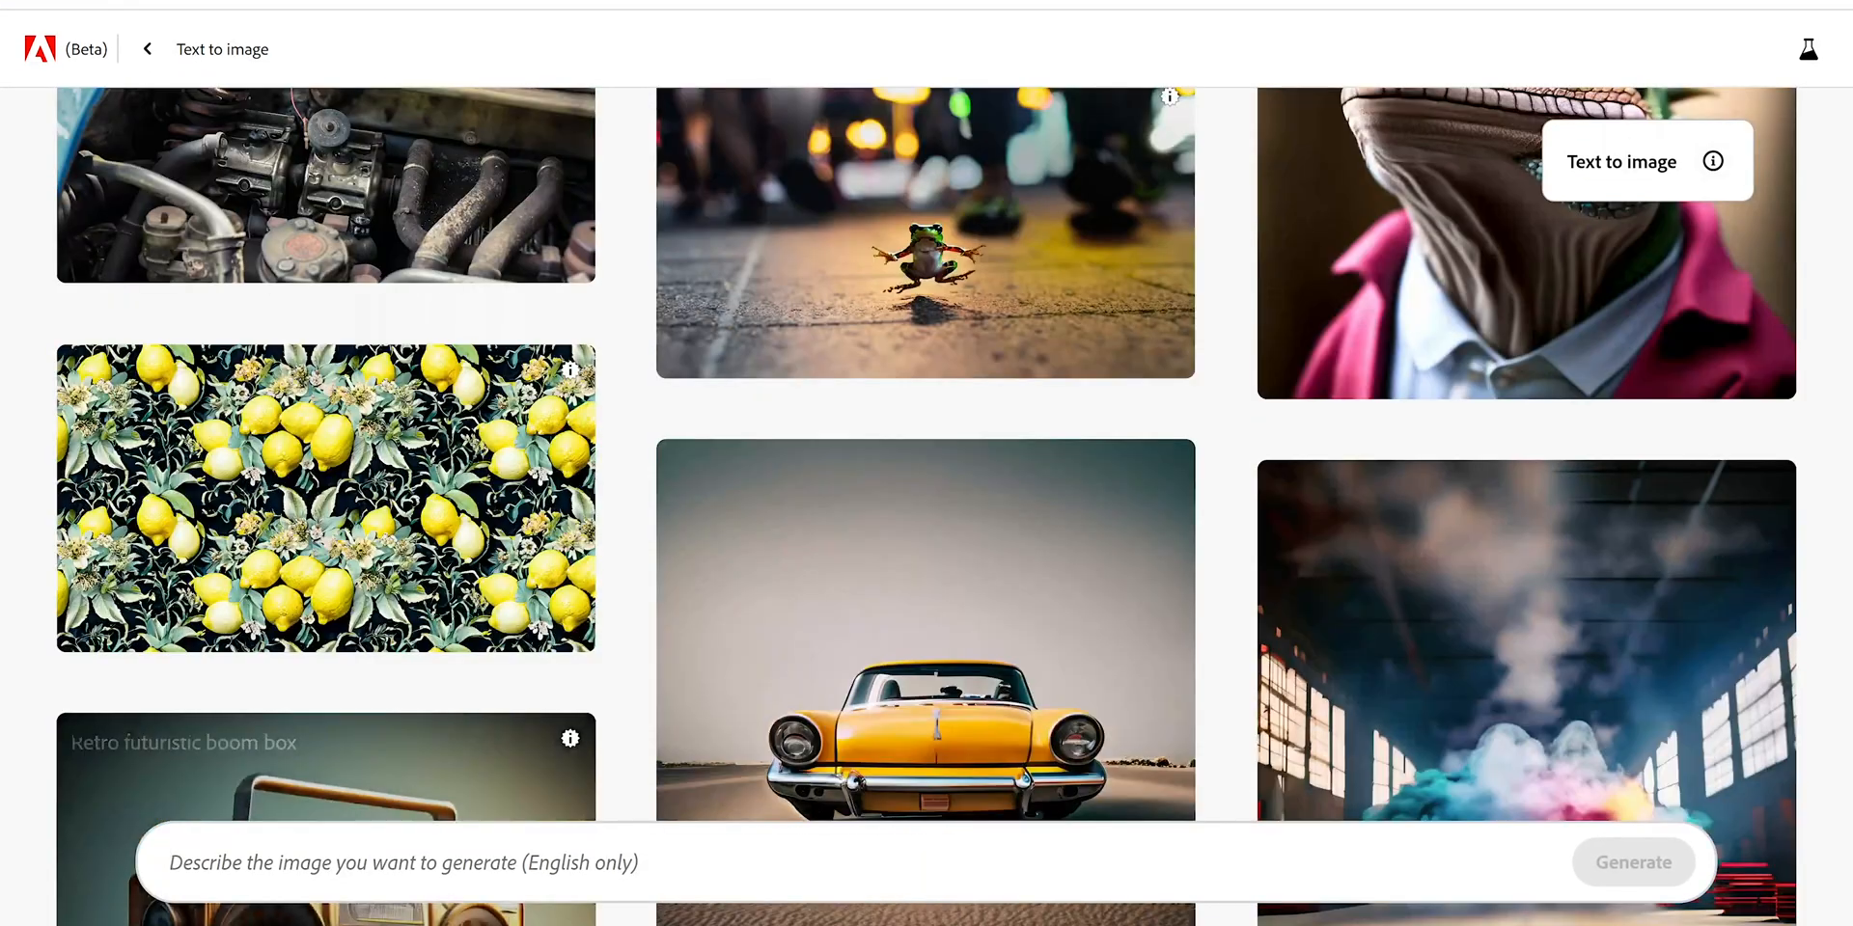
Step: Generate images from the prompt 'gorilla walking on the beach with sunglasses and a red scarf'
{"action": "type", "text": "gorilla walking on the"}
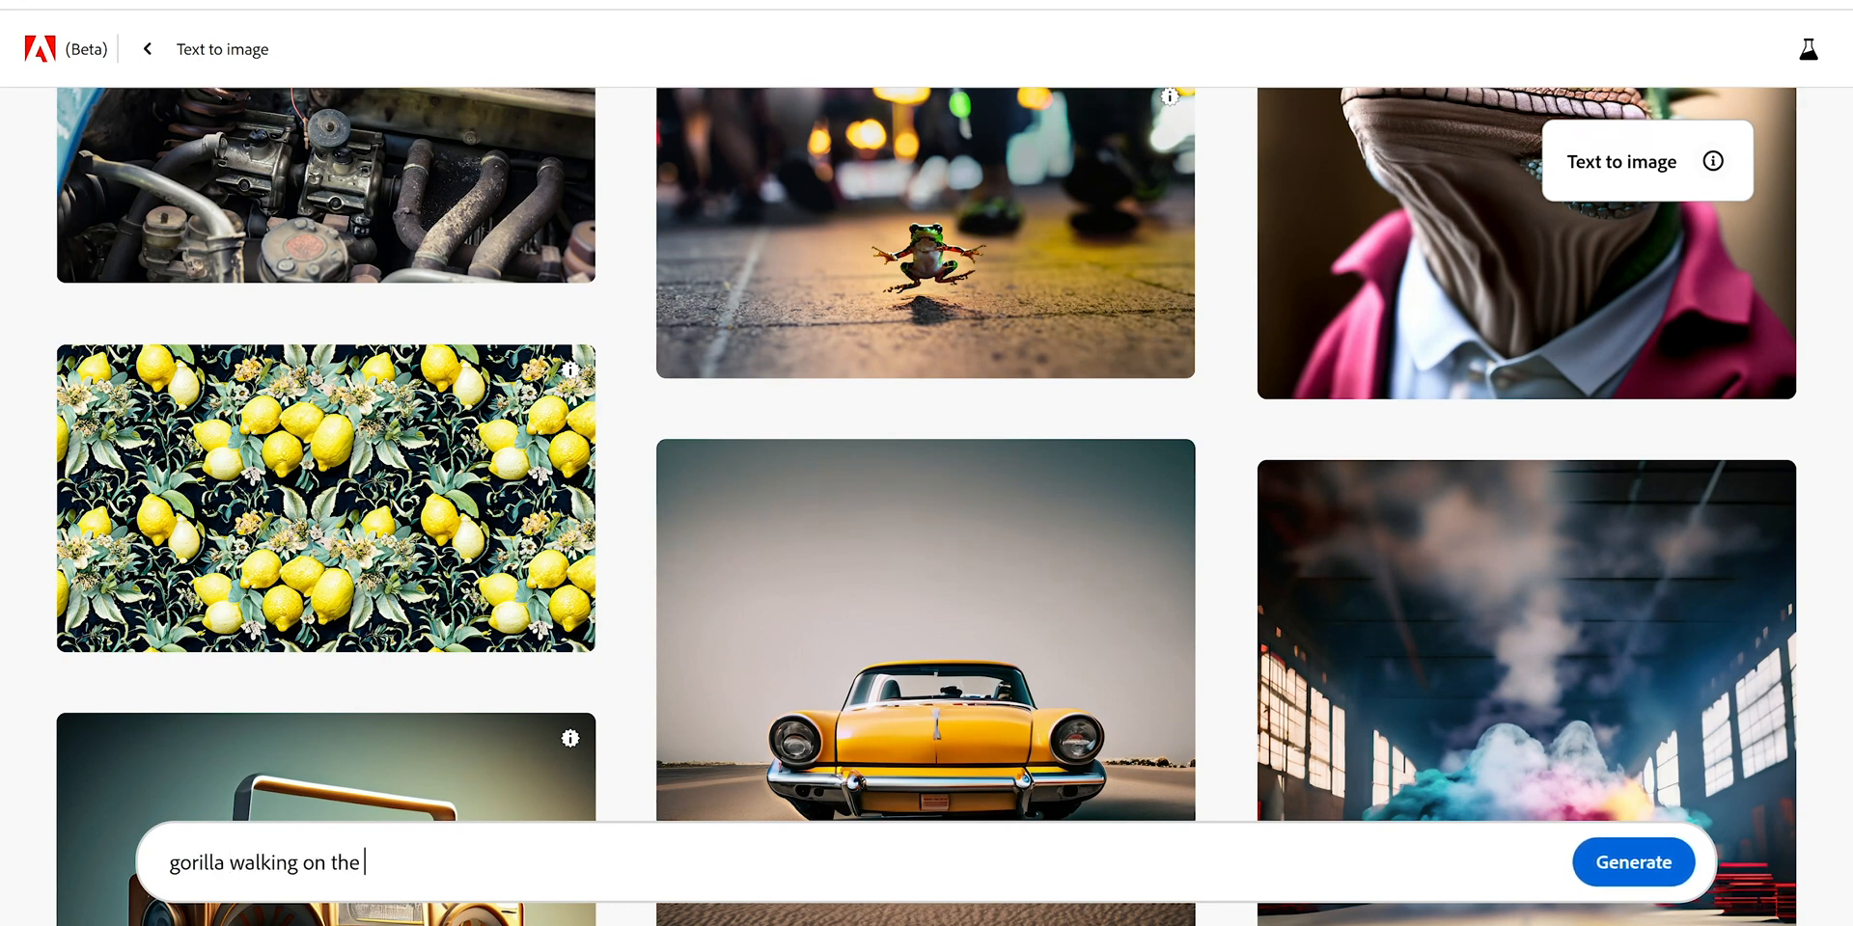
{"action": "type", "text": "beach with sunglasses and a red sca"}
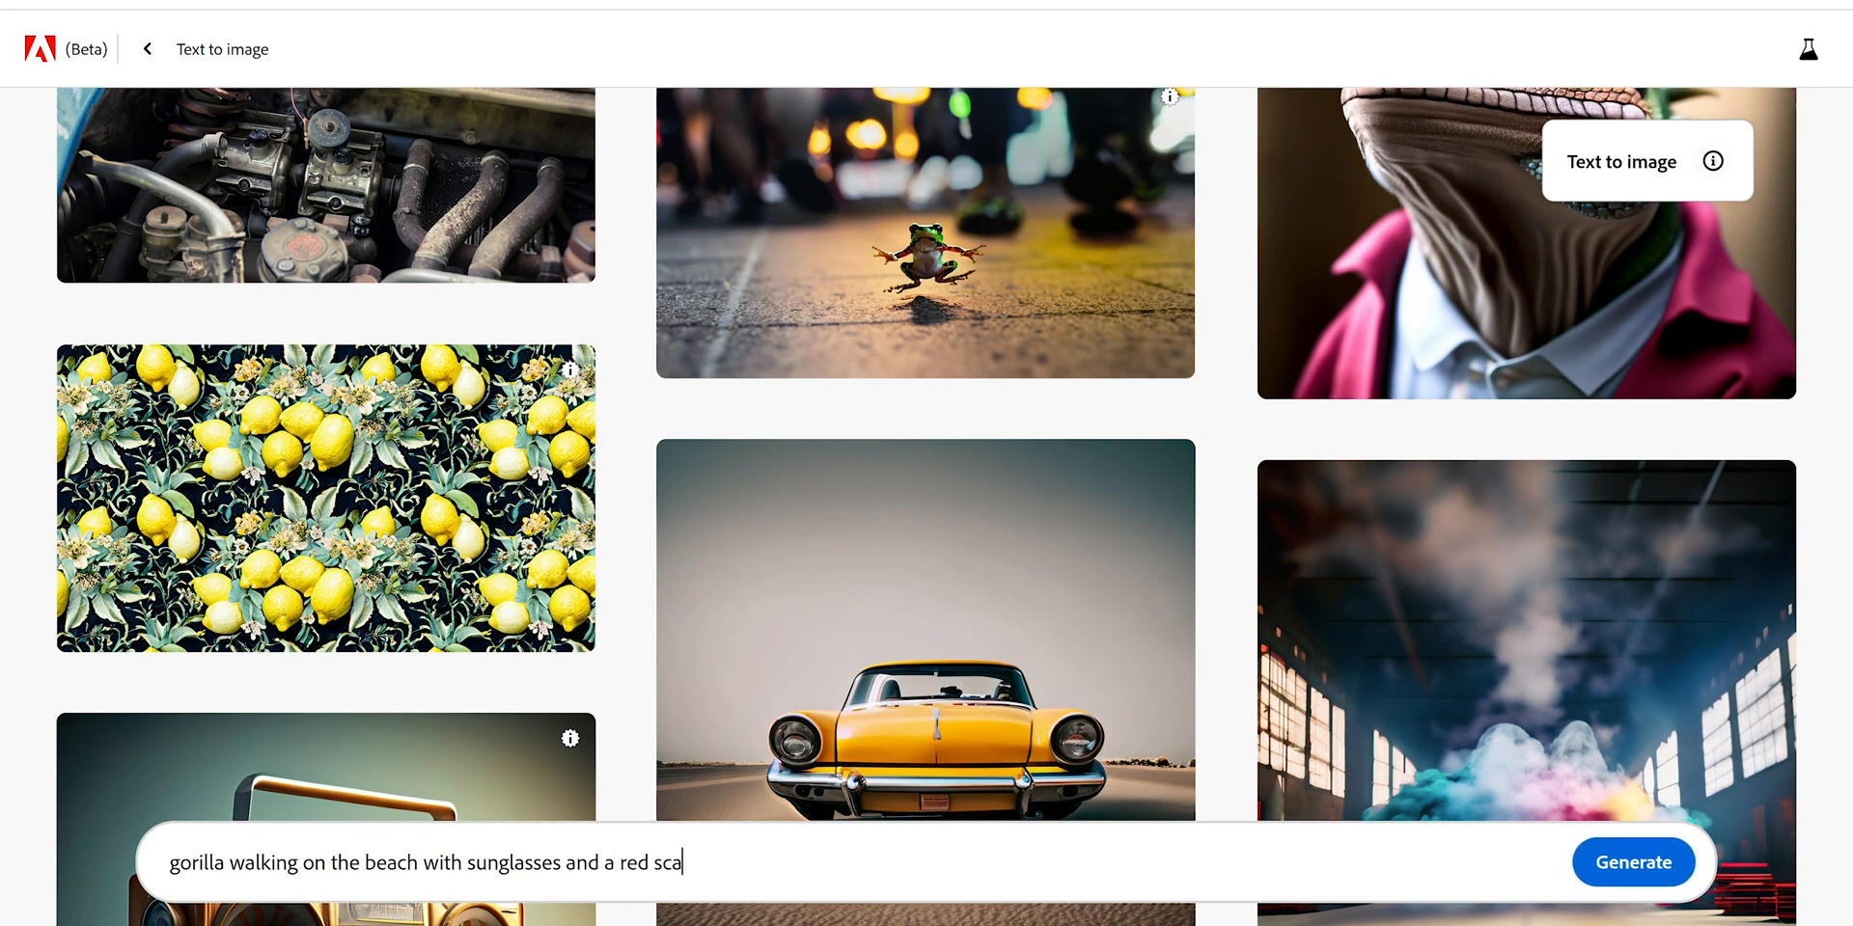
{"action": "left_click", "coordinate": [1633, 863]}
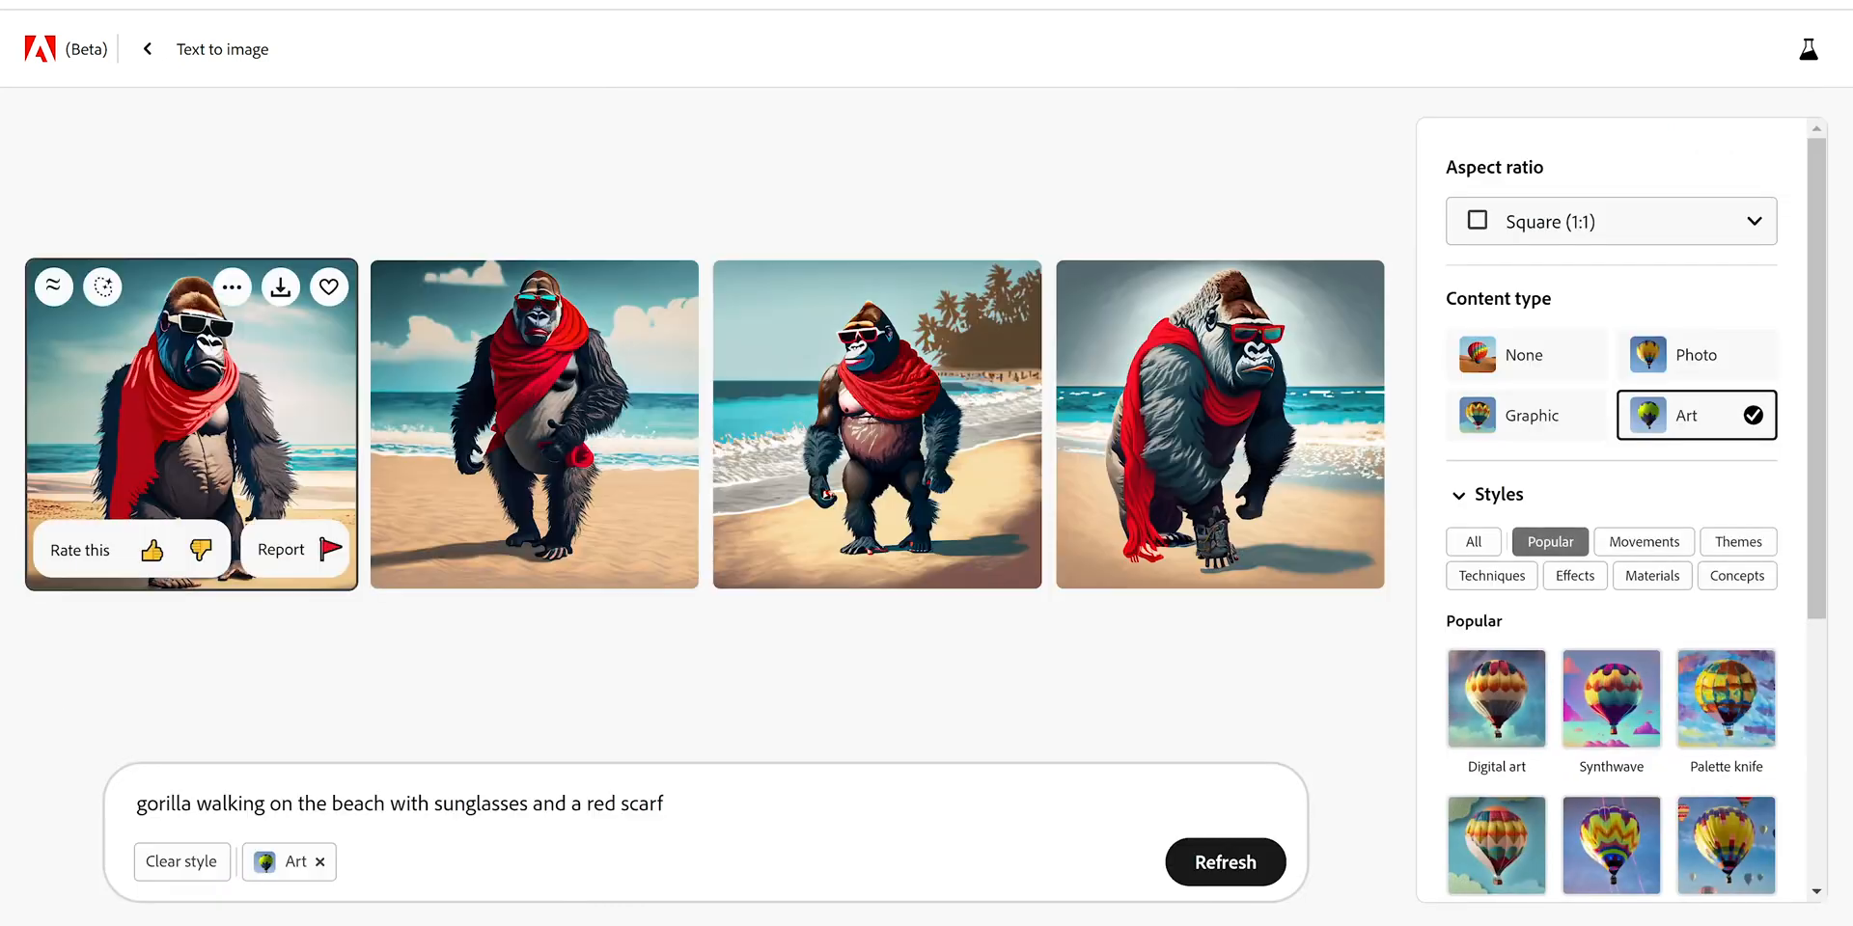
{"action": "mouse_move", "coordinate": [1219, 423]}
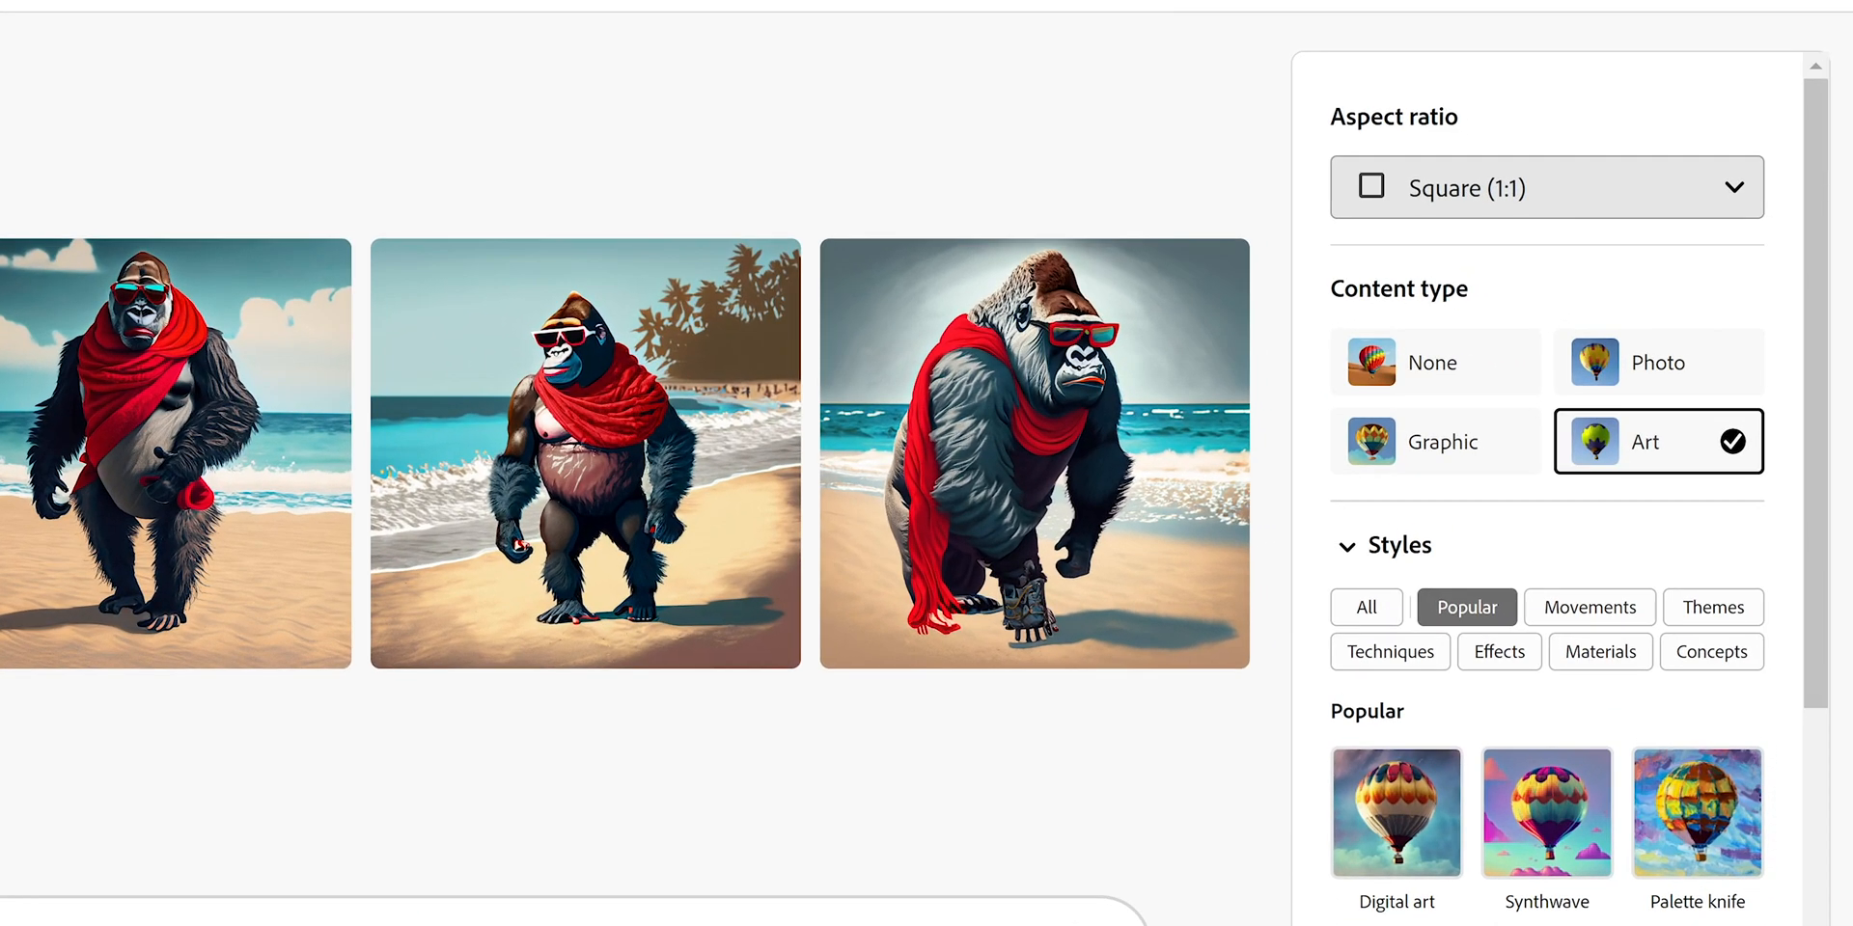
Step: Set the aspect ratio to Widescreen (16:9) and regenerate the gorilla beach images
{"action": "left_click", "coordinate": [1547, 188]}
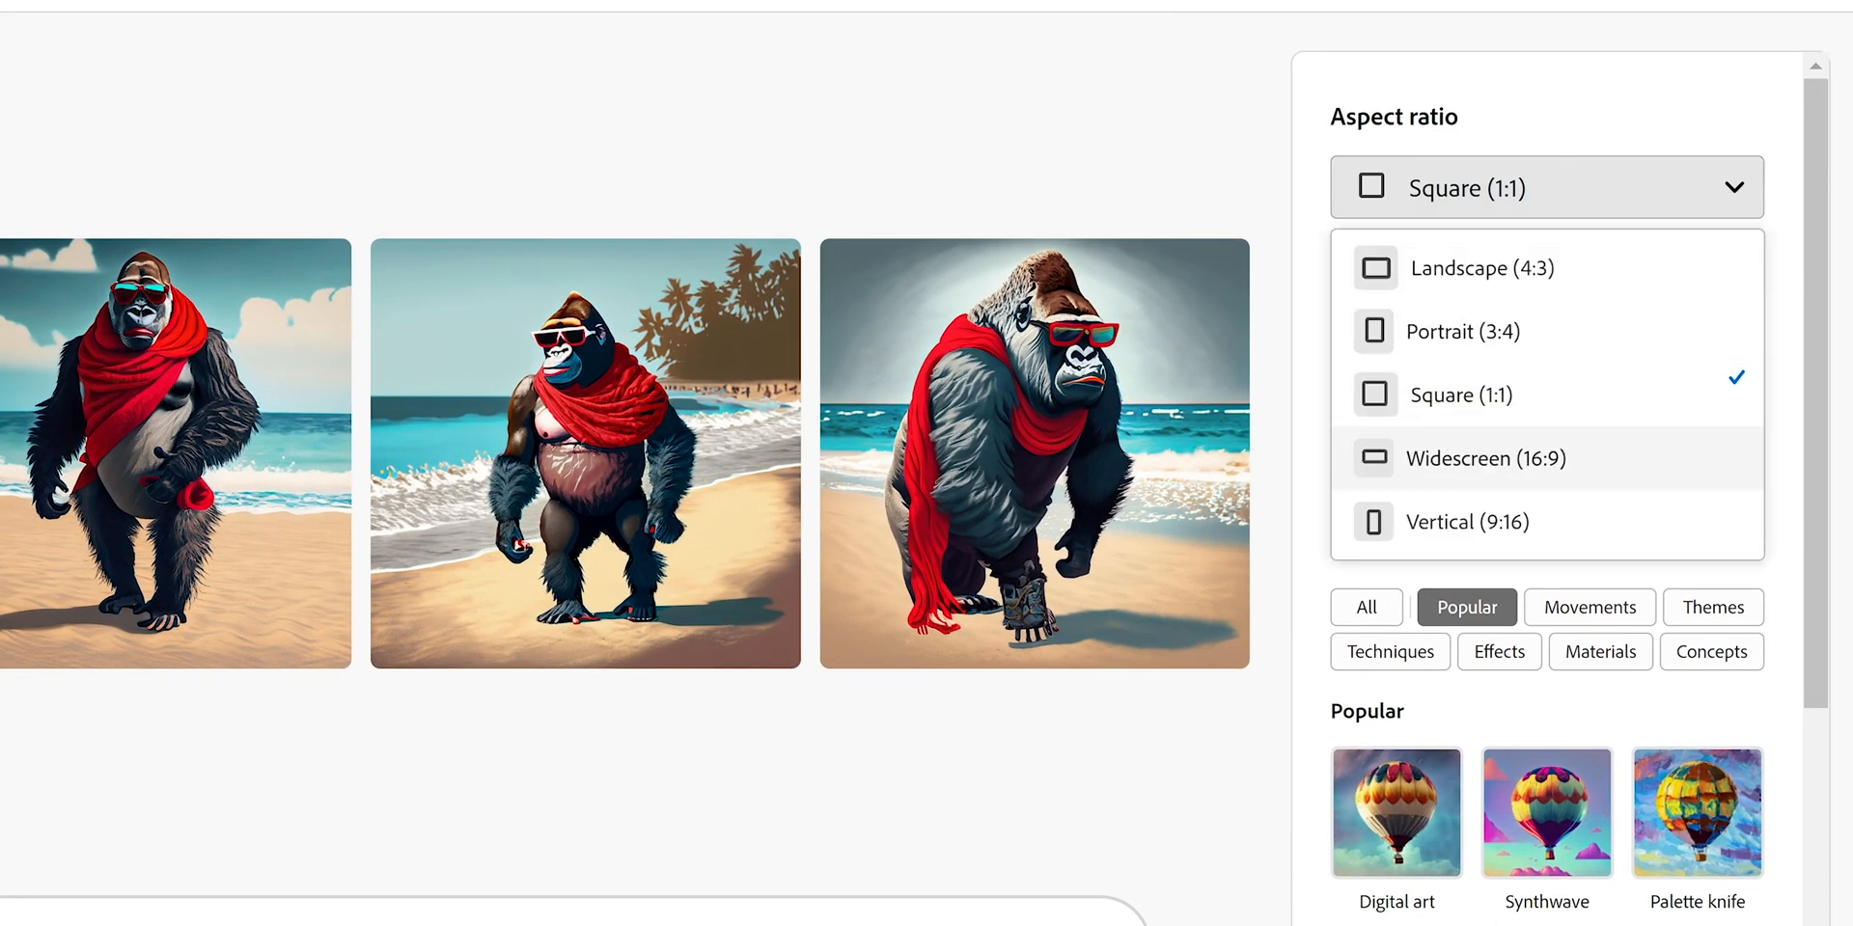
{"action": "left_click", "coordinate": [1485, 458]}
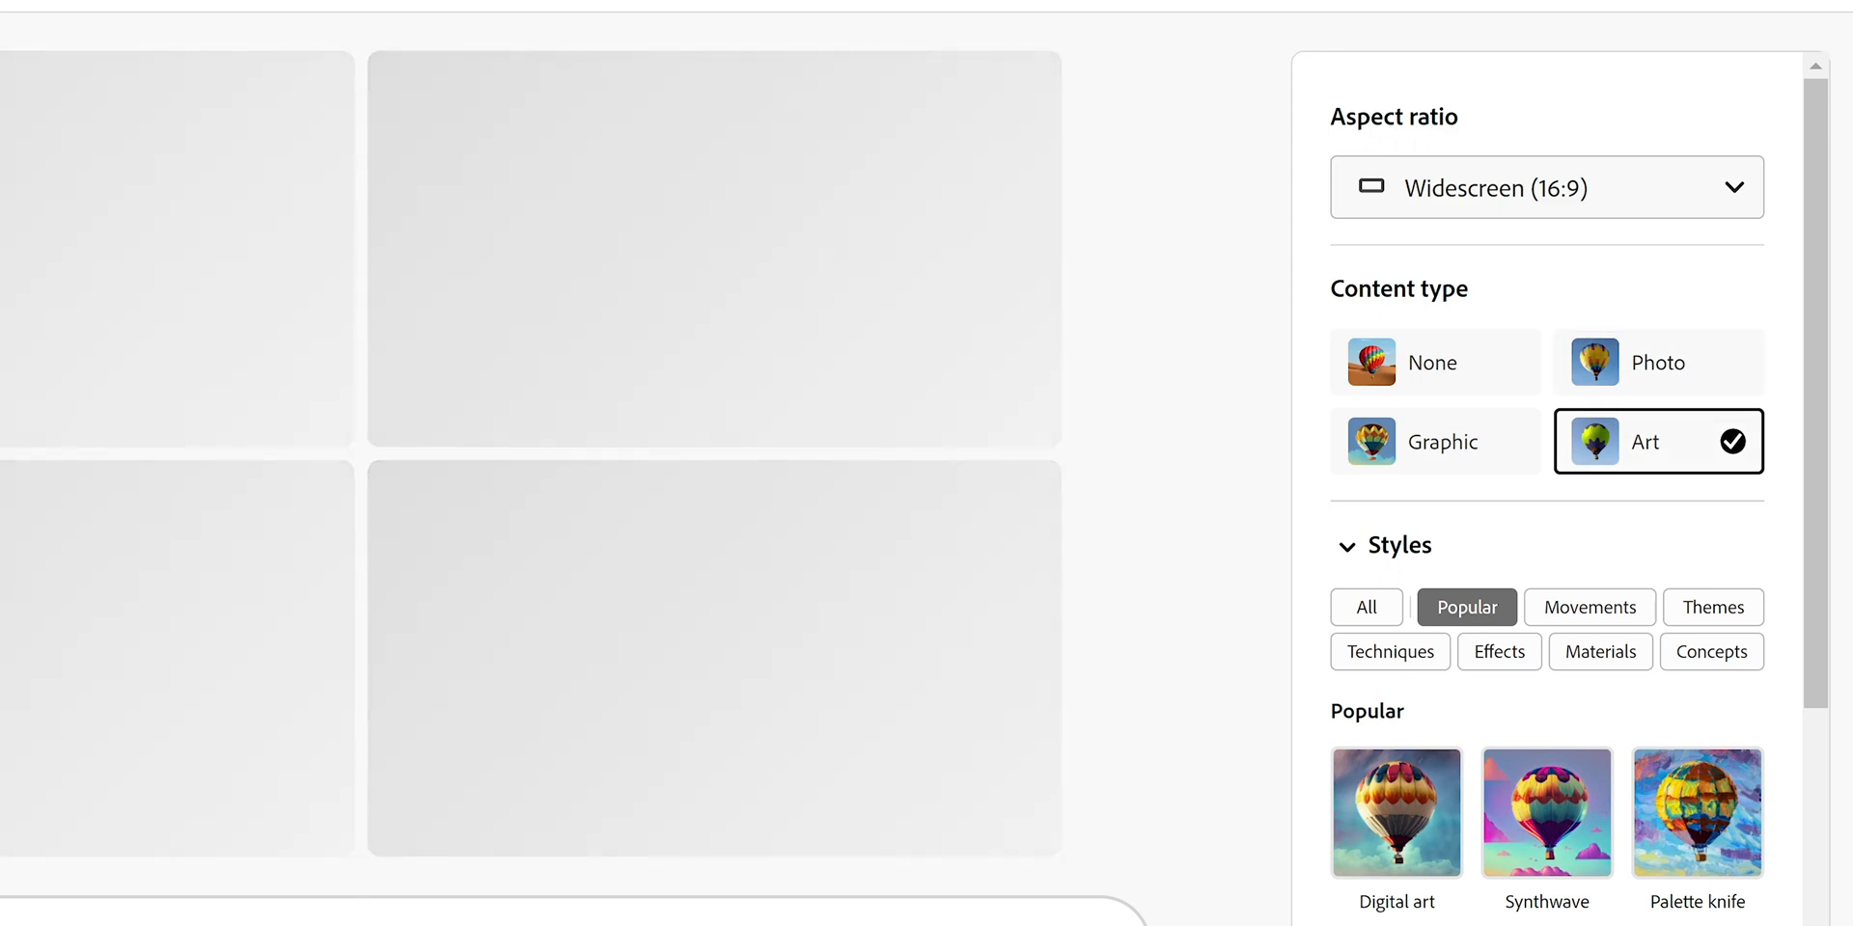
{"action": "left_click", "coordinate": [1182, 901]}
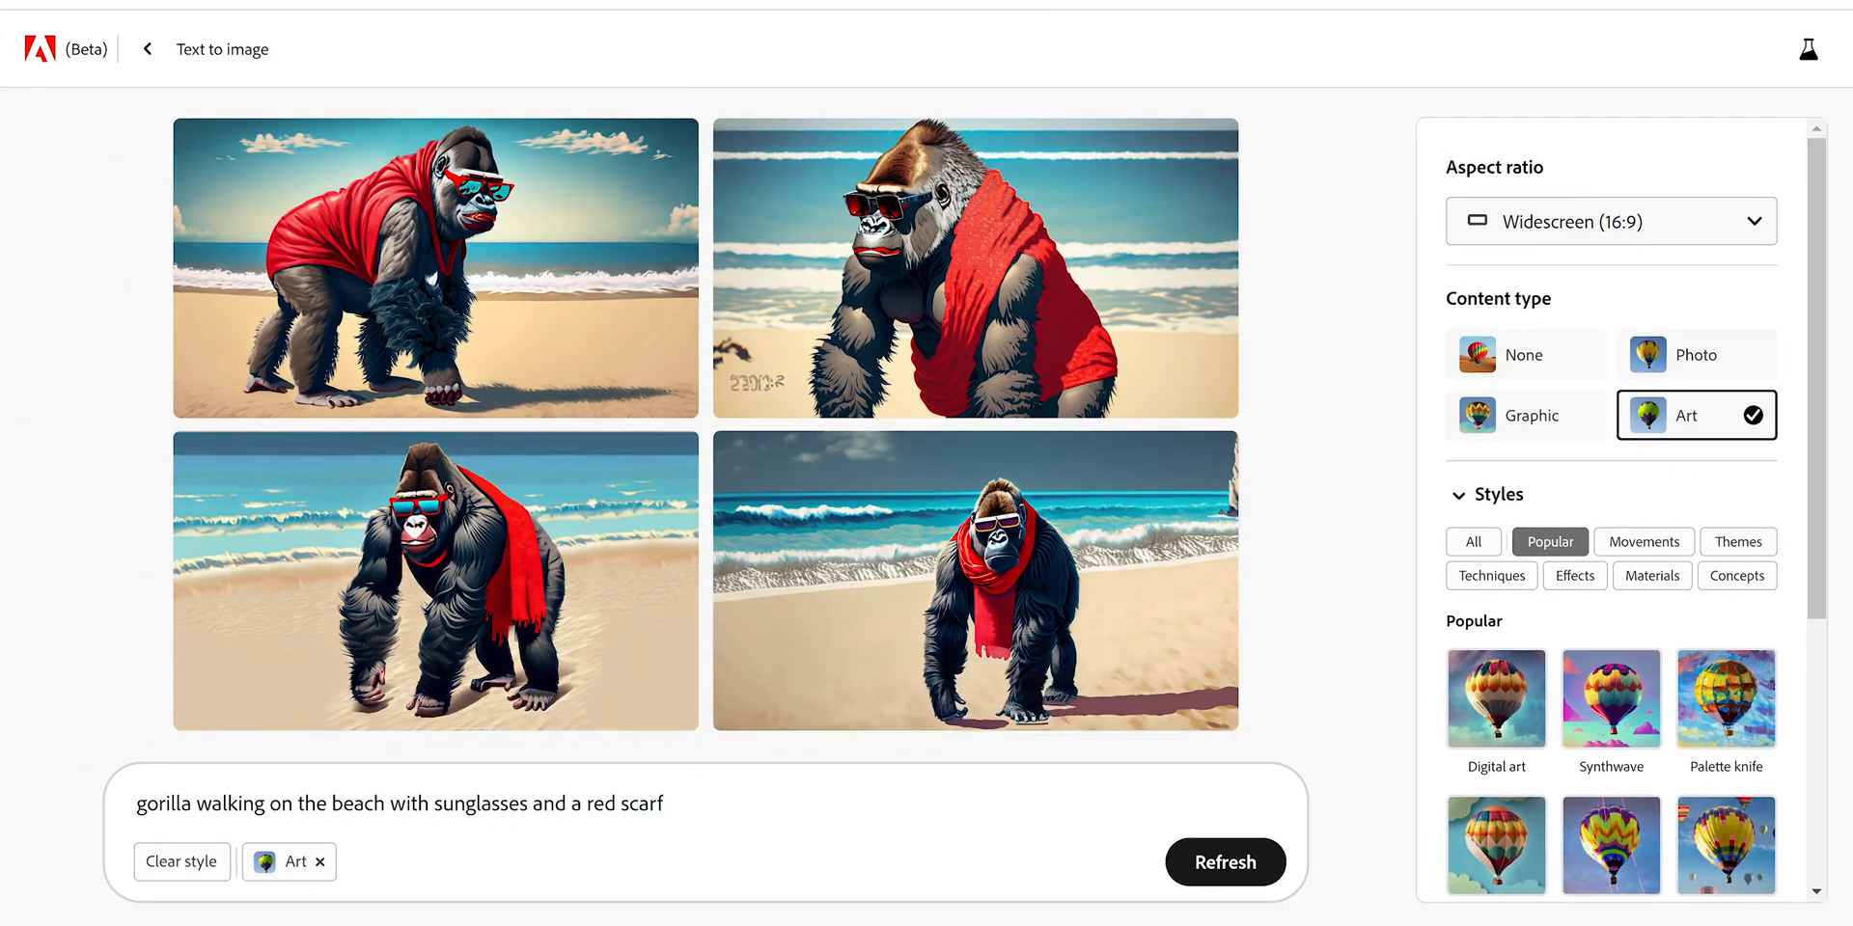
{"action": "scroll", "scroll_direction": "down", "scroll_amount": 3}
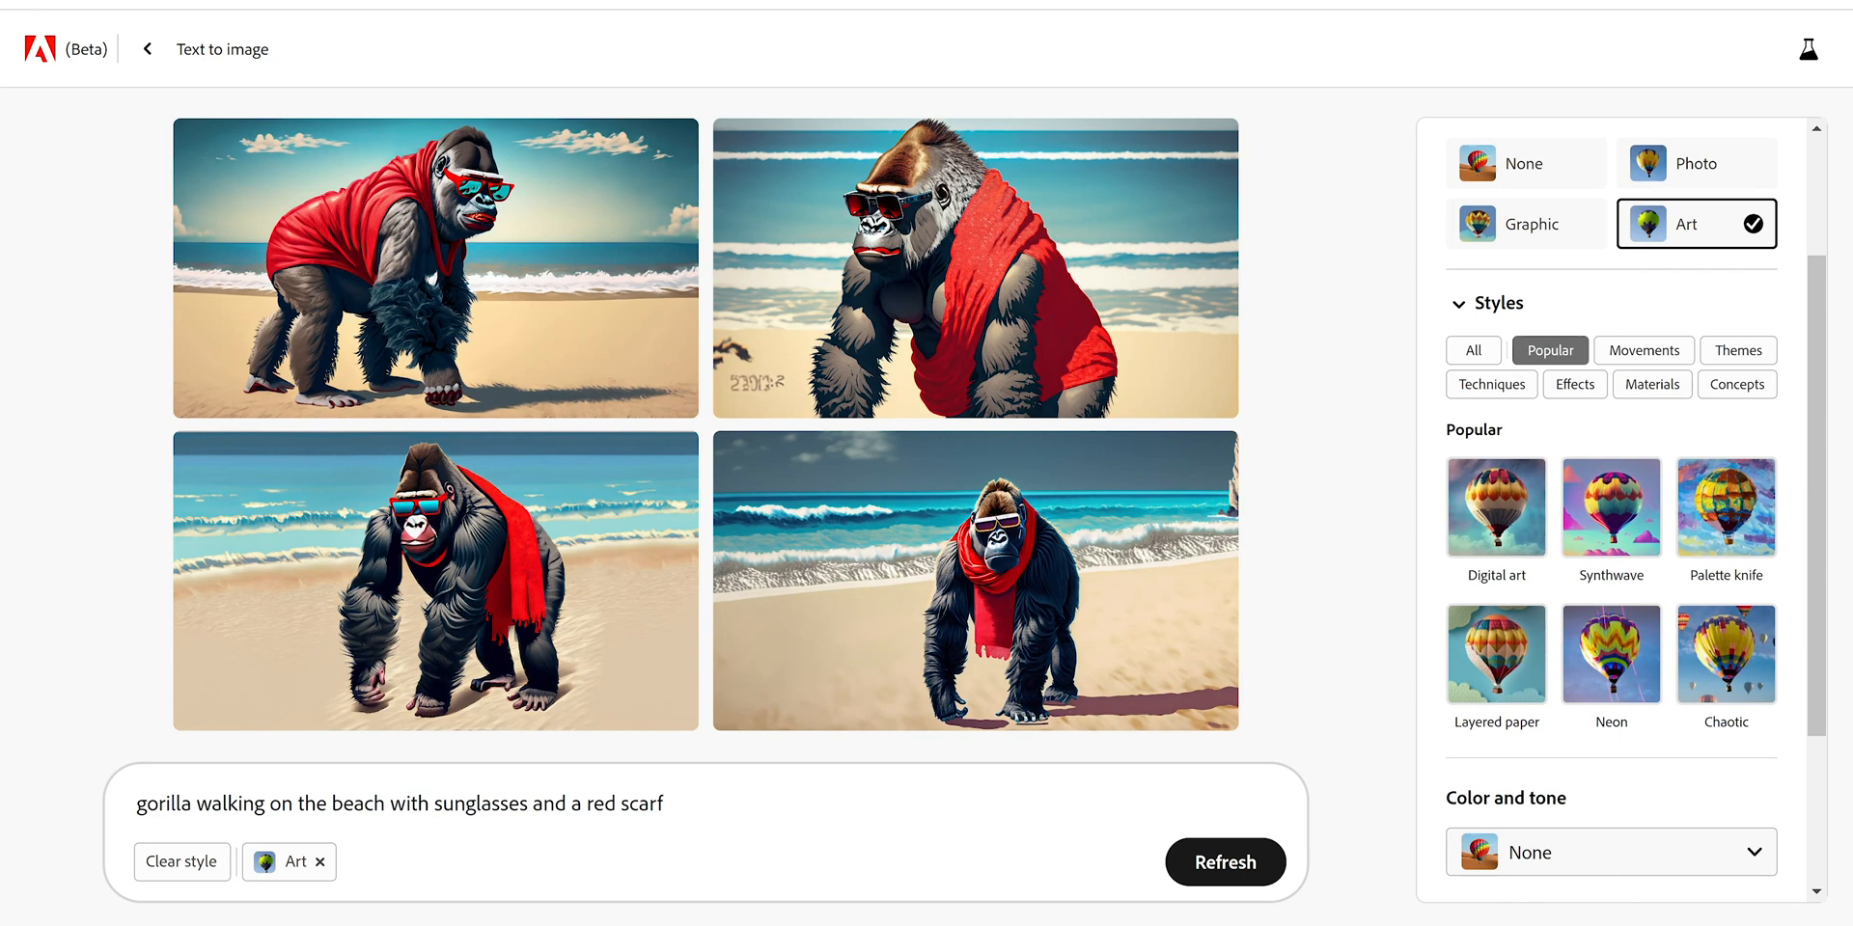
{"action": "scroll", "scroll_direction": "down", "scroll_amount": 3}
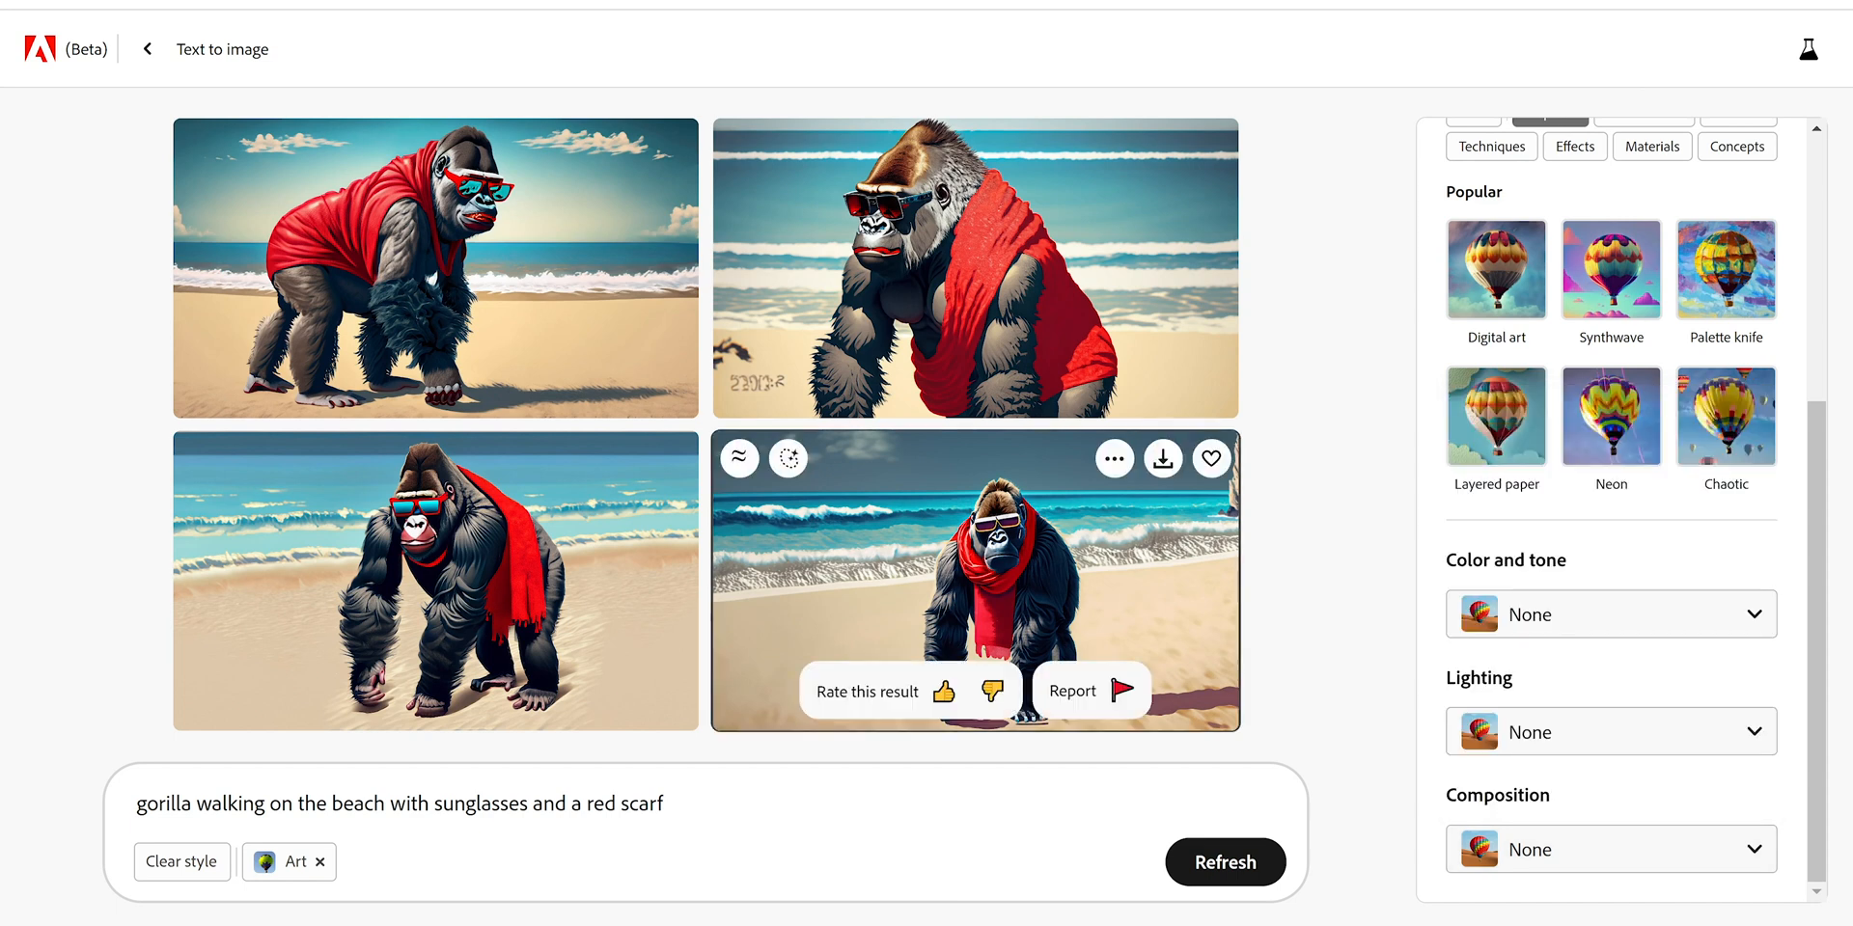
Step: Enlarge gorilla images in the large preview, then close it to return to results
{"action": "left_click", "coordinate": [973, 579]}
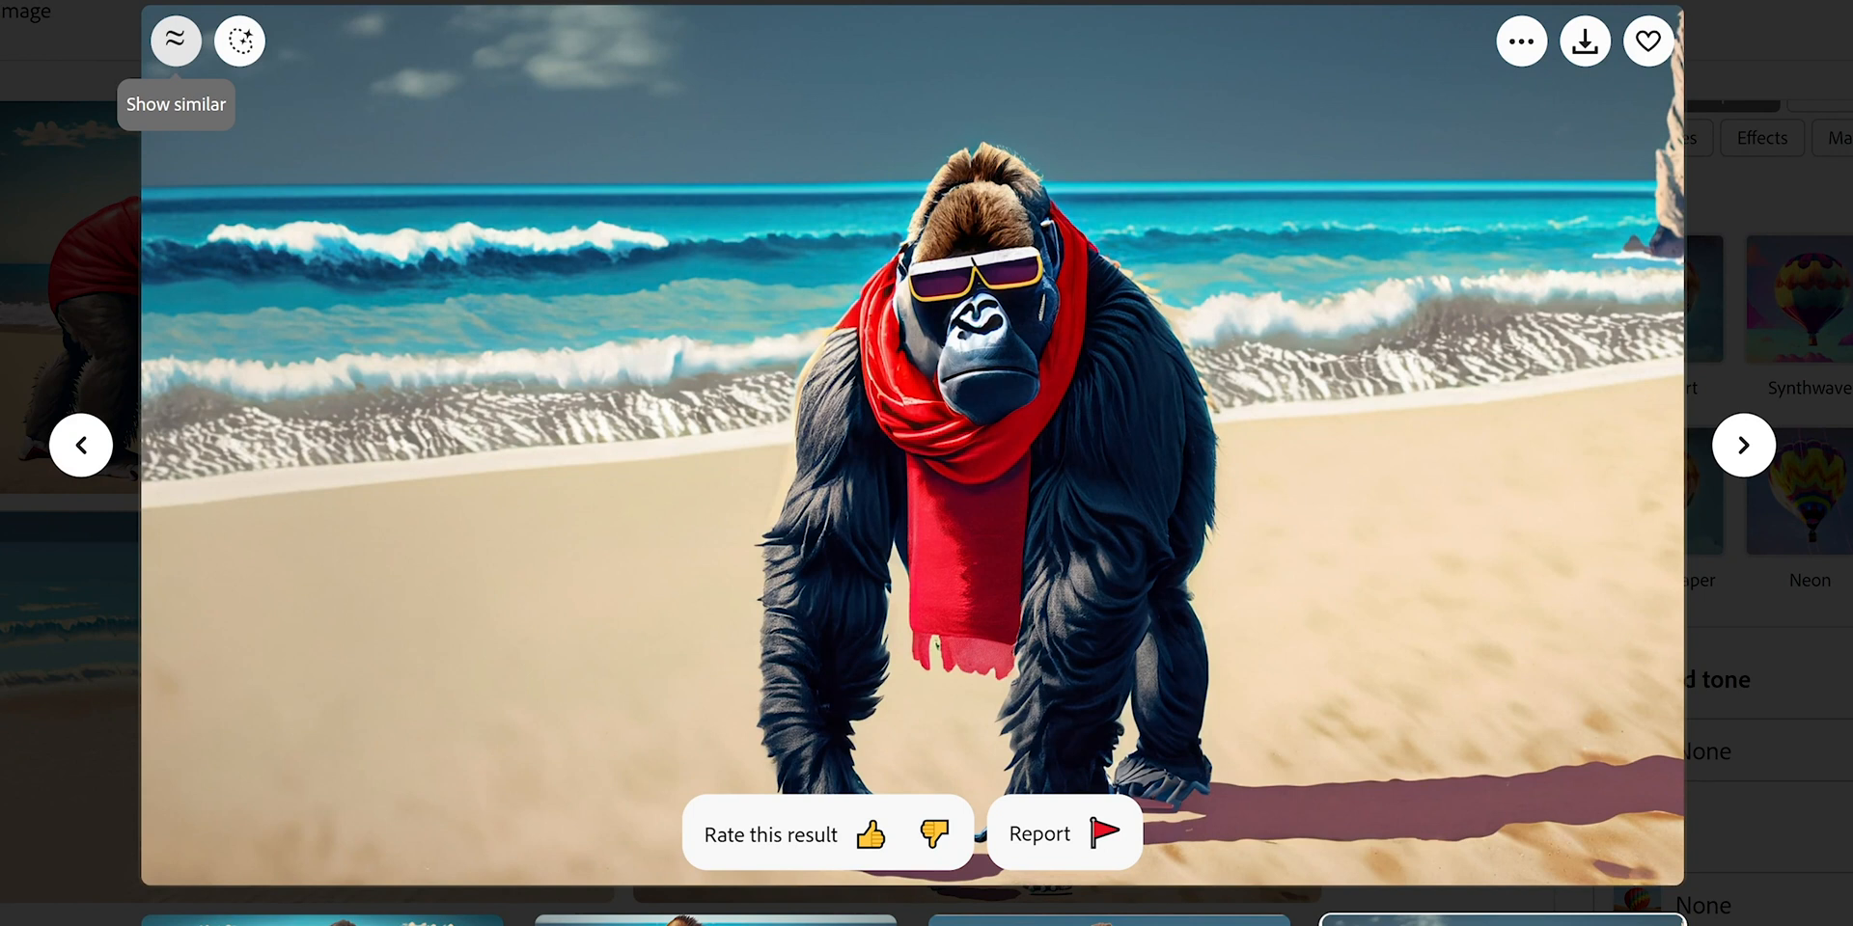
{"action": "mouse_move", "coordinate": [239, 43]}
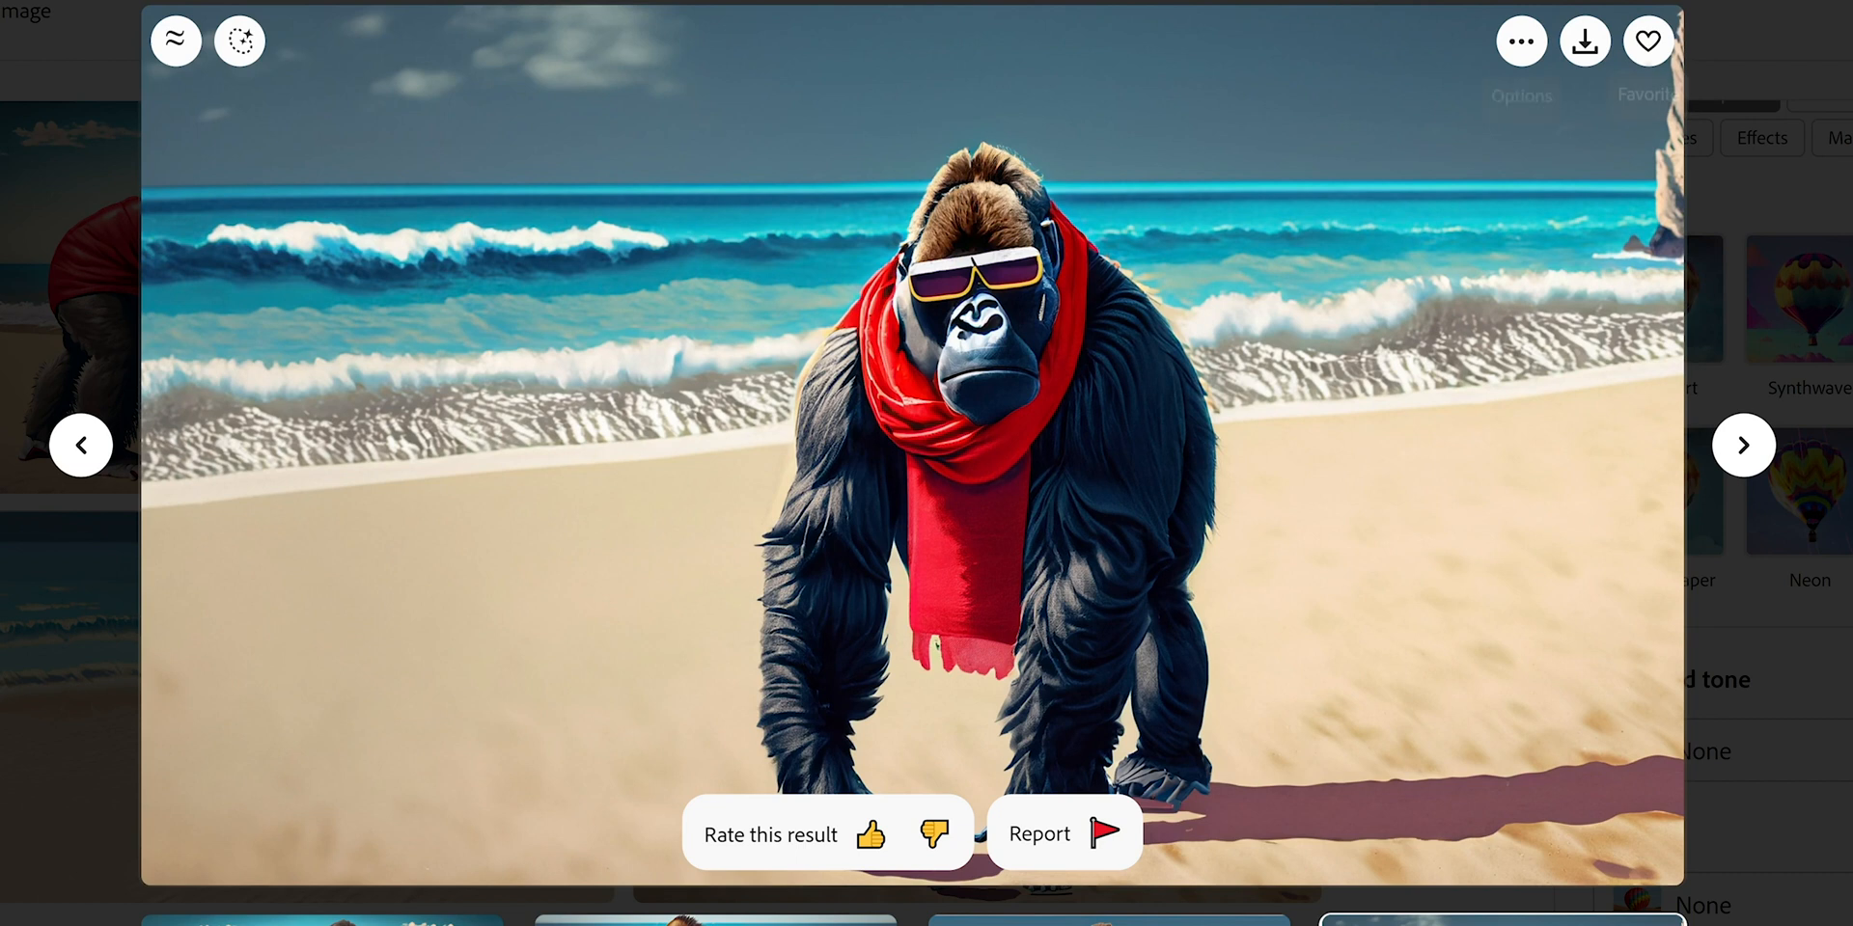
{"action": "mouse_move", "coordinate": [1648, 41]}
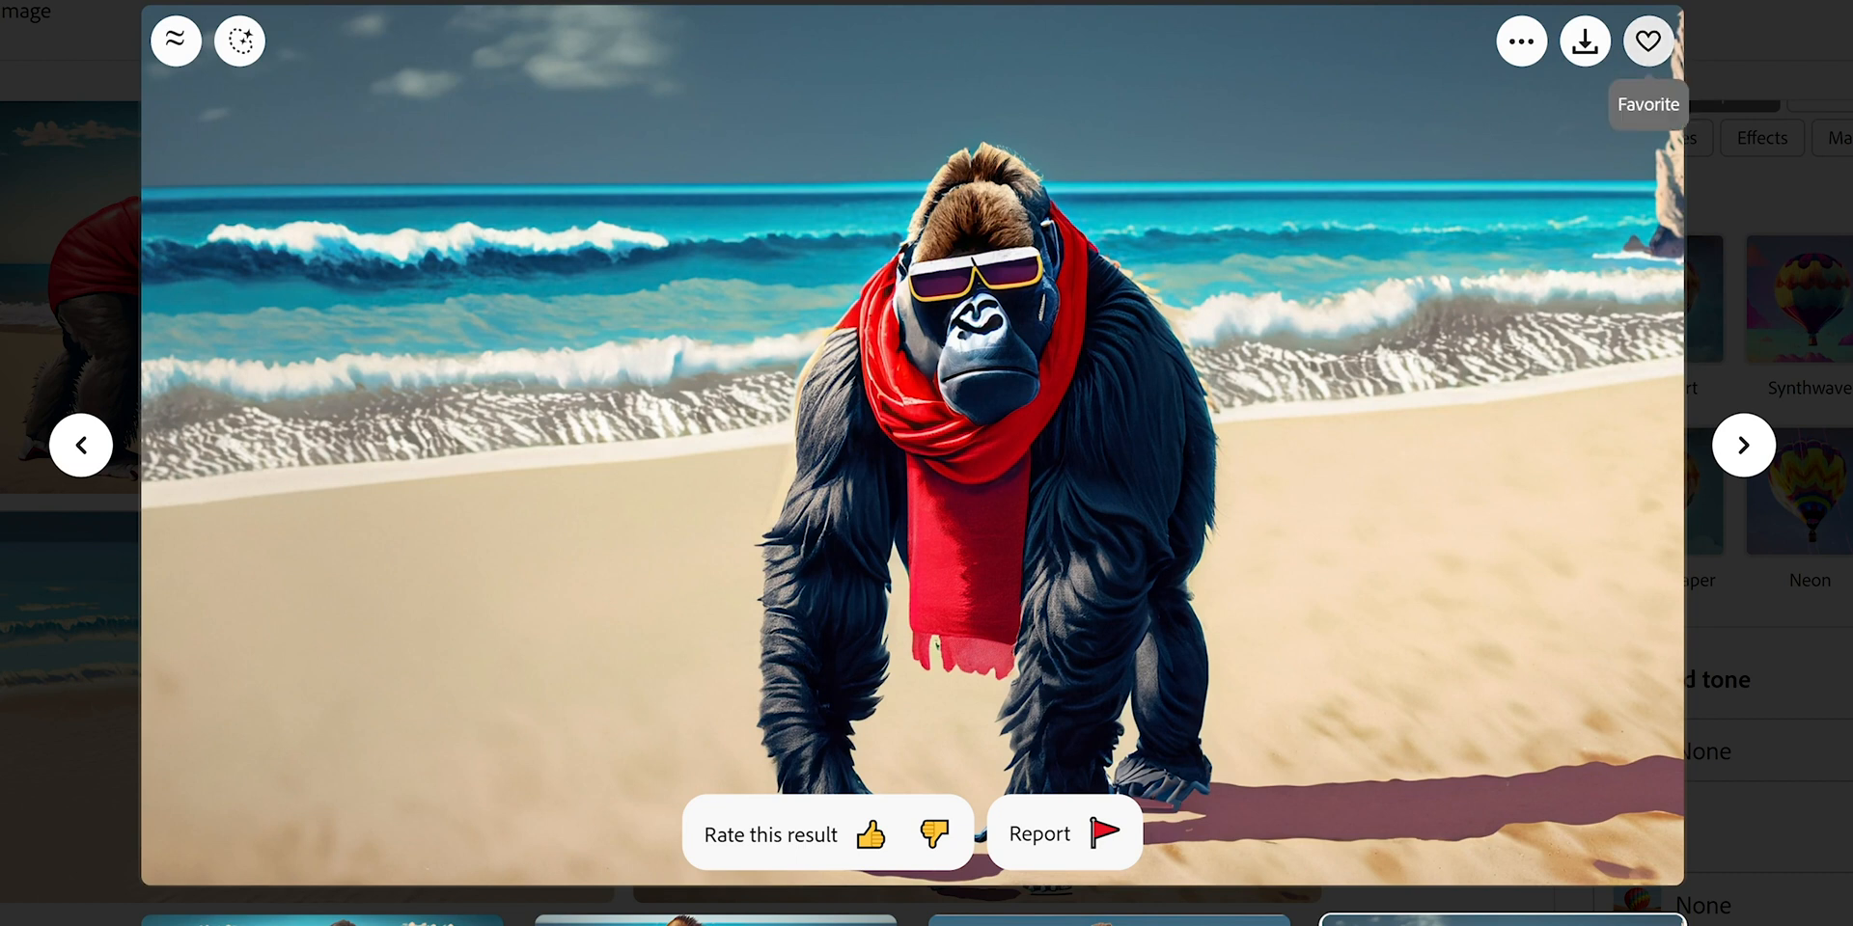
{"action": "mouse_move", "coordinate": [1584, 41]}
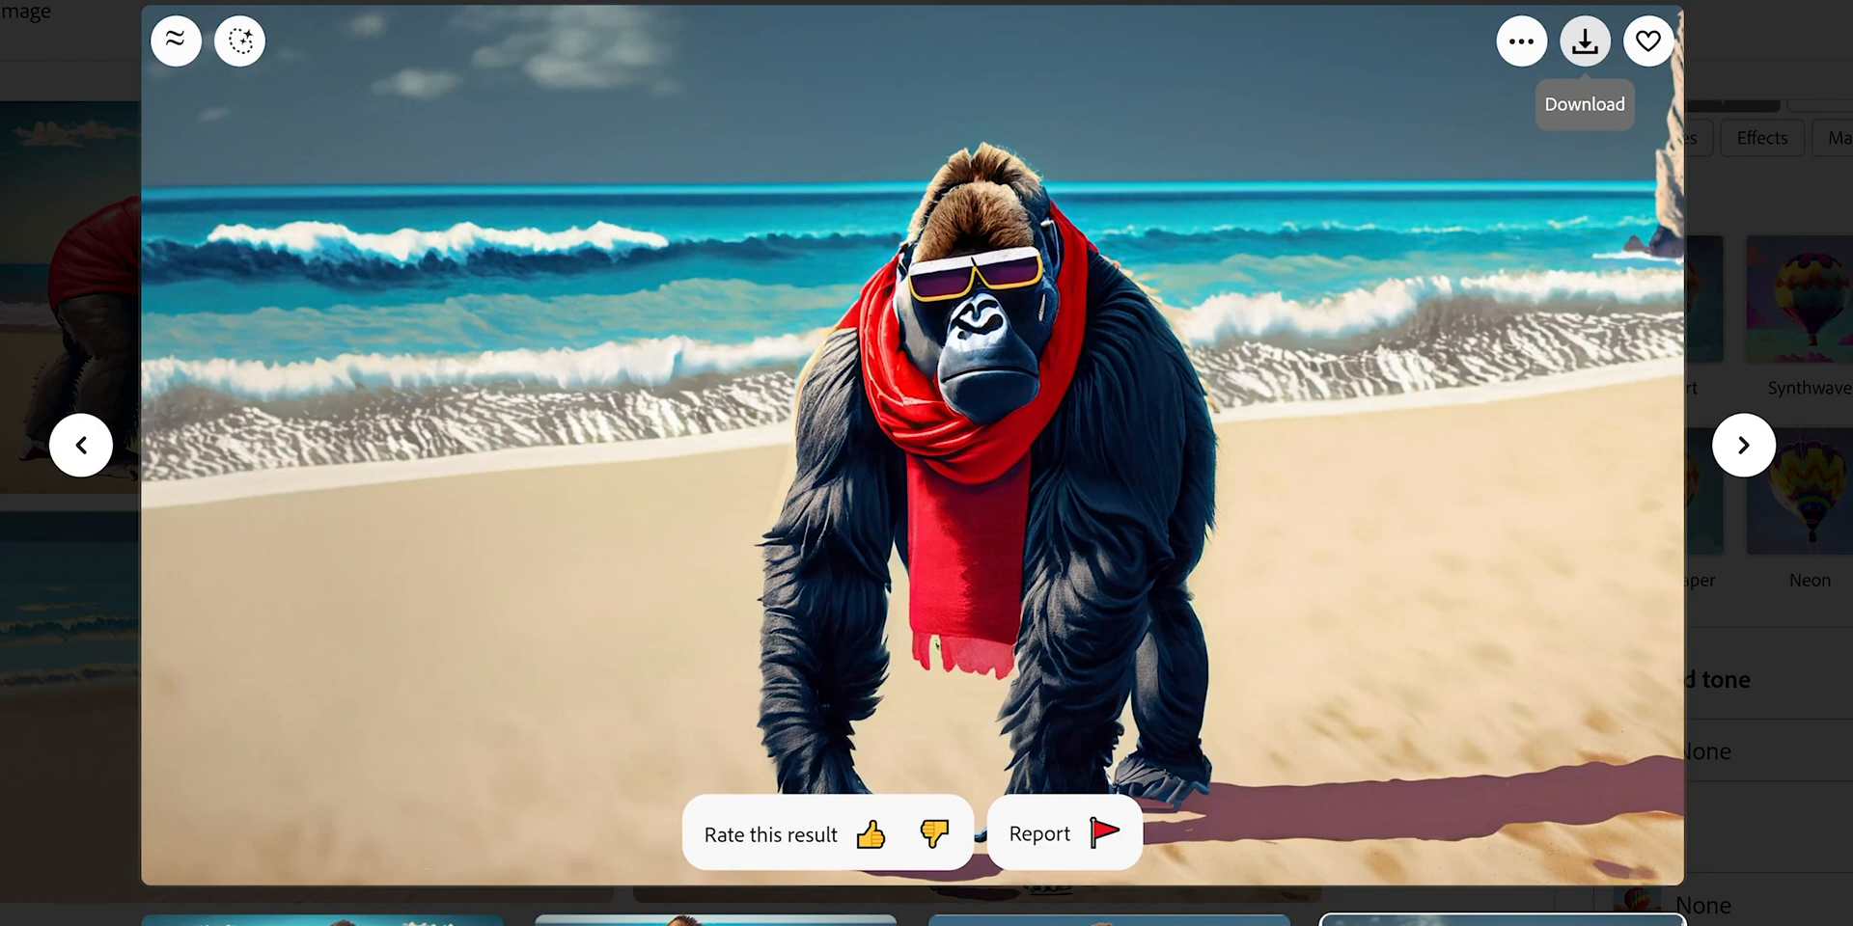
{"action": "mouse_move", "coordinate": [1584, 40]}
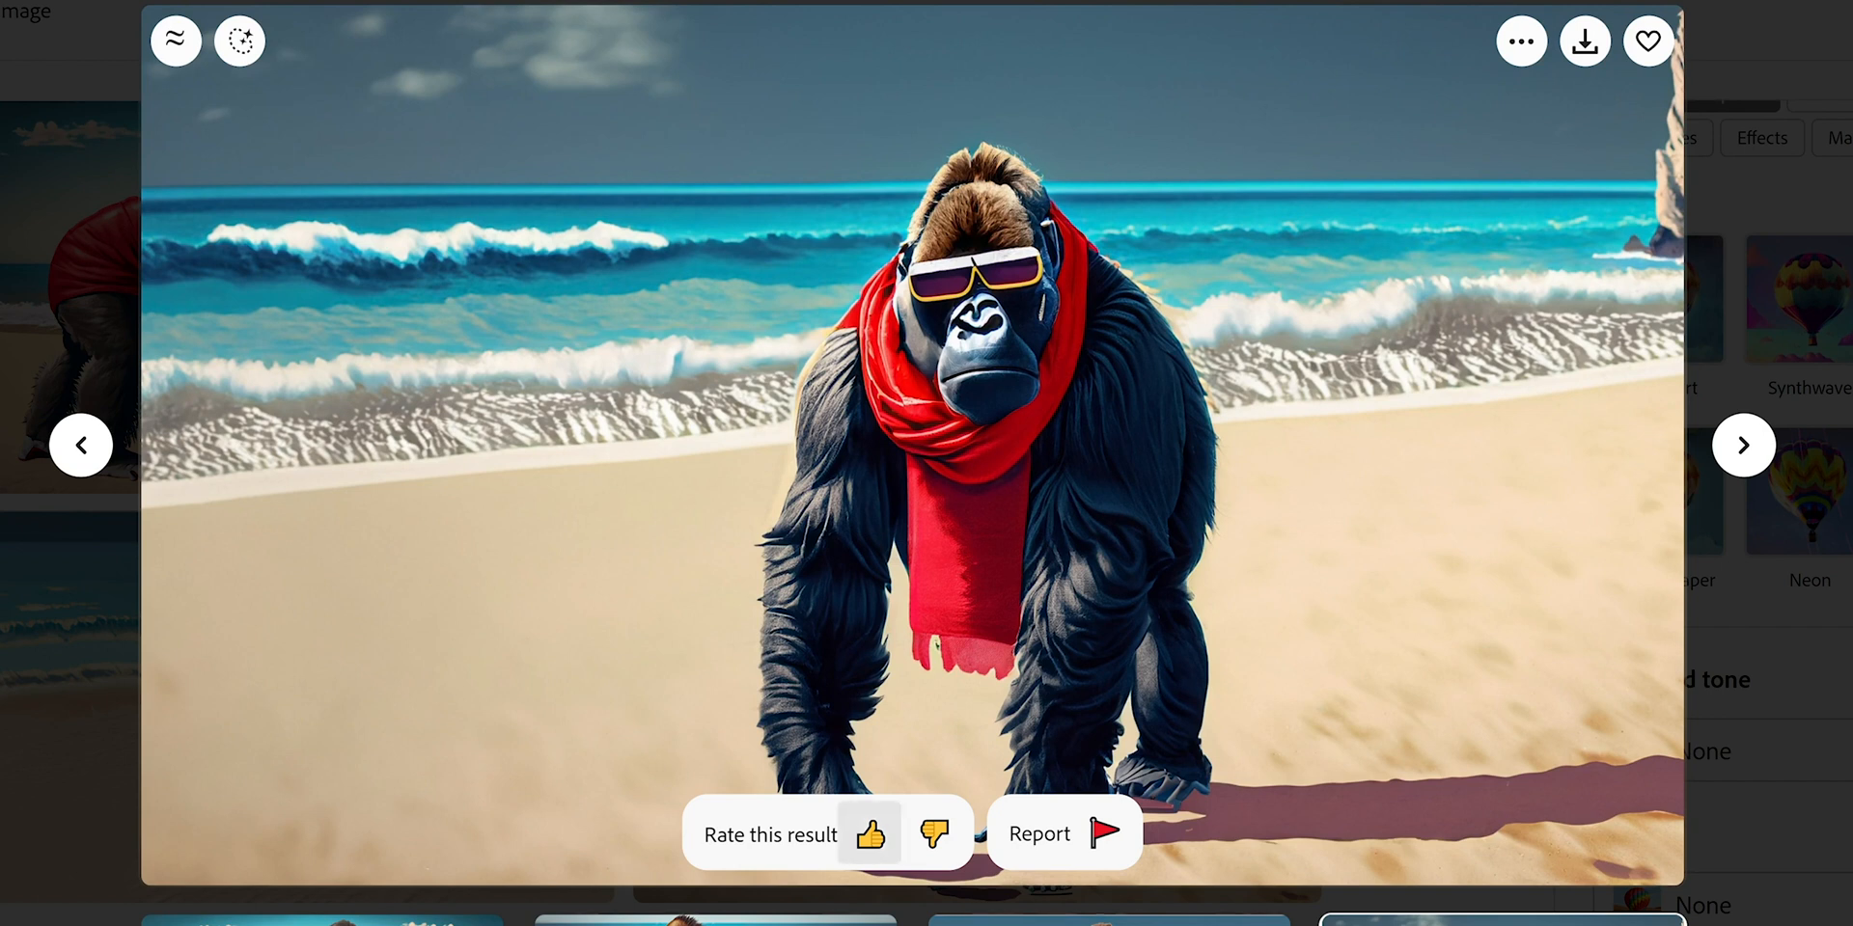
{"action": "left_click", "coordinate": [871, 834]}
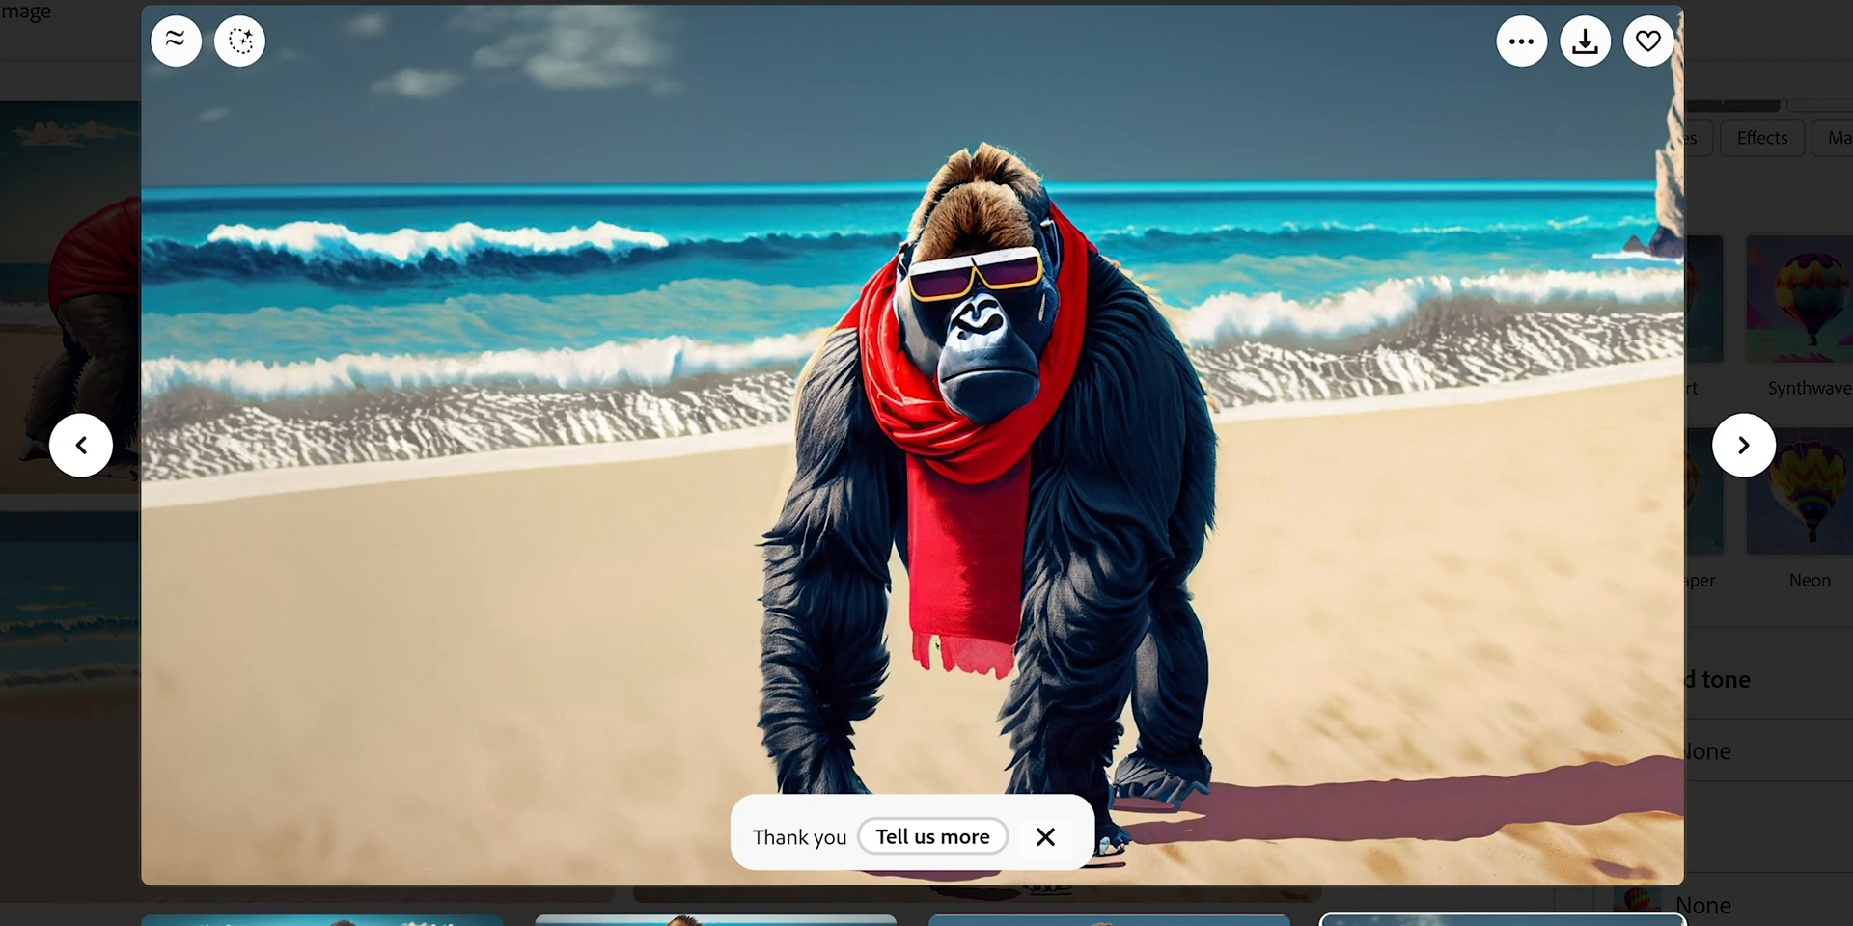
{"action": "left_click", "coordinate": [1045, 837]}
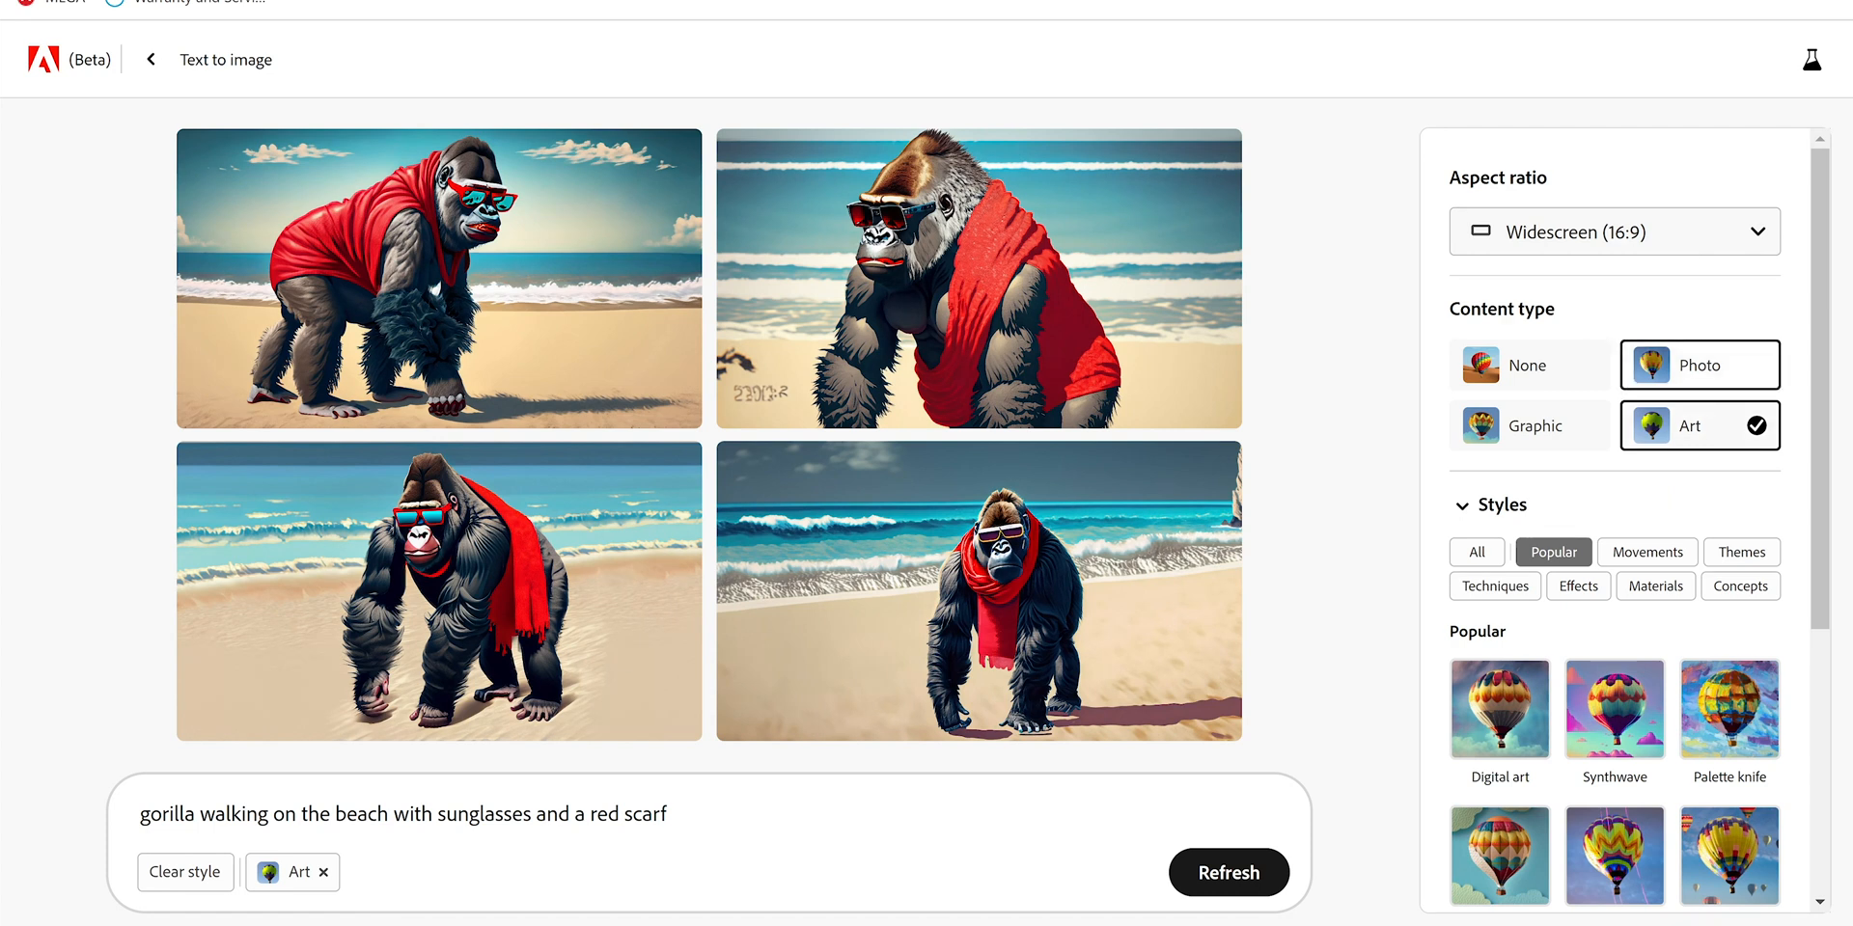
Step: Switch to Photo content, regenerate with 'wearing a red scarf', and enlarge the second image
{"action": "left_click", "coordinate": [1699, 364]}
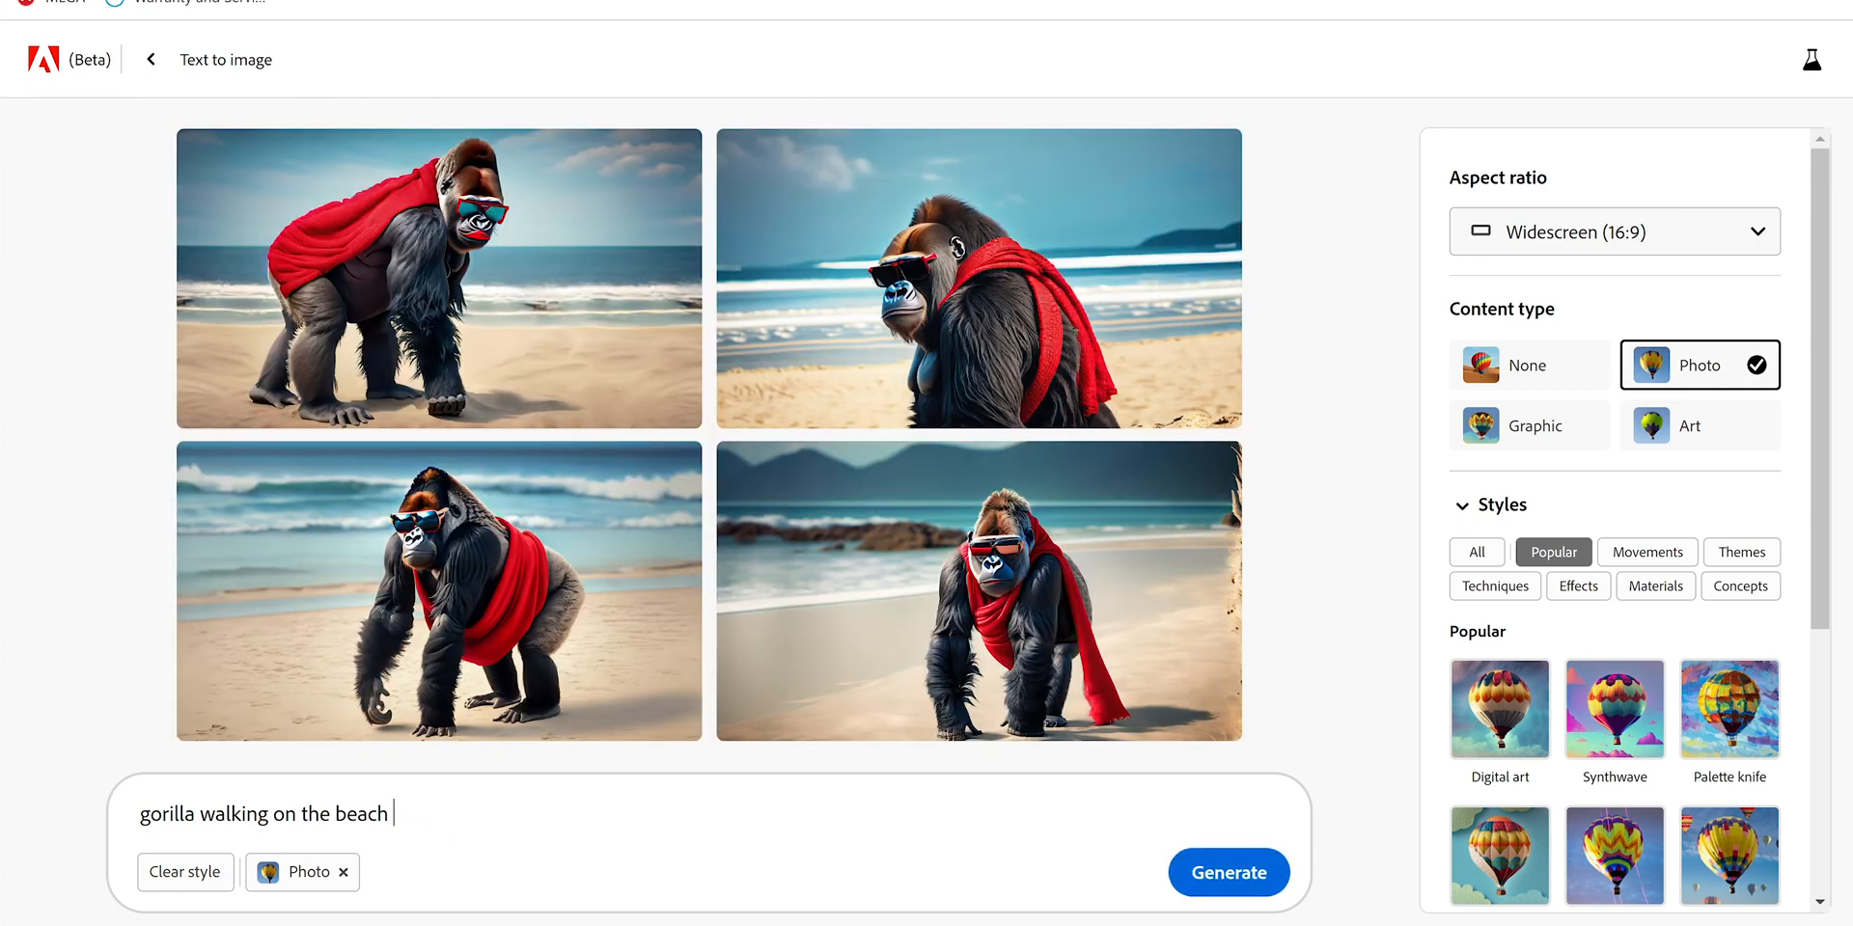
{"action": "type", "text": "wearing a red scarf"}
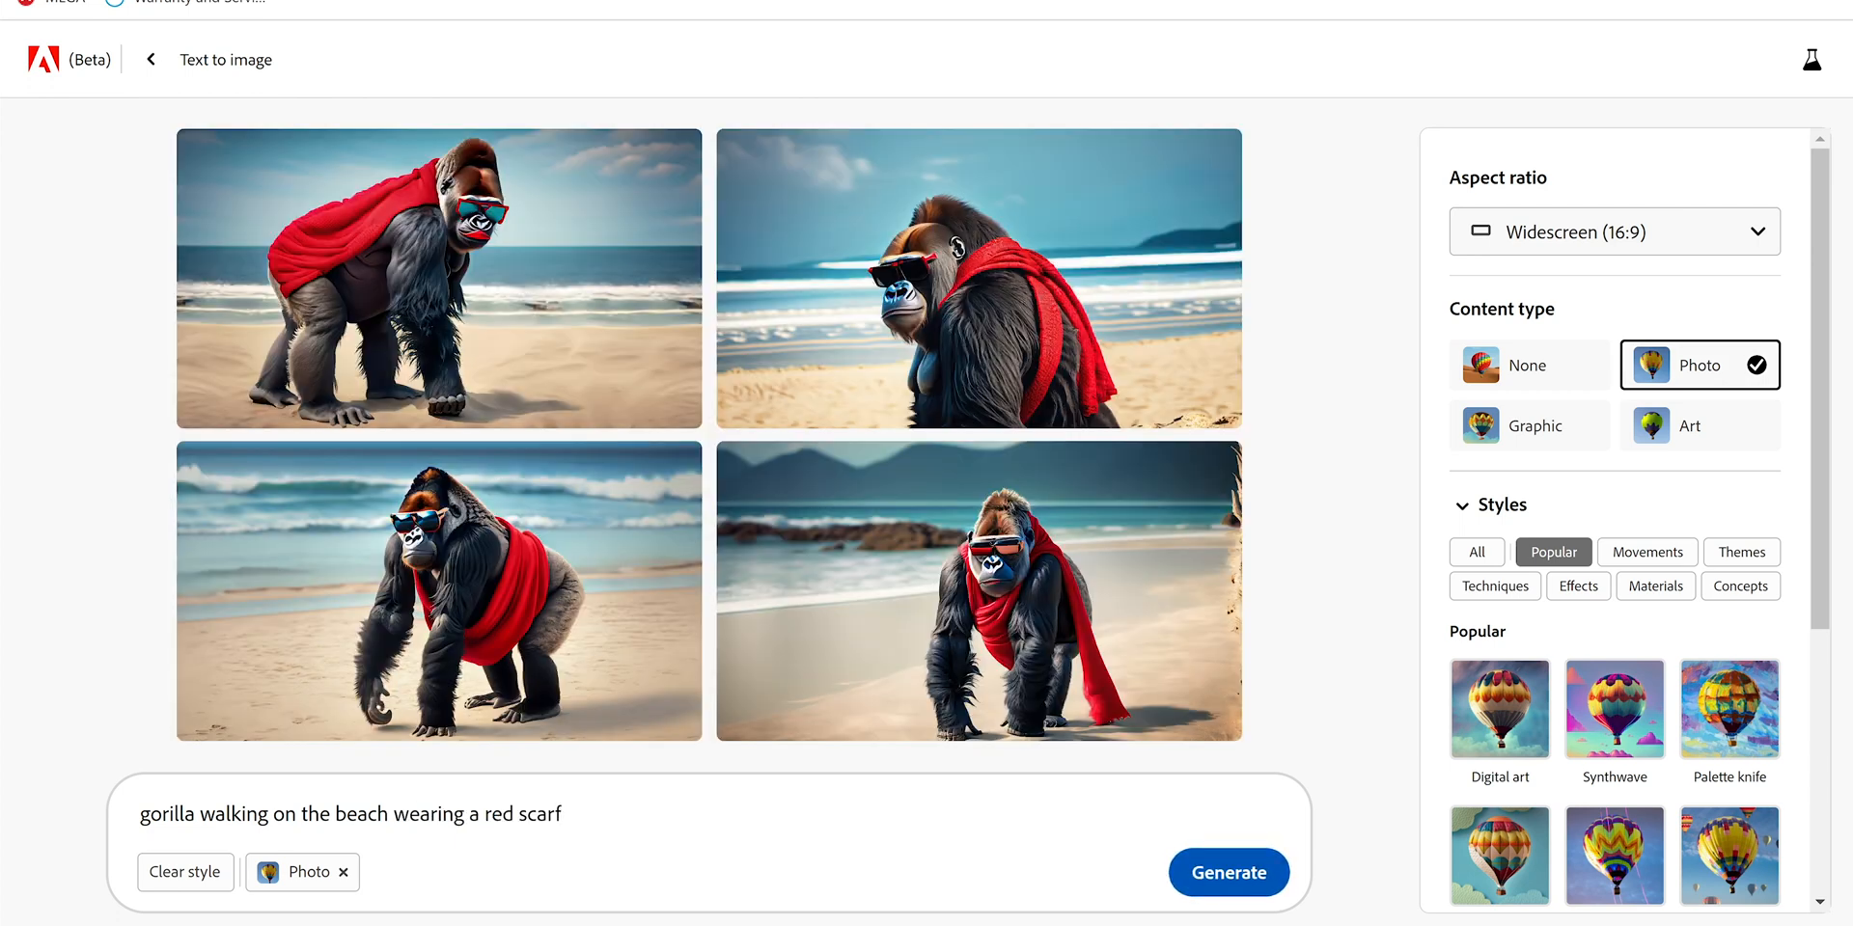
{"action": "left_click", "coordinate": [1229, 872]}
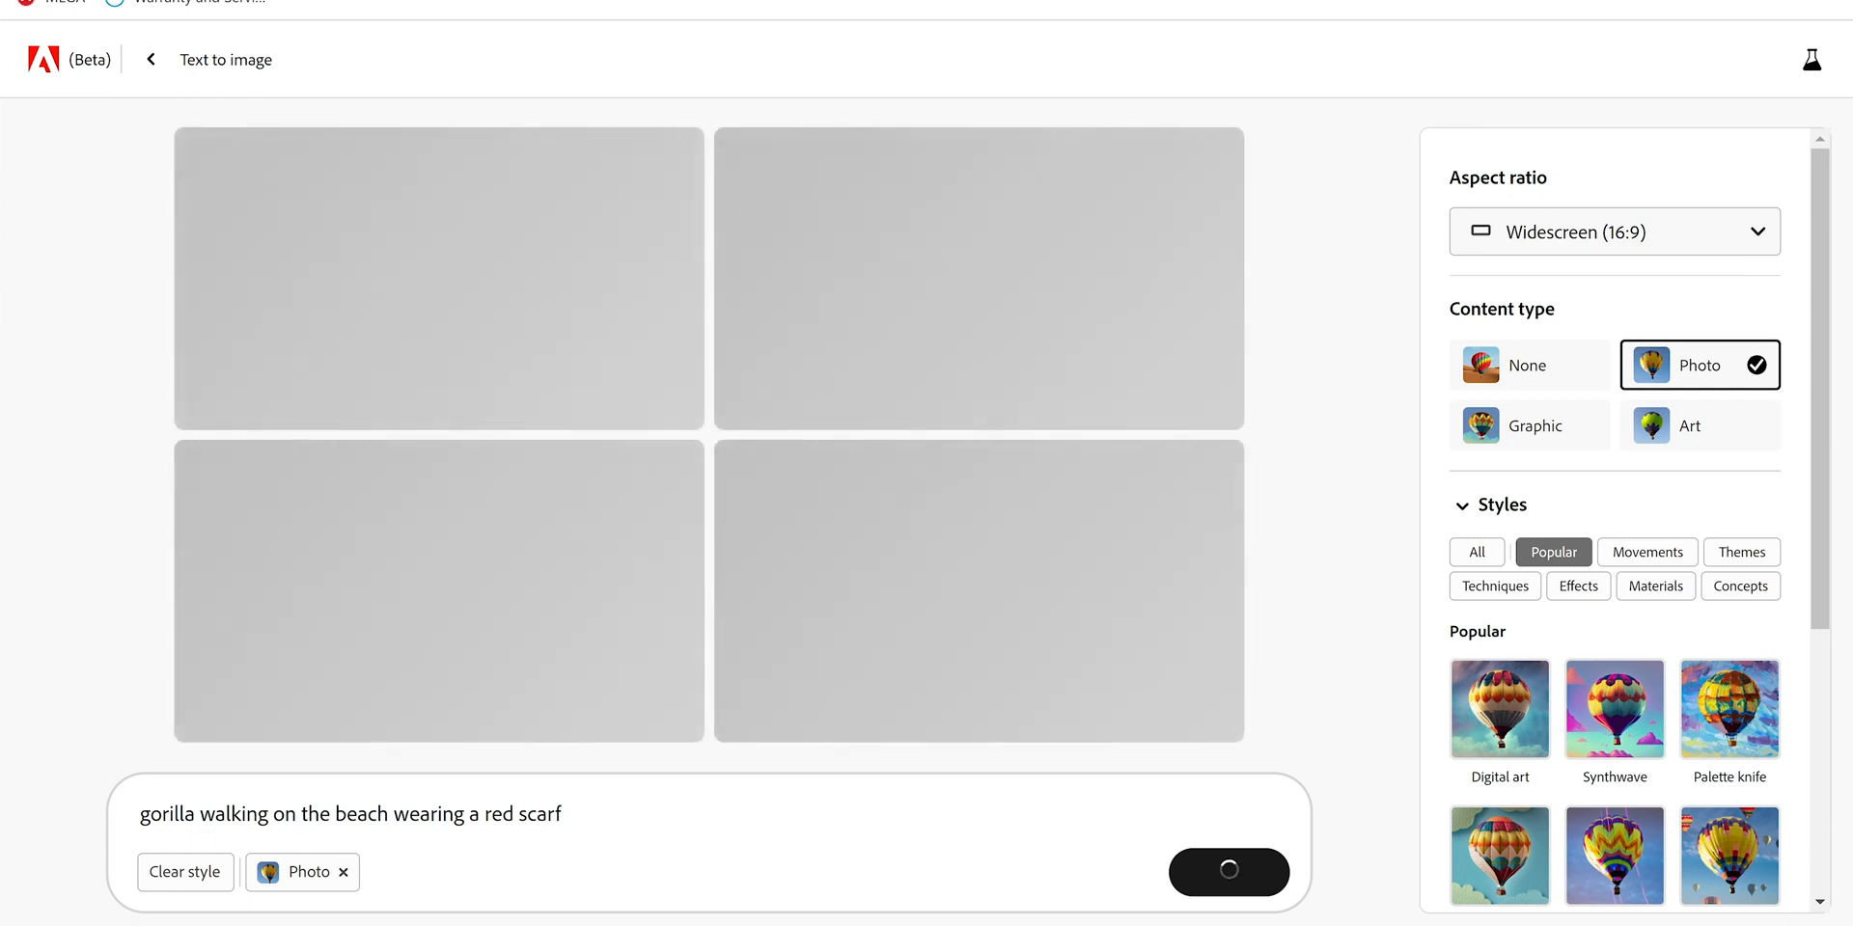
{"action": "left_click", "coordinate": [1228, 872]}
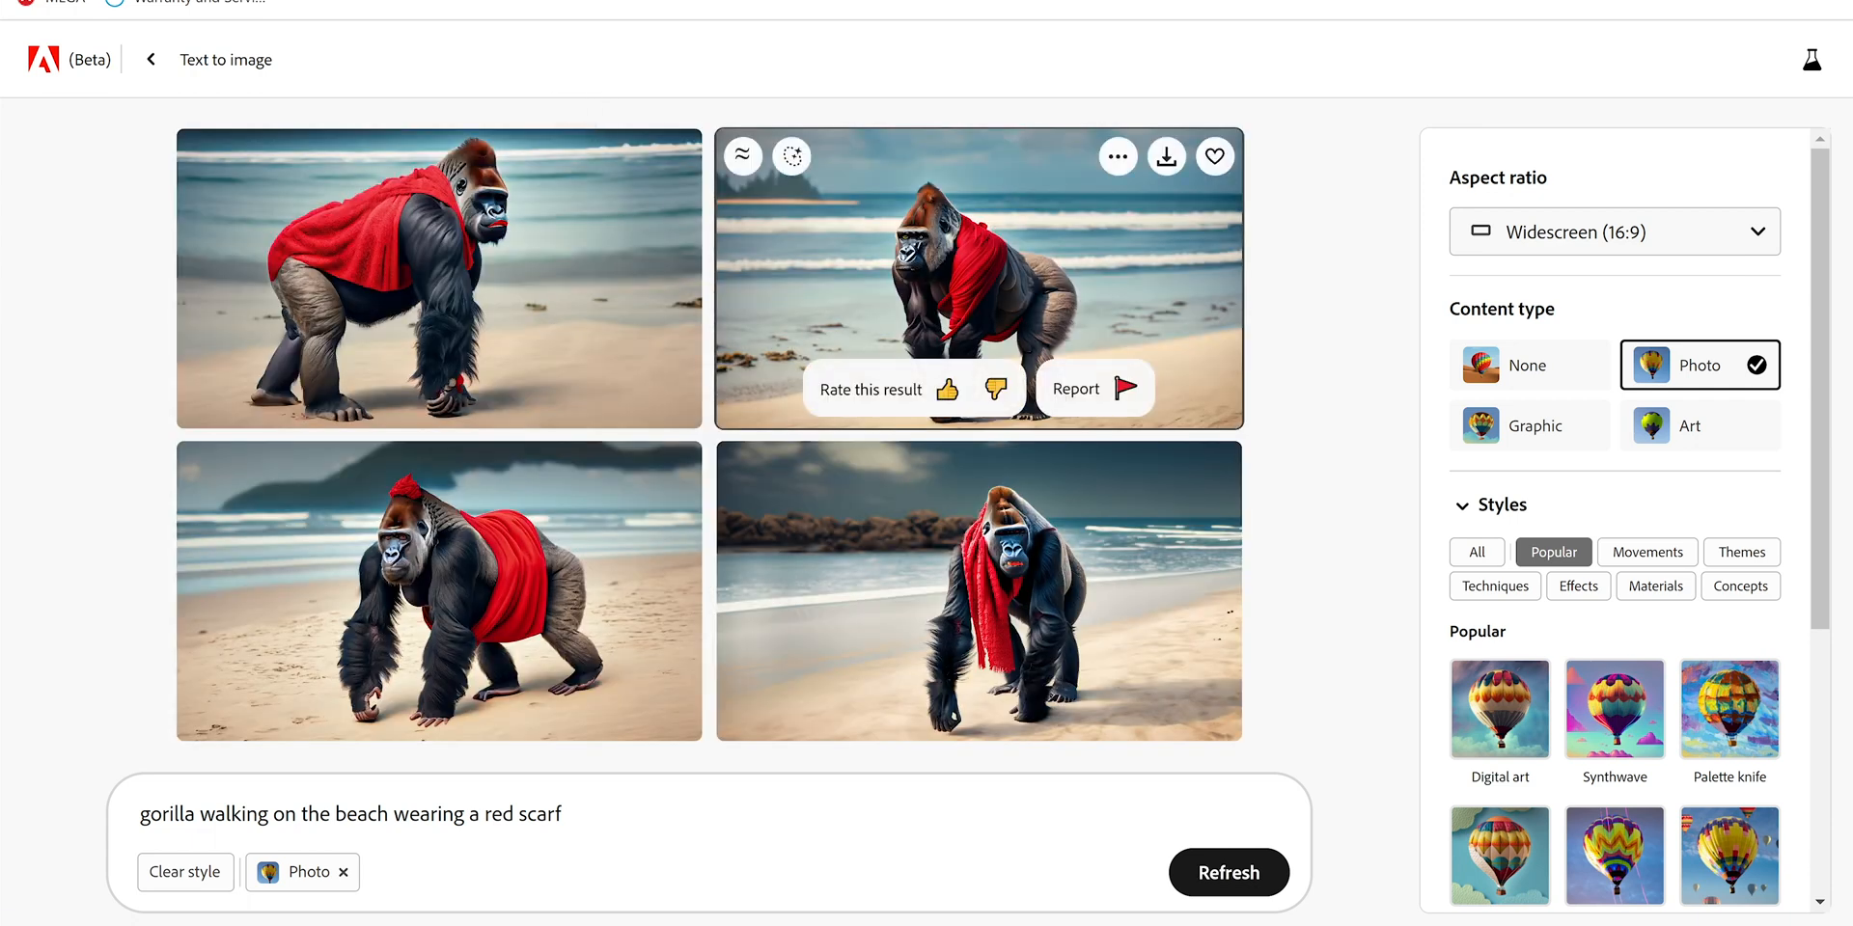
{"action": "left_click", "coordinate": [977, 280]}
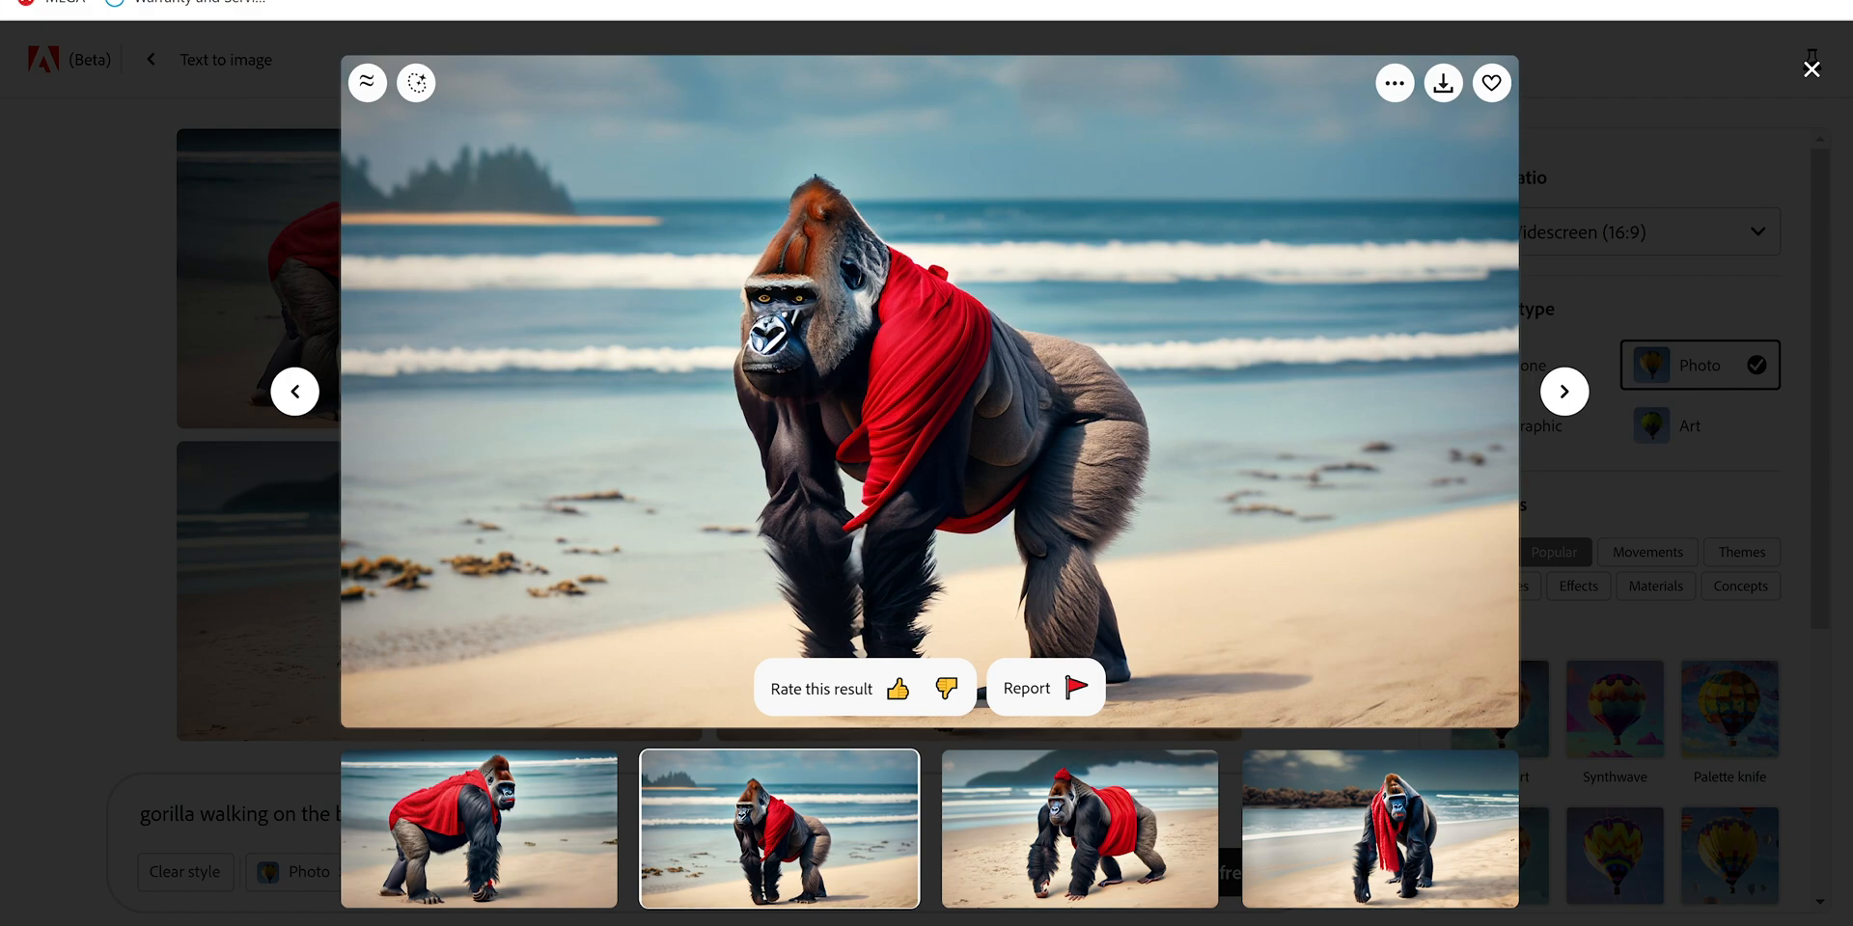
Step: From Home, open Generative fill and upload the photo of the man in sunglasses
{"action": "left_click", "coordinate": [1811, 67]}
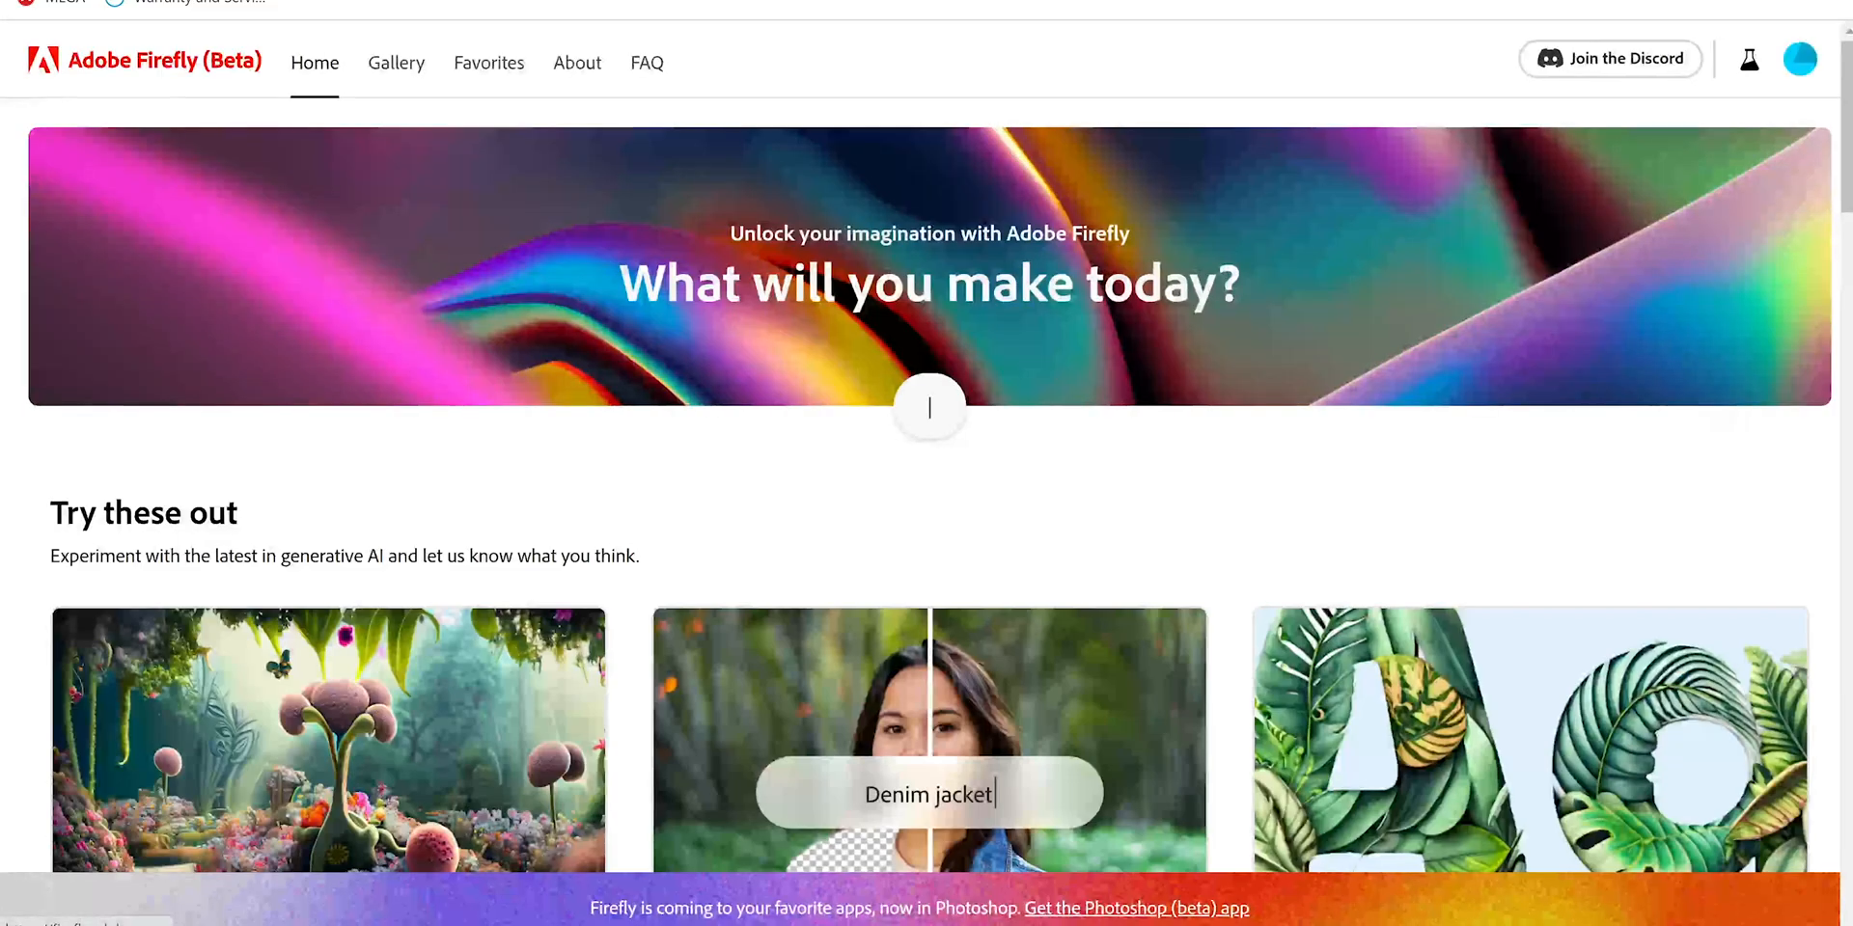
{"action": "scroll", "scroll_direction": "down", "scroll_amount": 3}
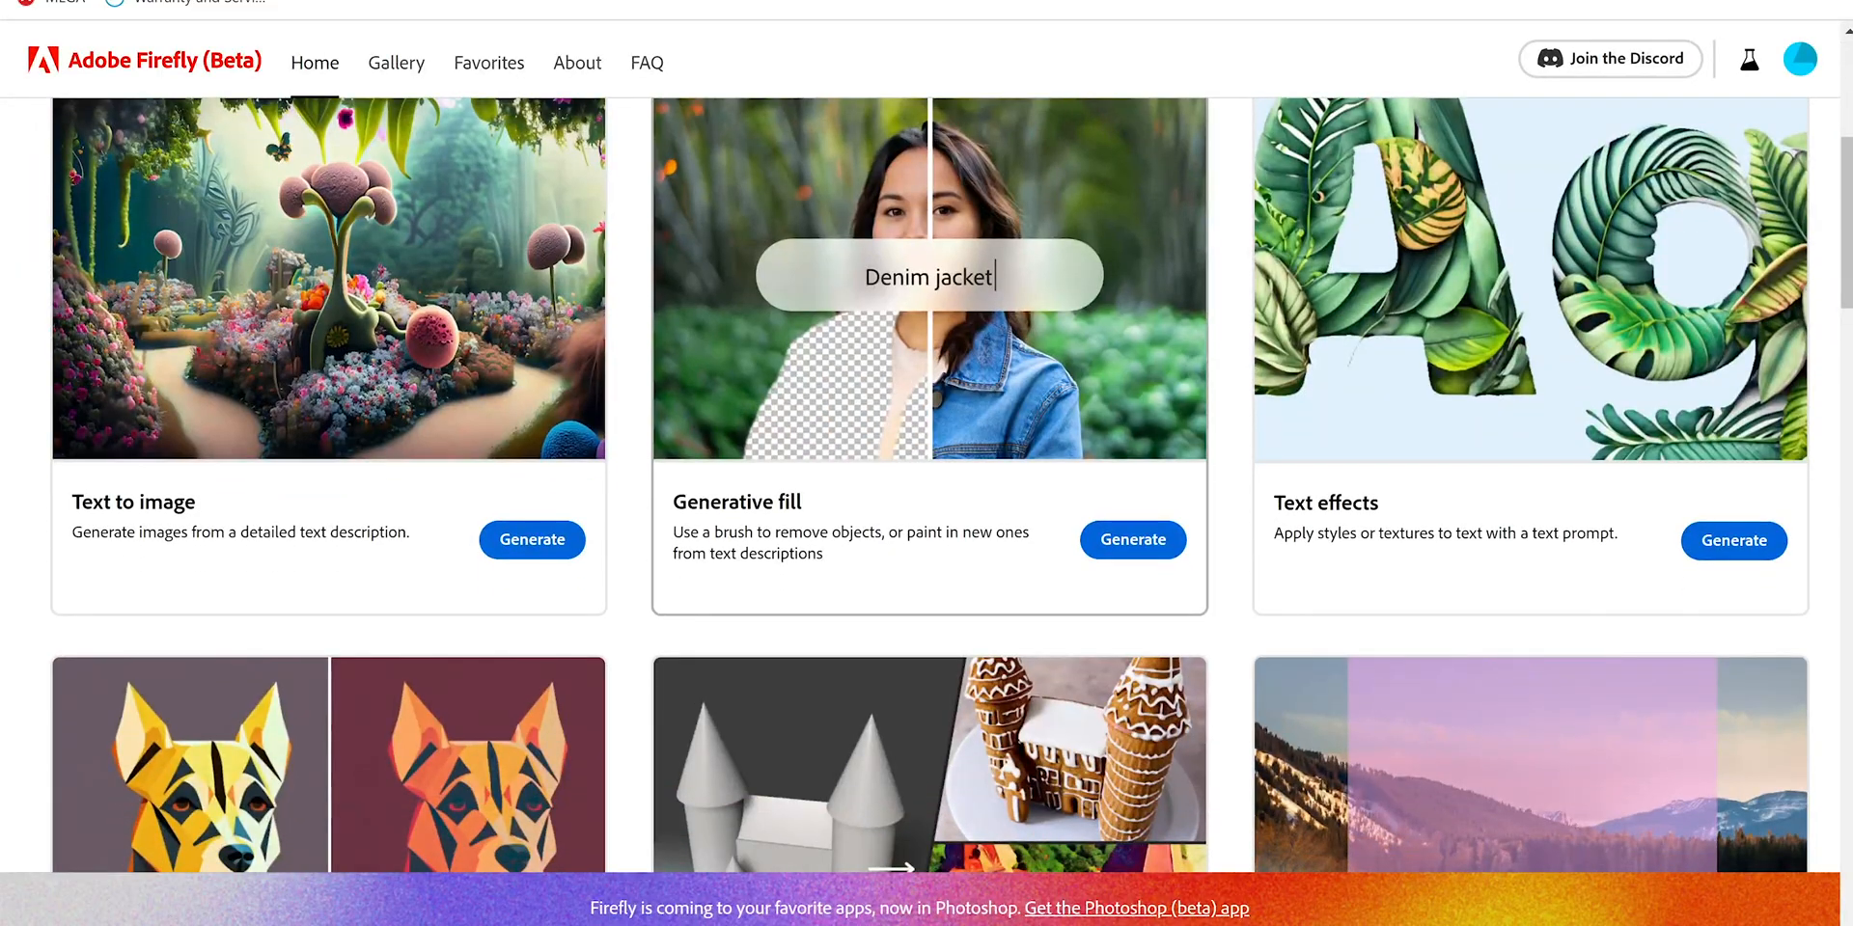
{"action": "left_click", "coordinate": [1133, 540]}
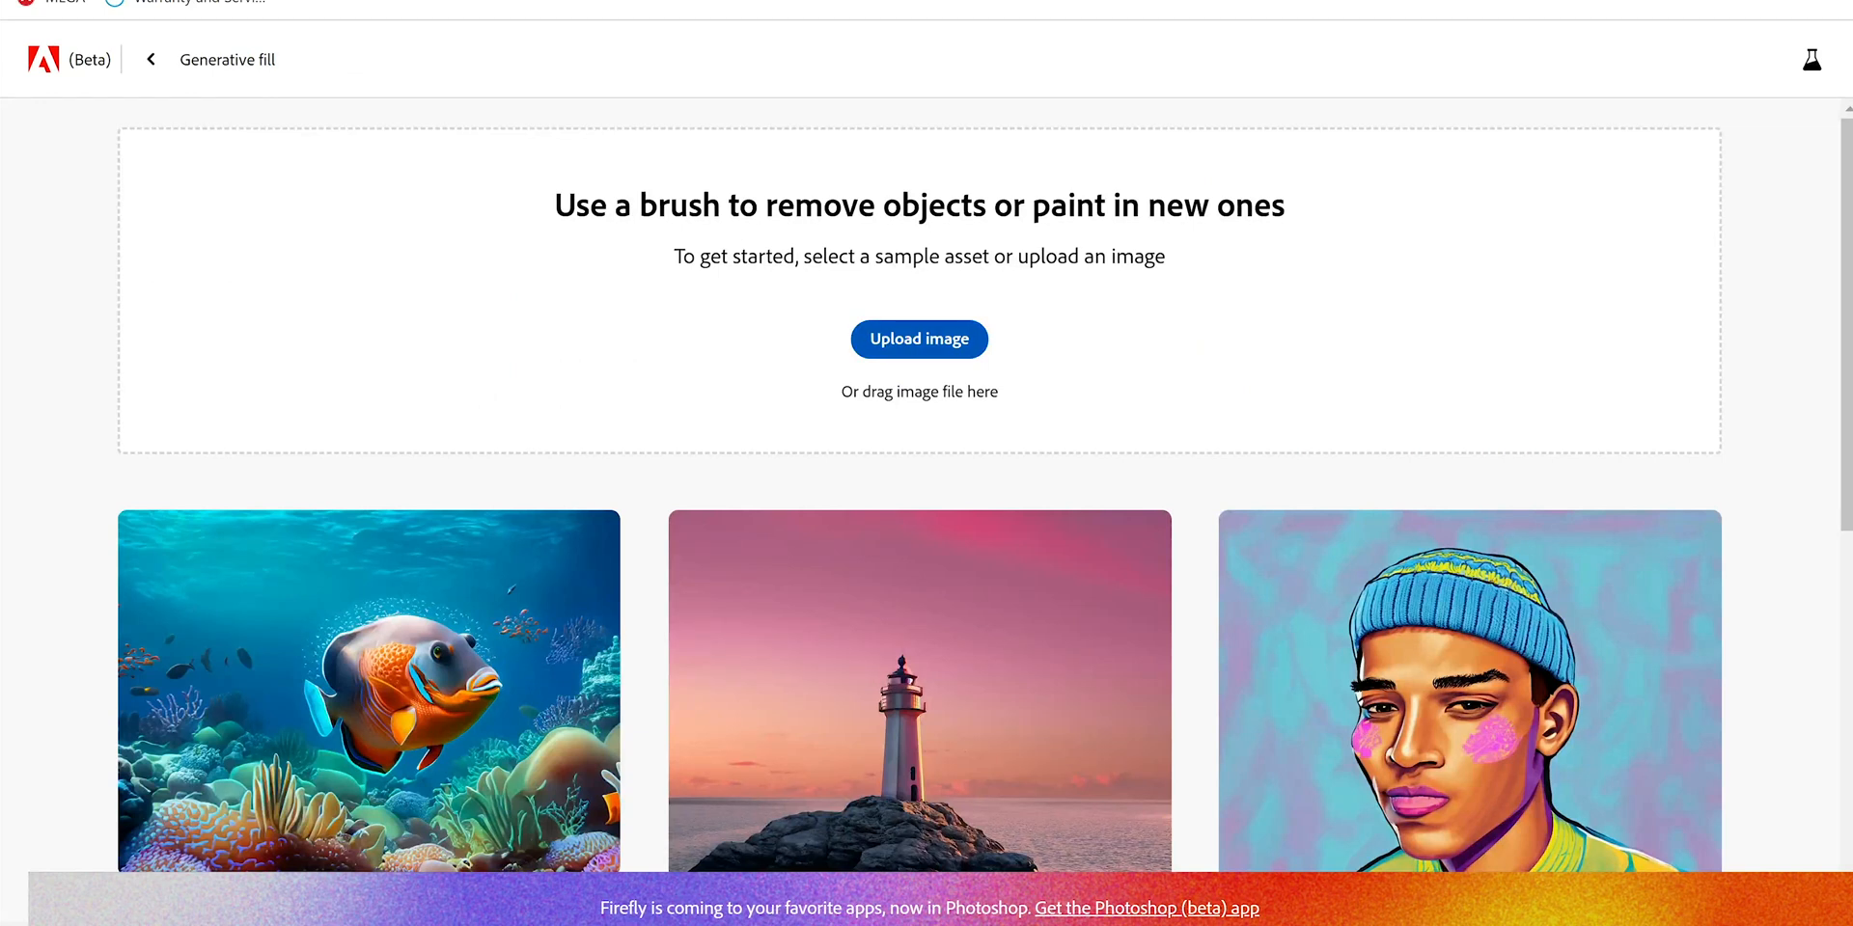
{"action": "left_click", "coordinate": [919, 339]}
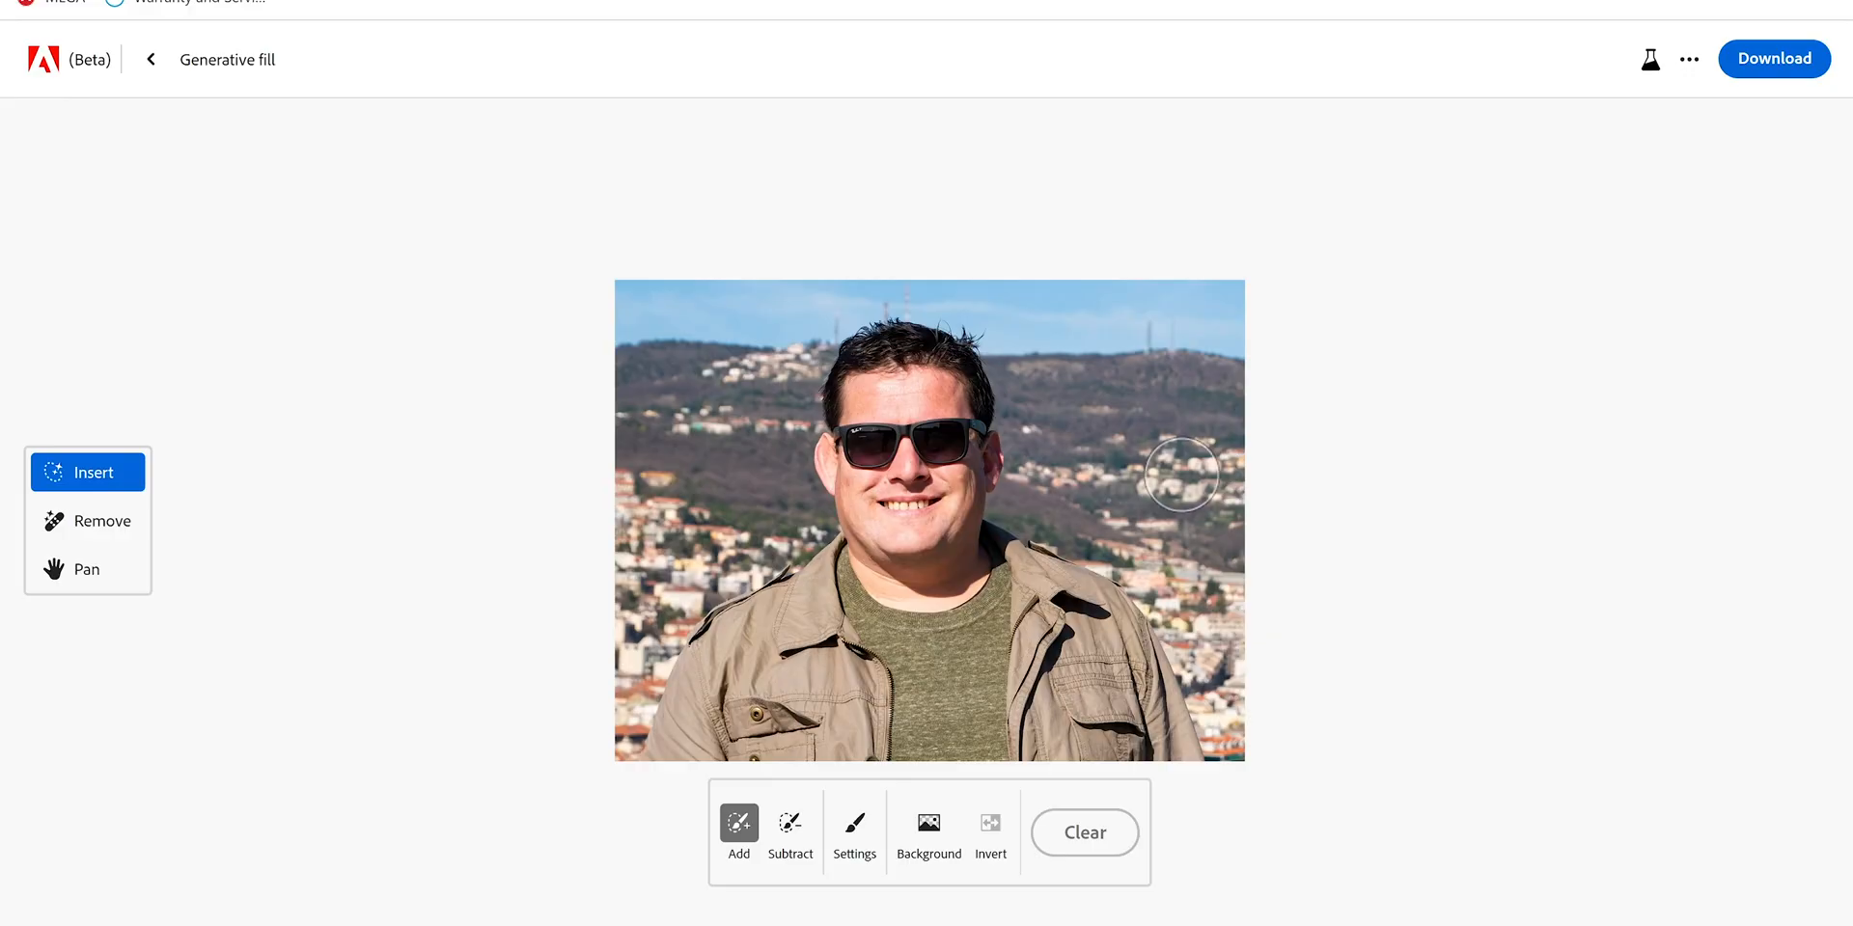
{"action": "mouse_move", "coordinate": [266, 122]}
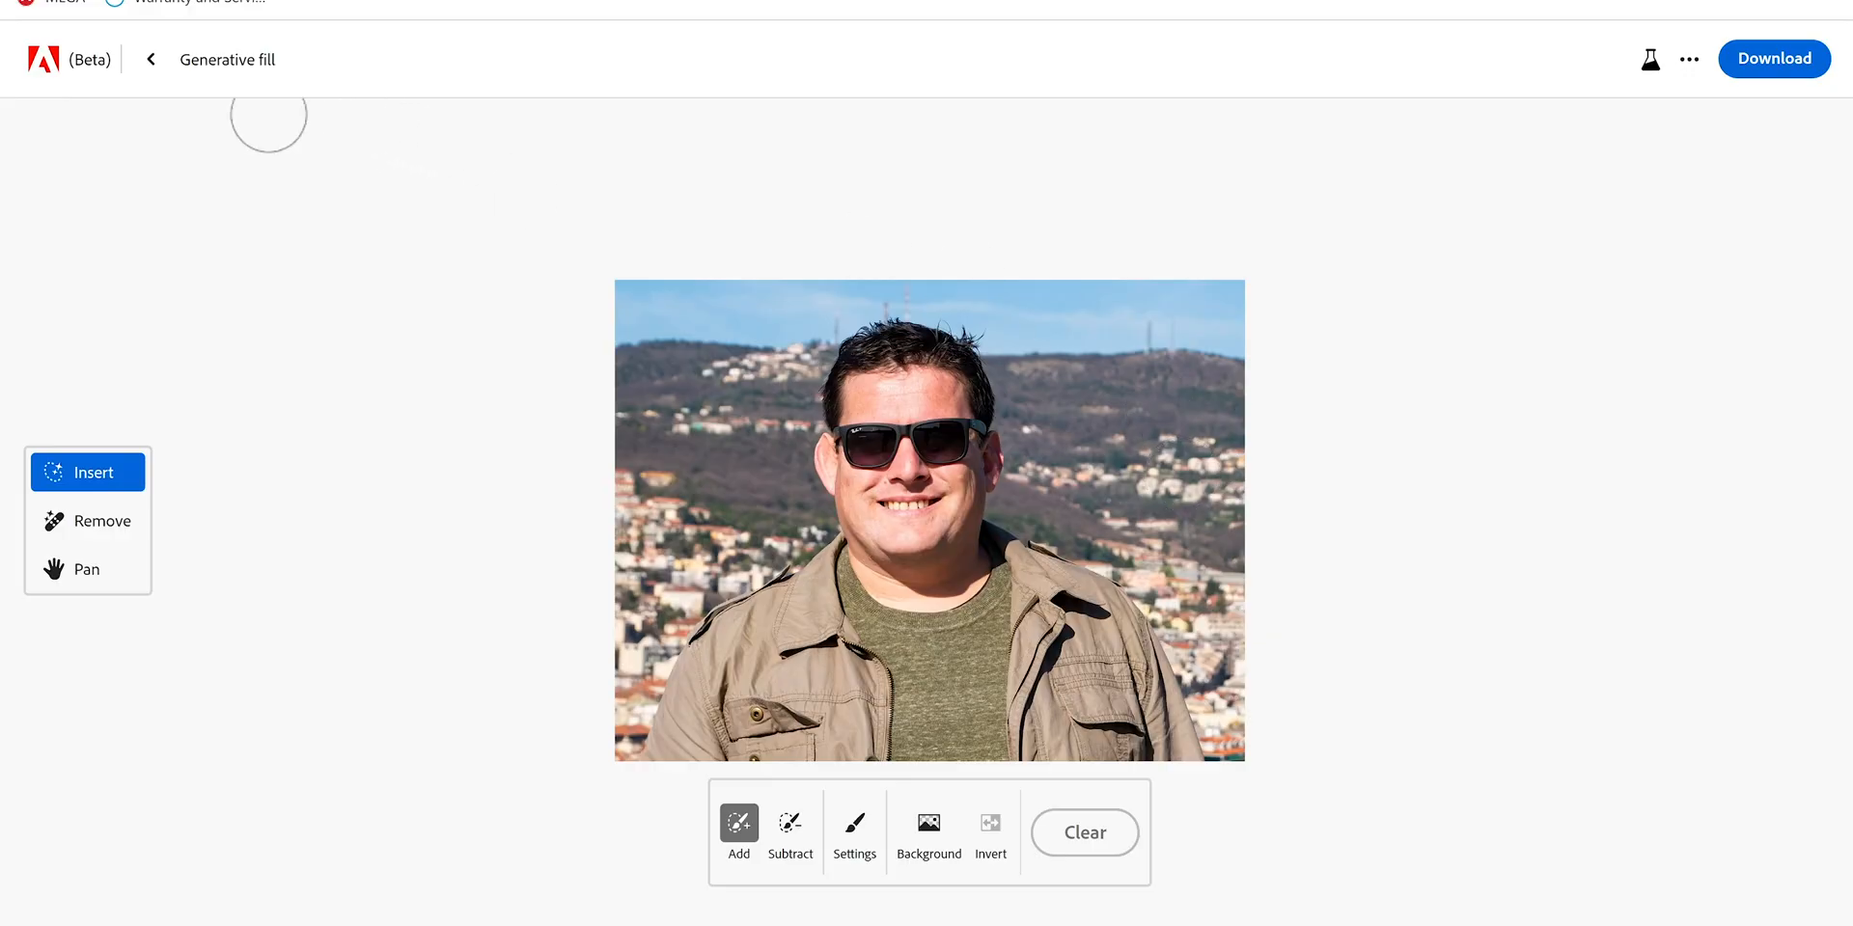
{"action": "mouse_move", "coordinate": [559, 284]}
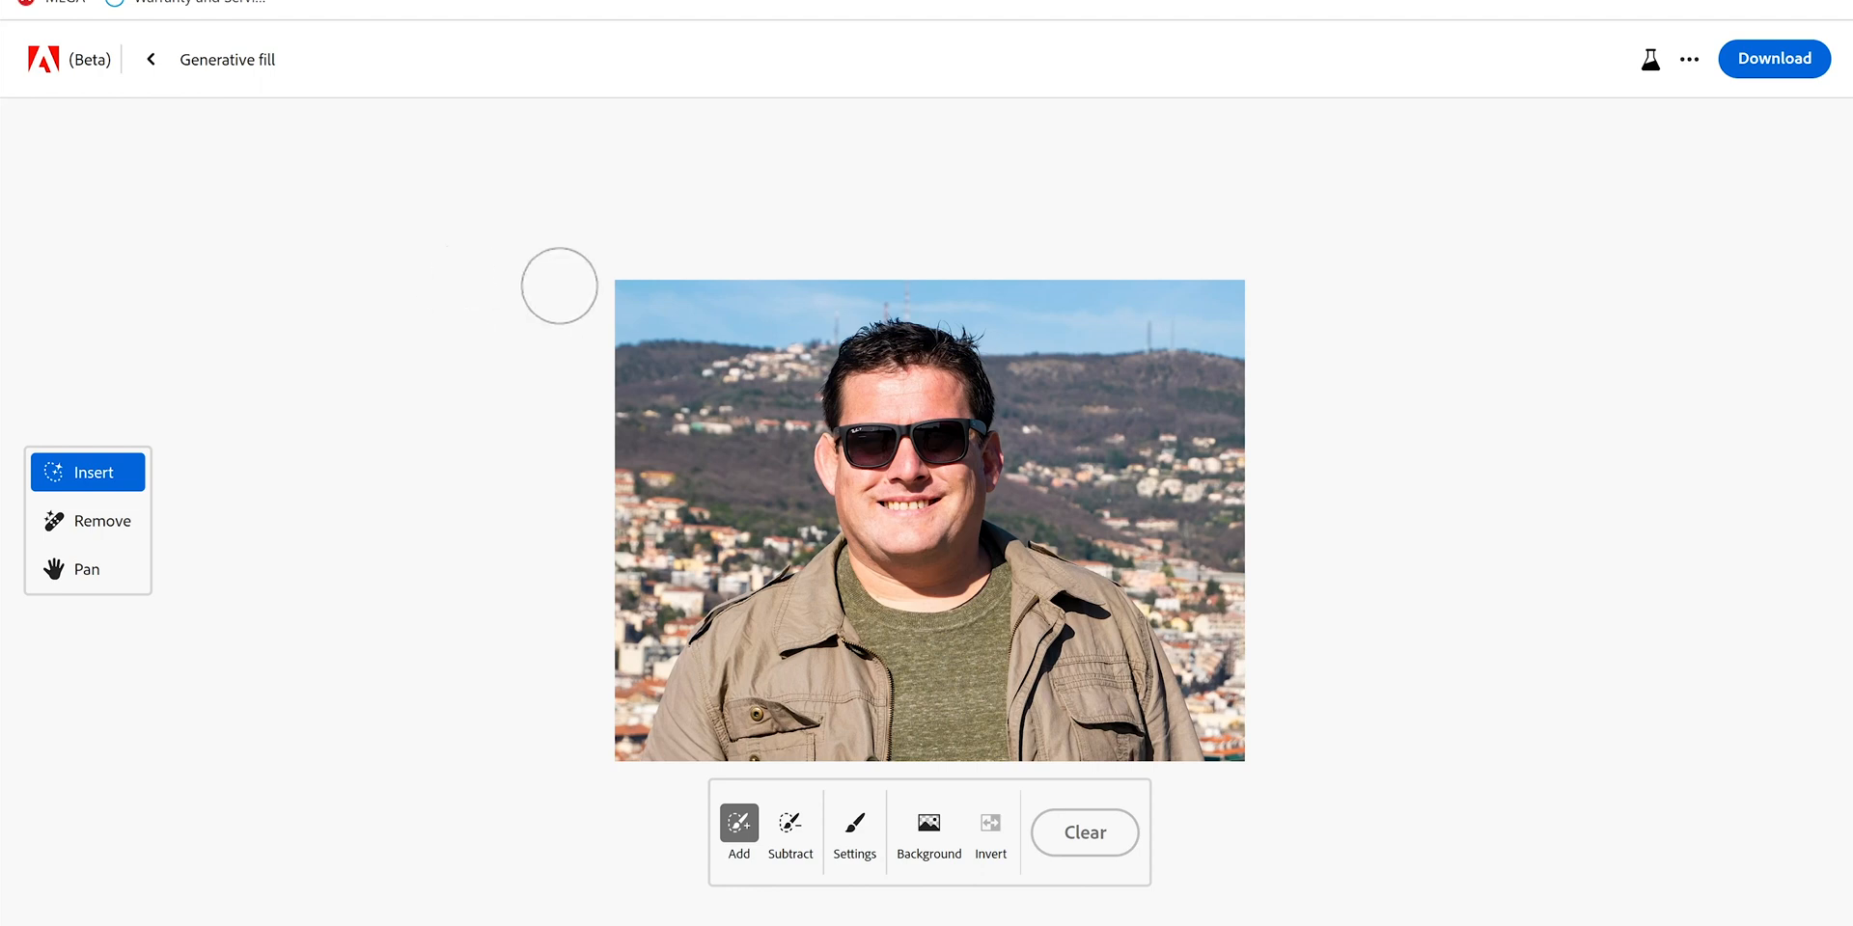
{"action": "mouse_move", "coordinate": [728, 170]}
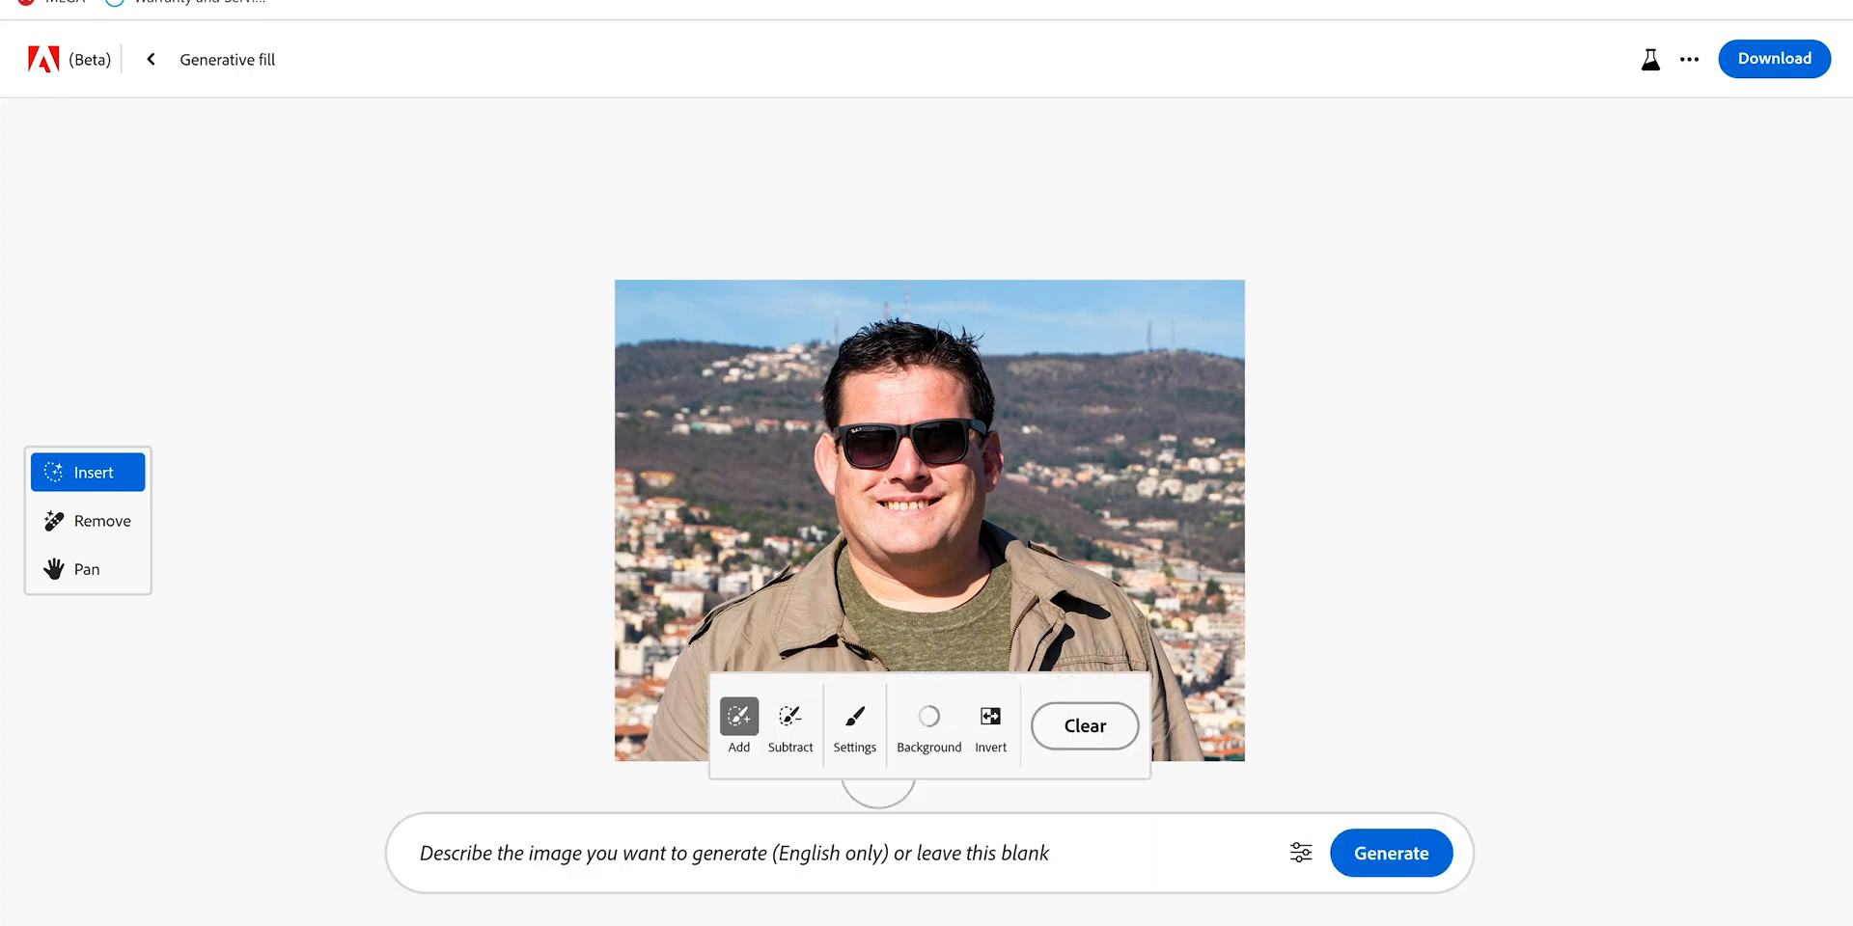
Step: Generate an Eiffel Tower background, compare the variations, and settle on the first one
{"action": "left_click", "coordinate": [928, 719]}
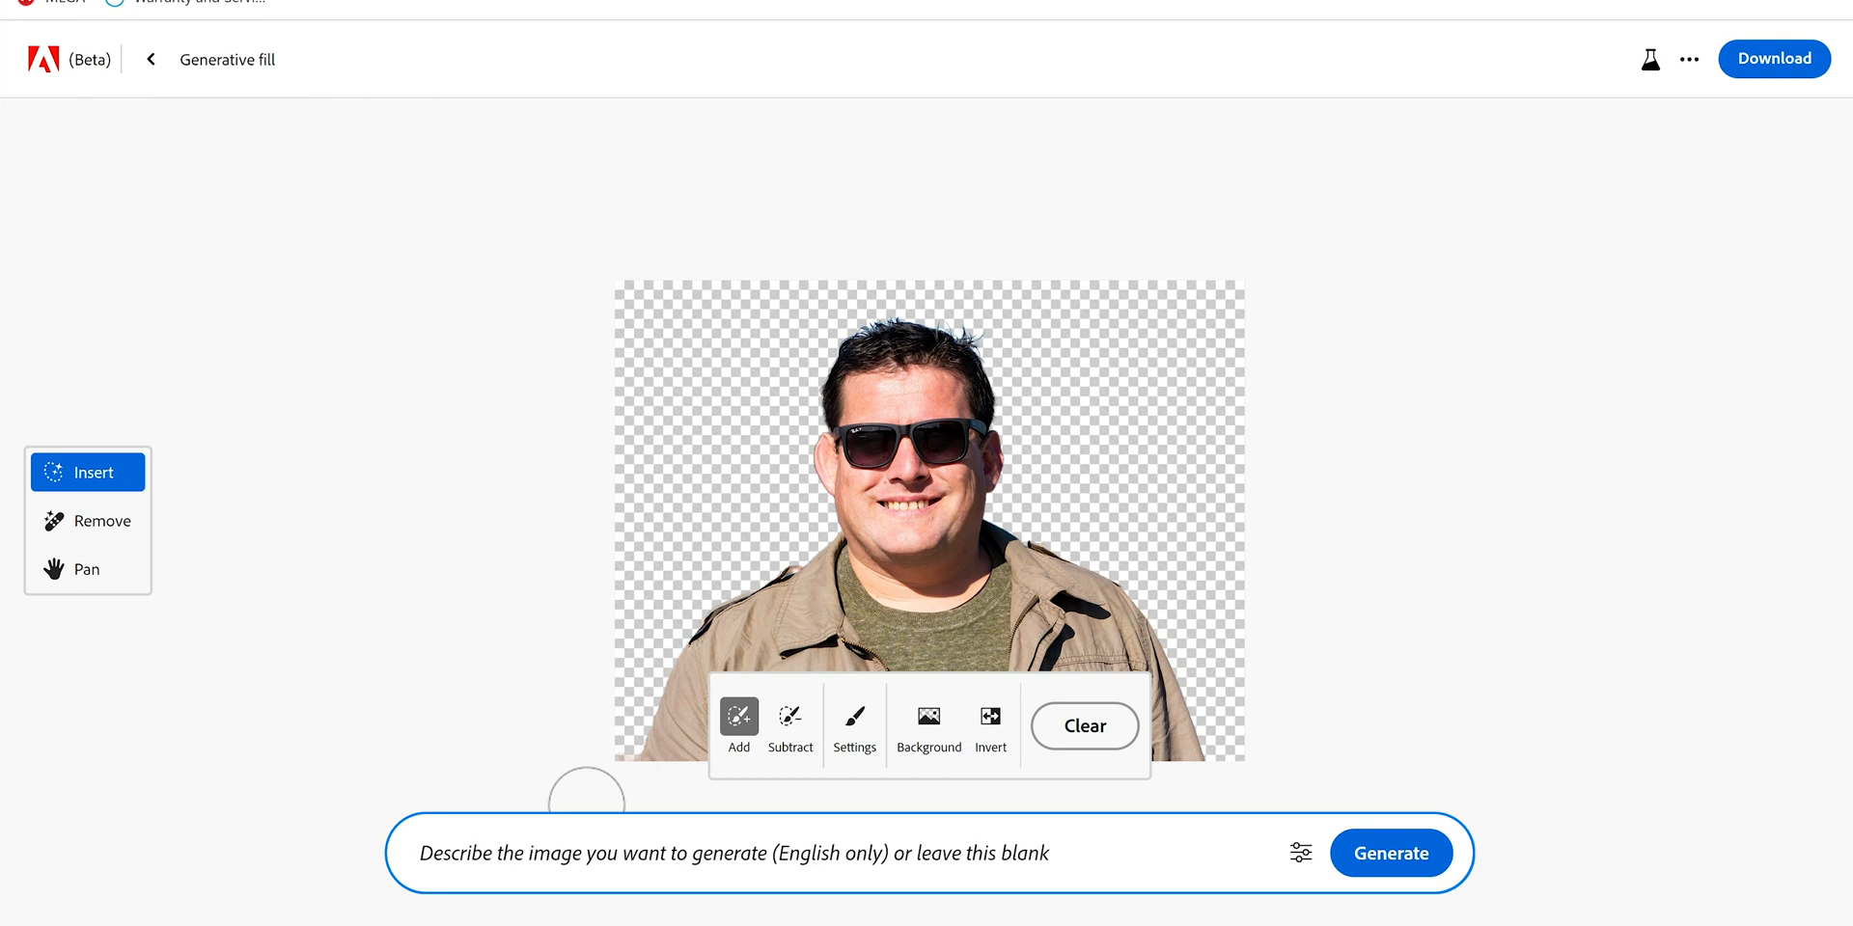
{"action": "left_click", "coordinate": [1392, 853]}
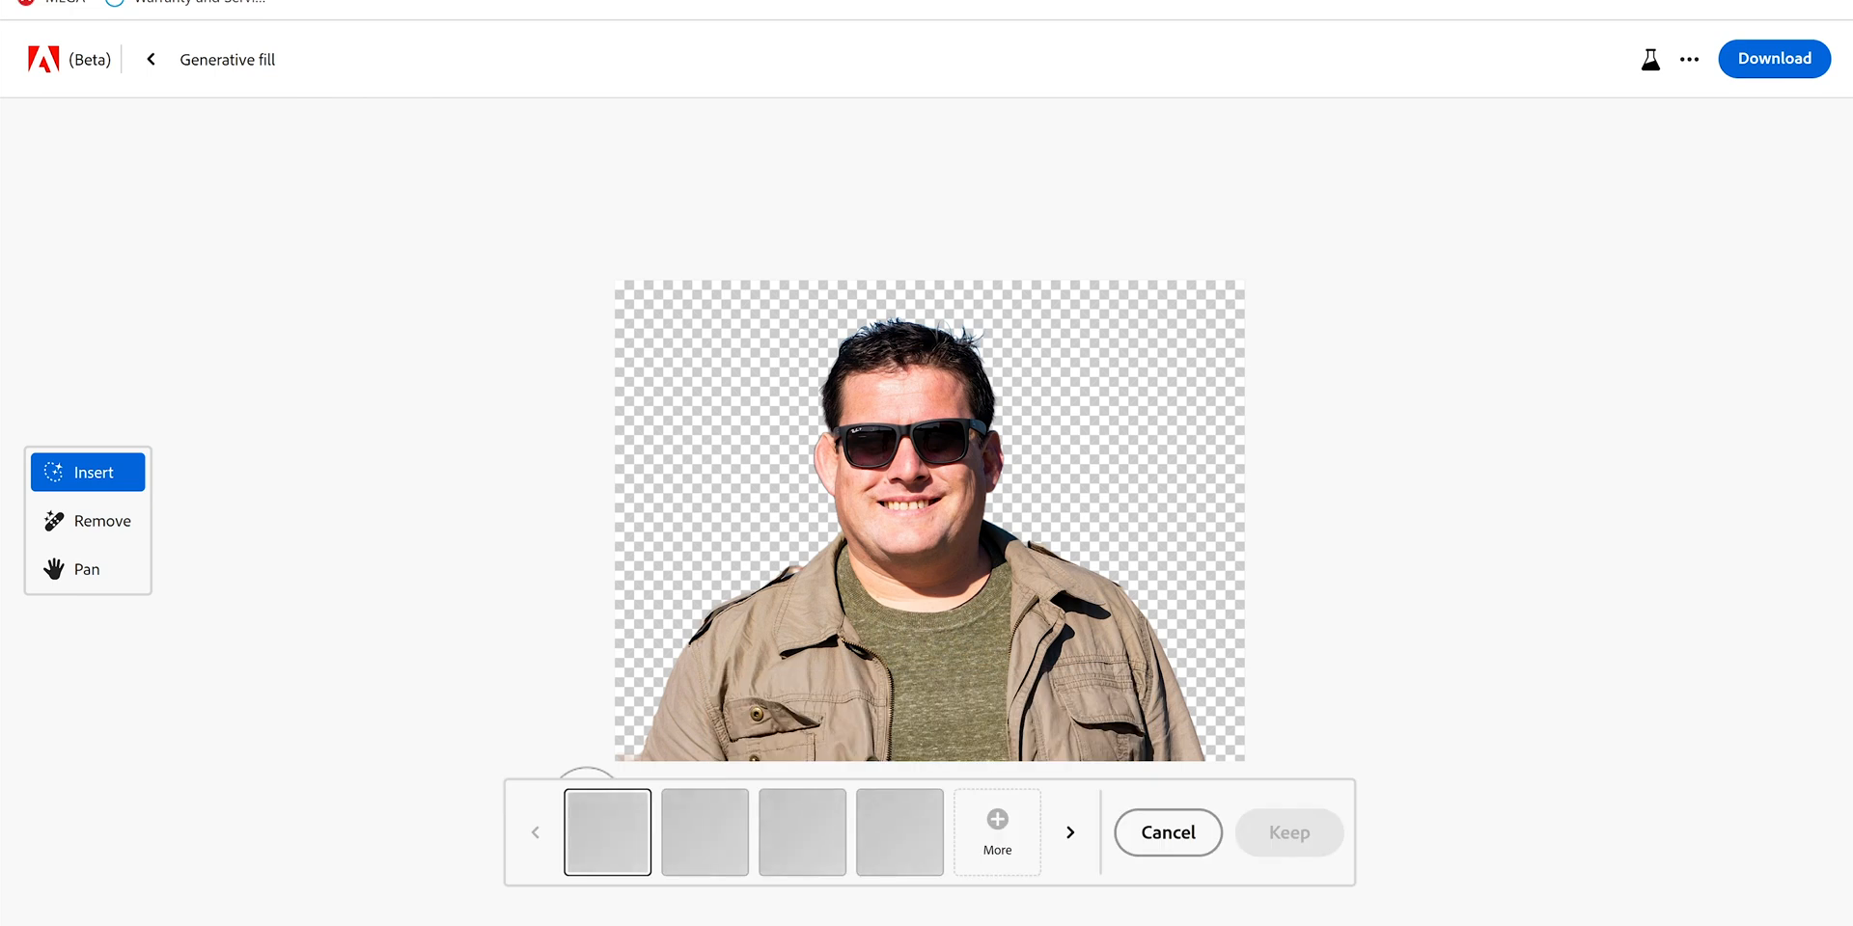
{"action": "left_click", "coordinate": [607, 832]}
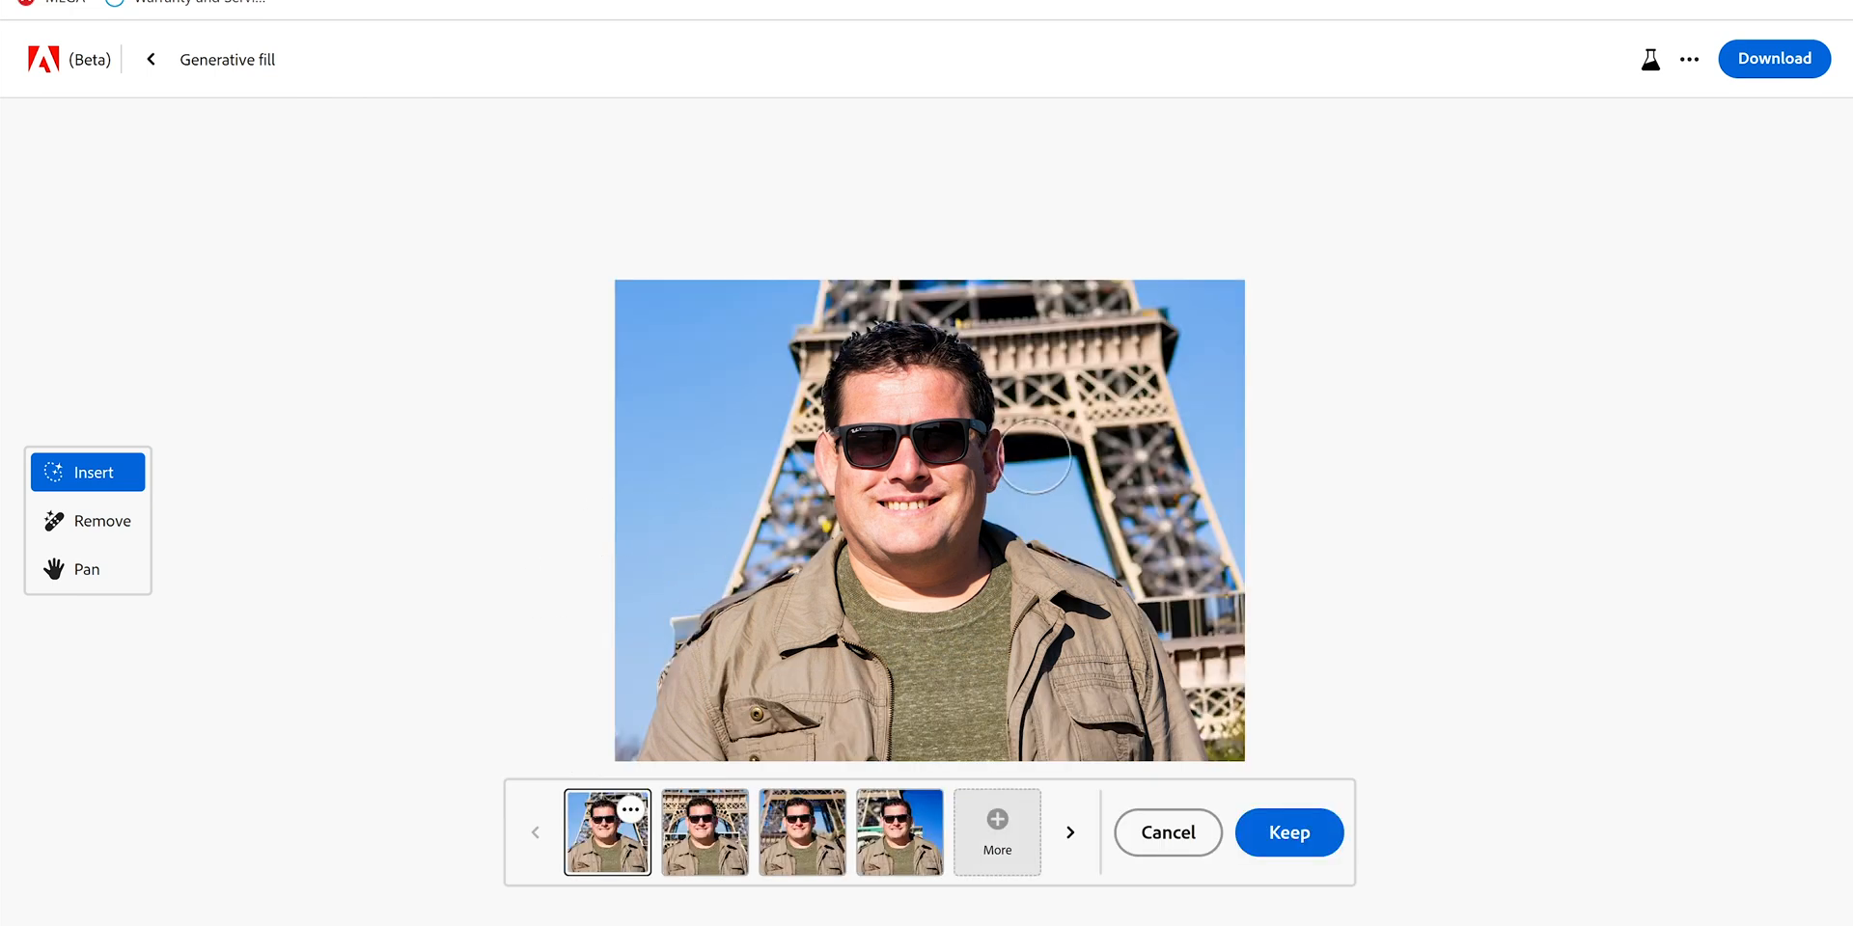
{"action": "mouse_move", "coordinate": [1170, 421]}
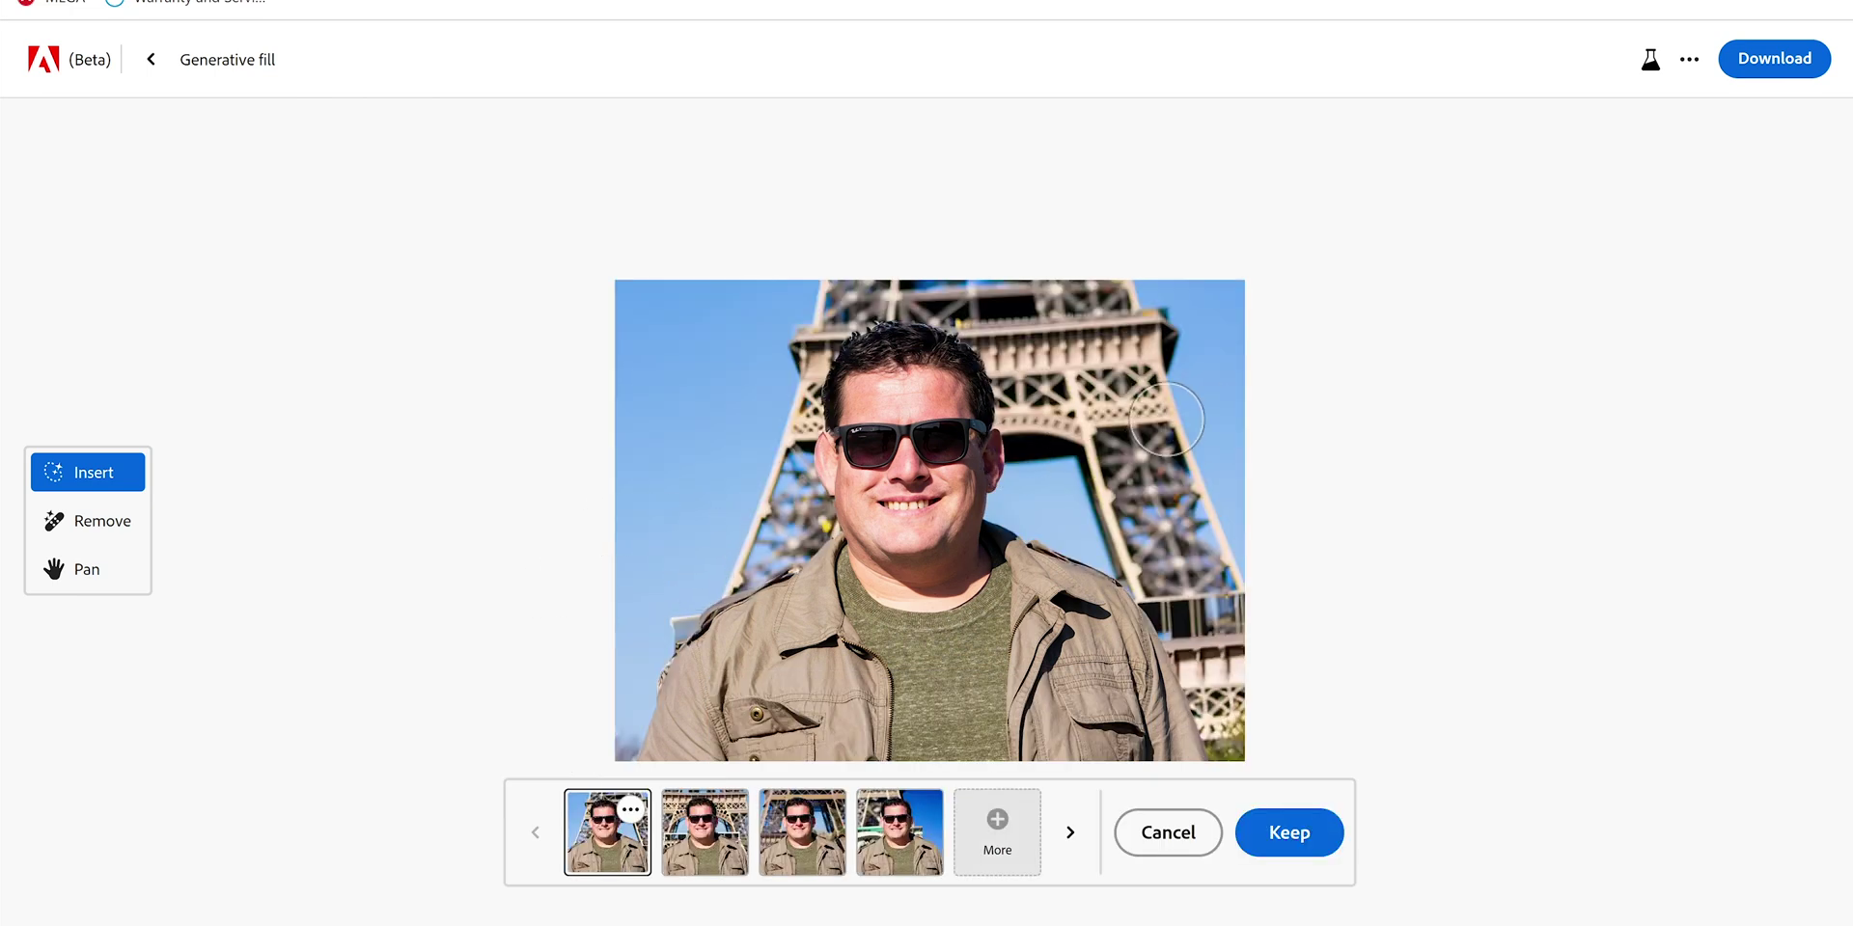
{"action": "left_click", "coordinate": [705, 833]}
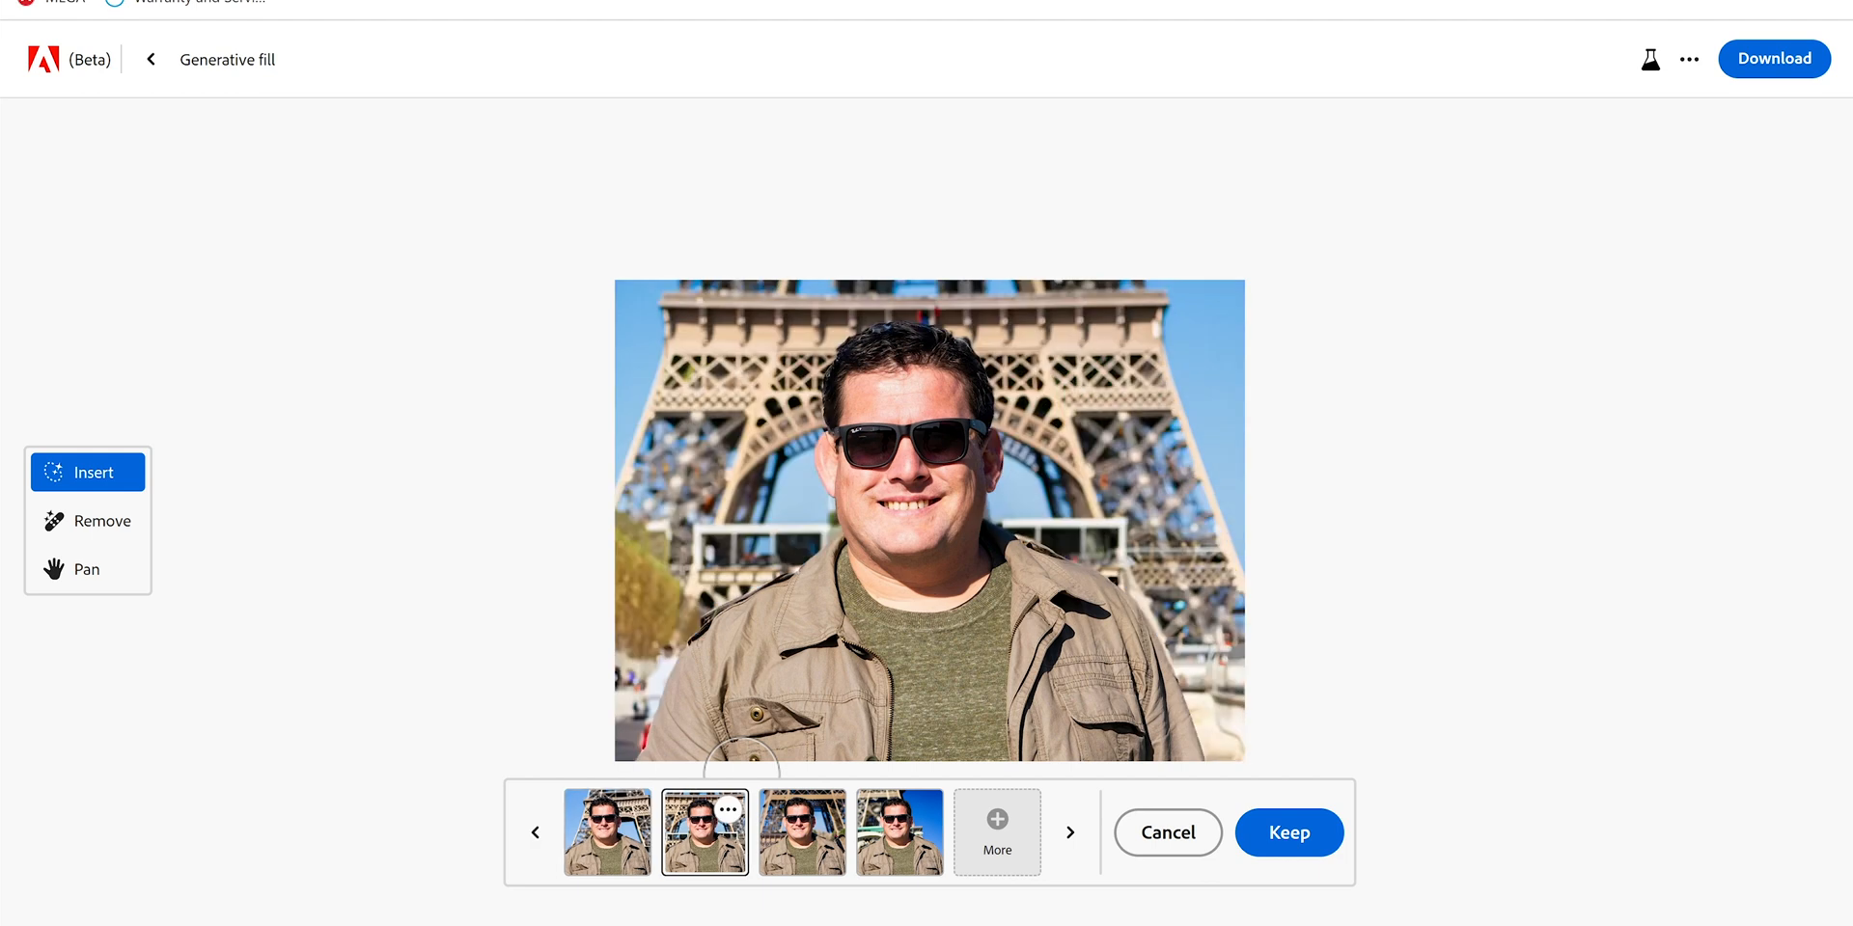
{"action": "left_click", "coordinate": [899, 833]}
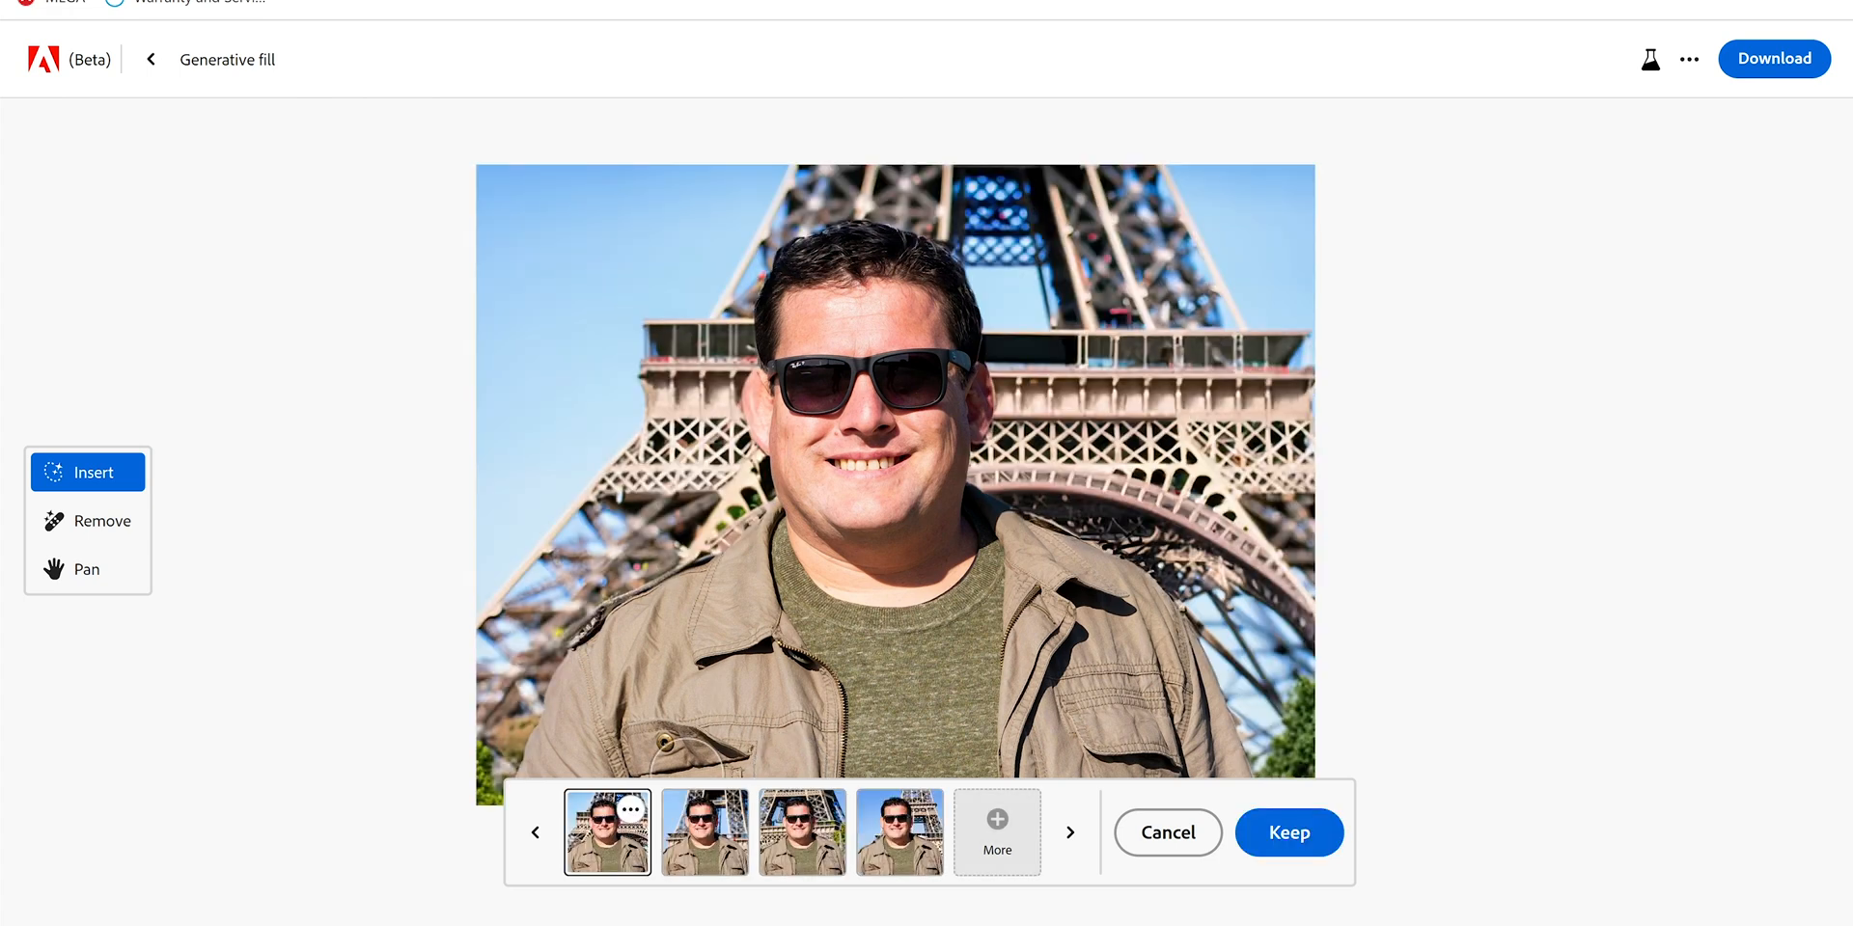
{"action": "left_click", "coordinate": [705, 832]}
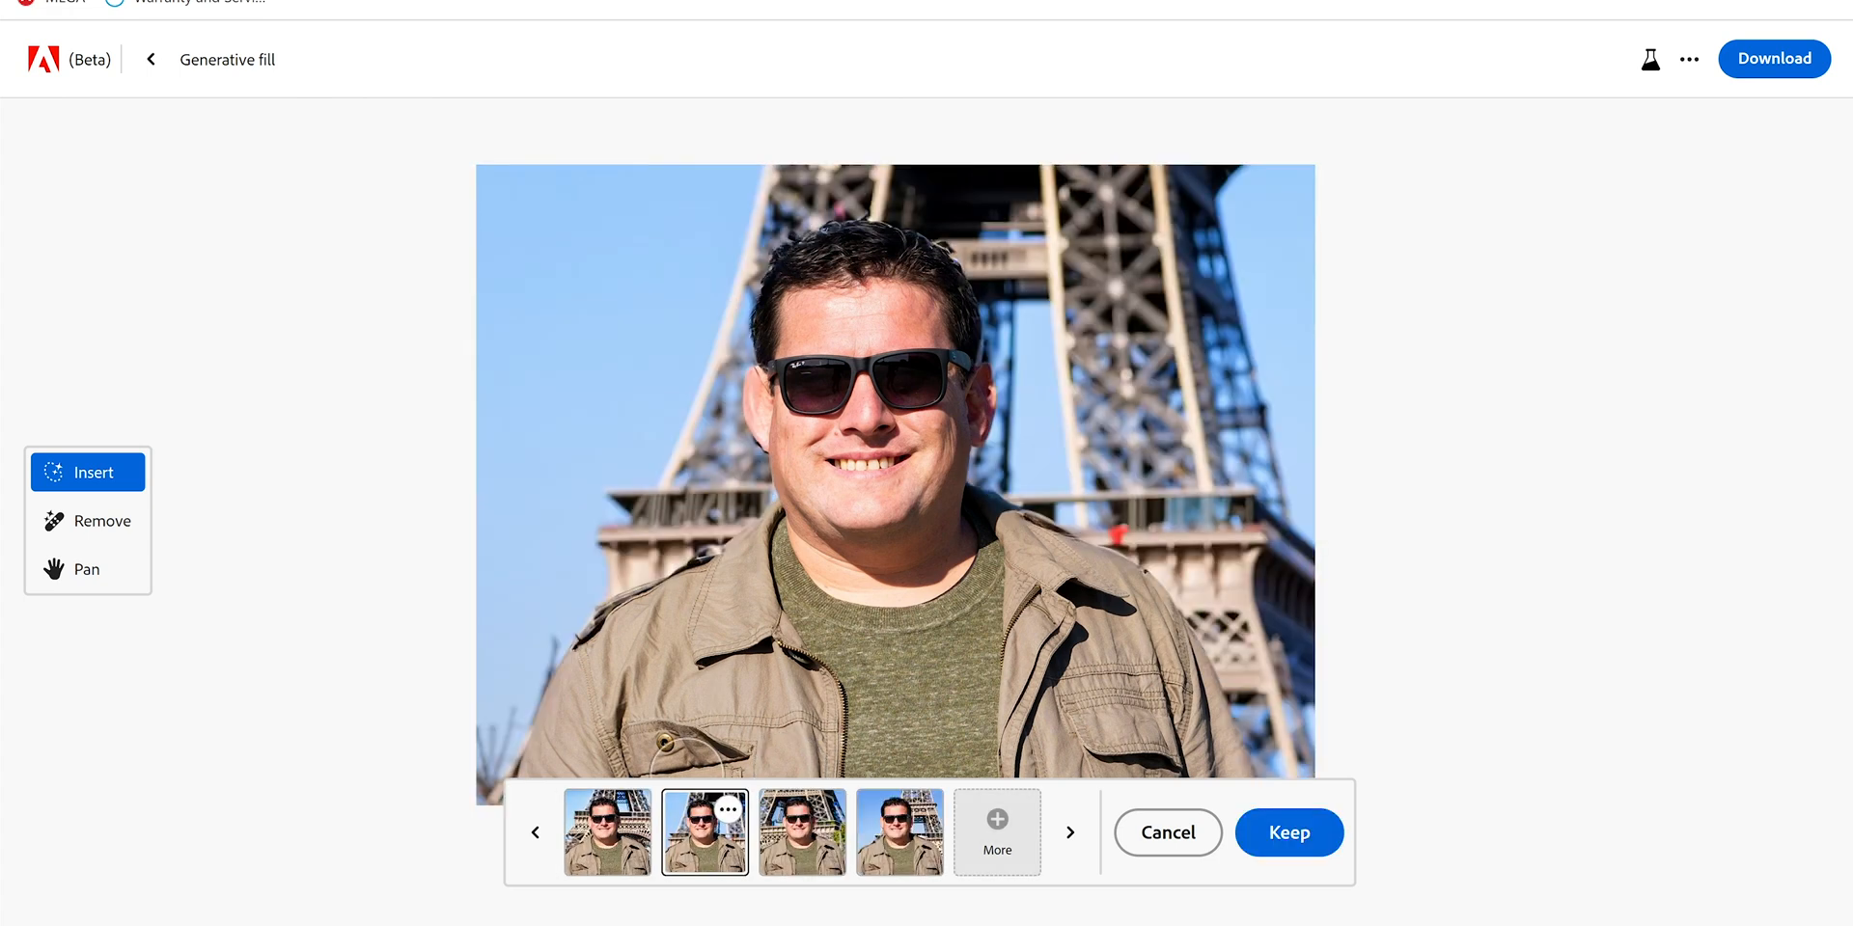
{"action": "left_click", "coordinate": [606, 832]}
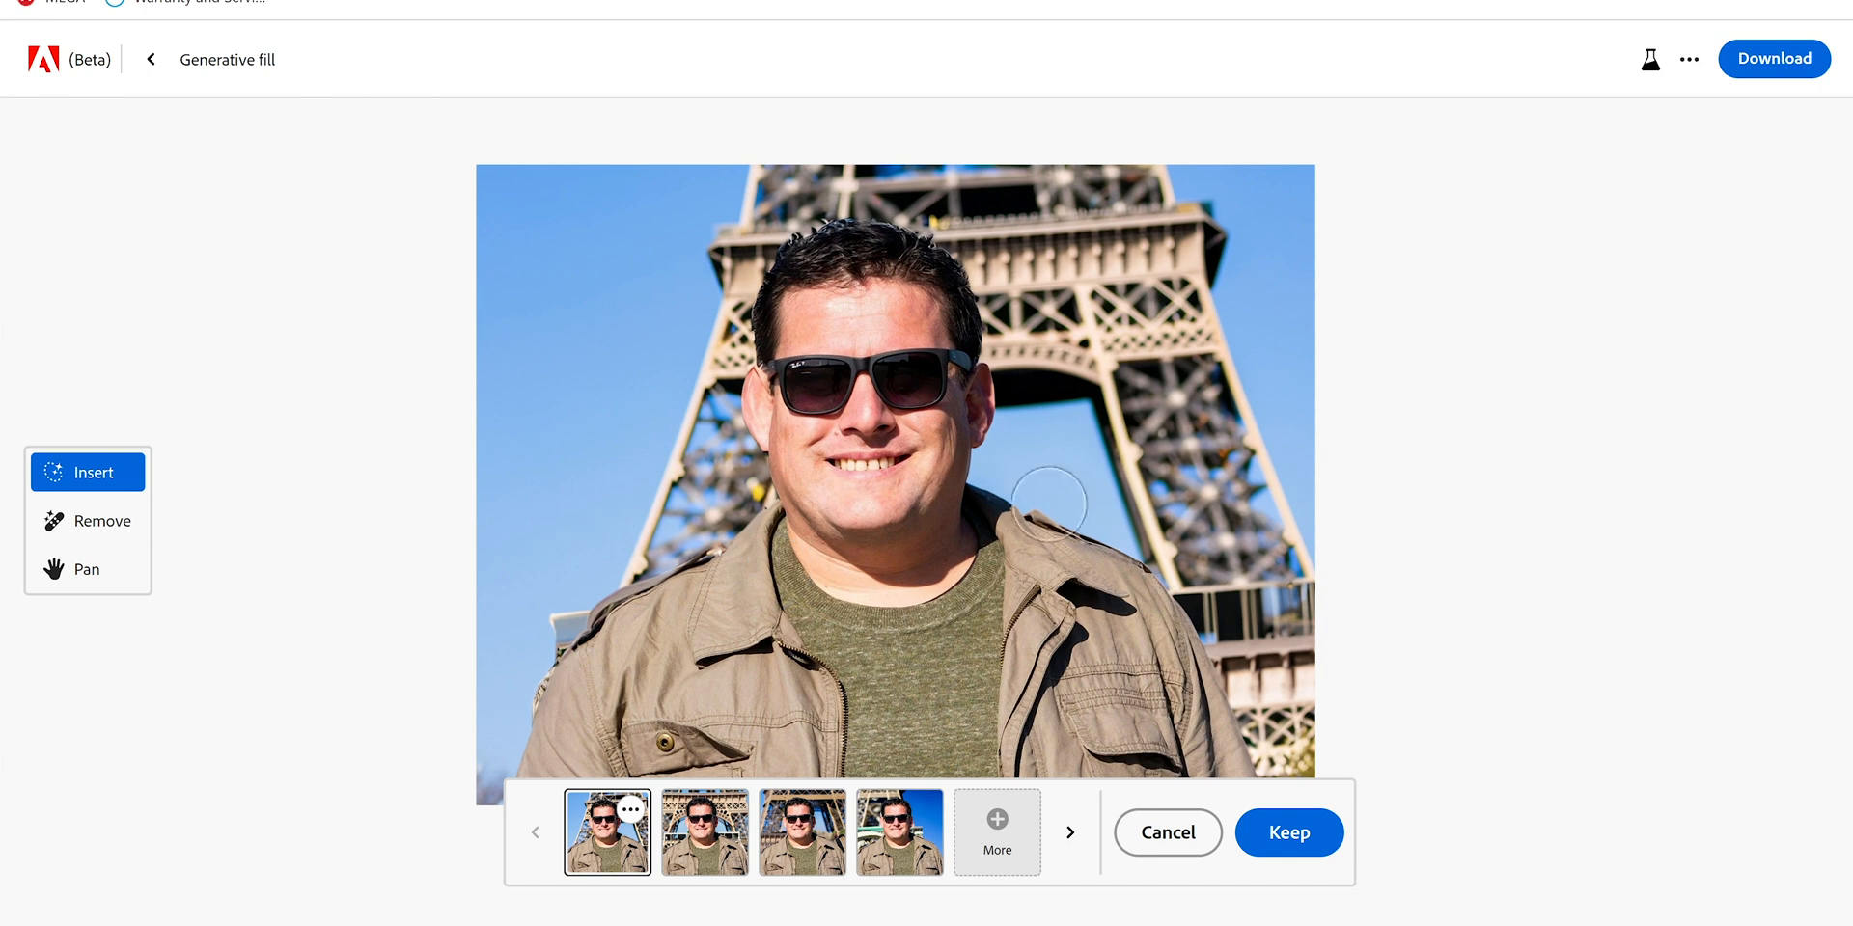
{"action": "mouse_move", "coordinate": [573, 627]}
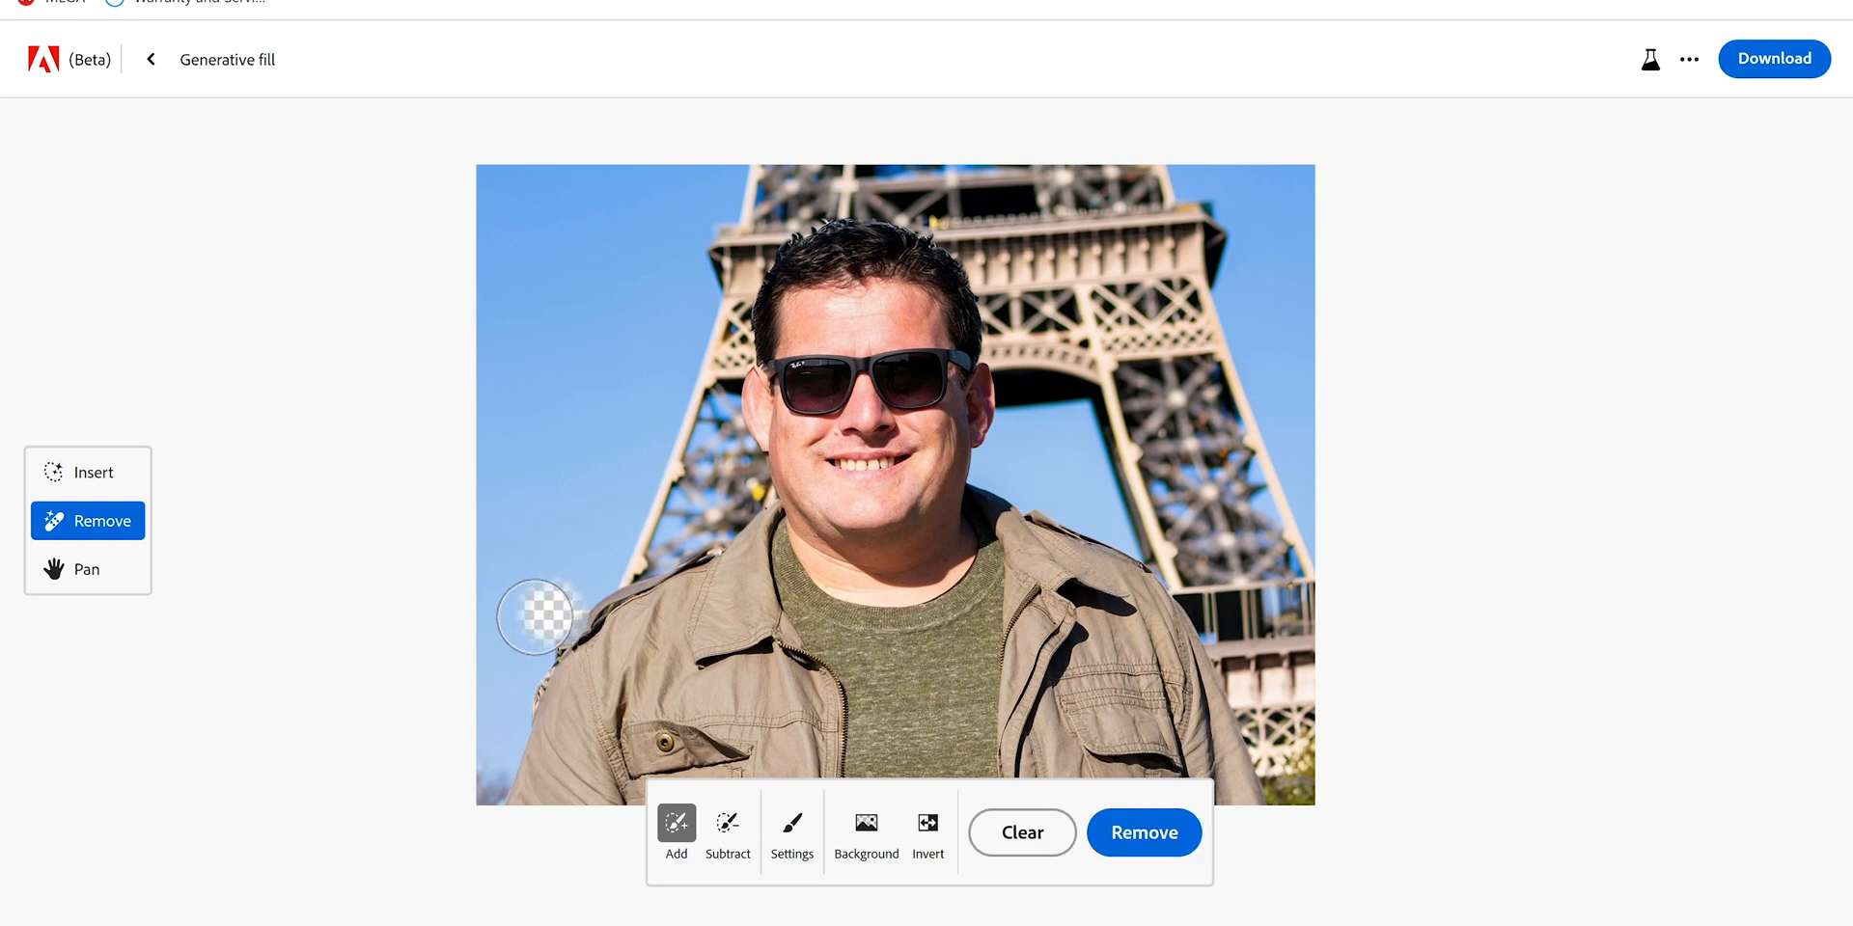
Step: Mark an area to remove and keep the generated removal result
{"action": "left_click", "coordinate": [1143, 833]}
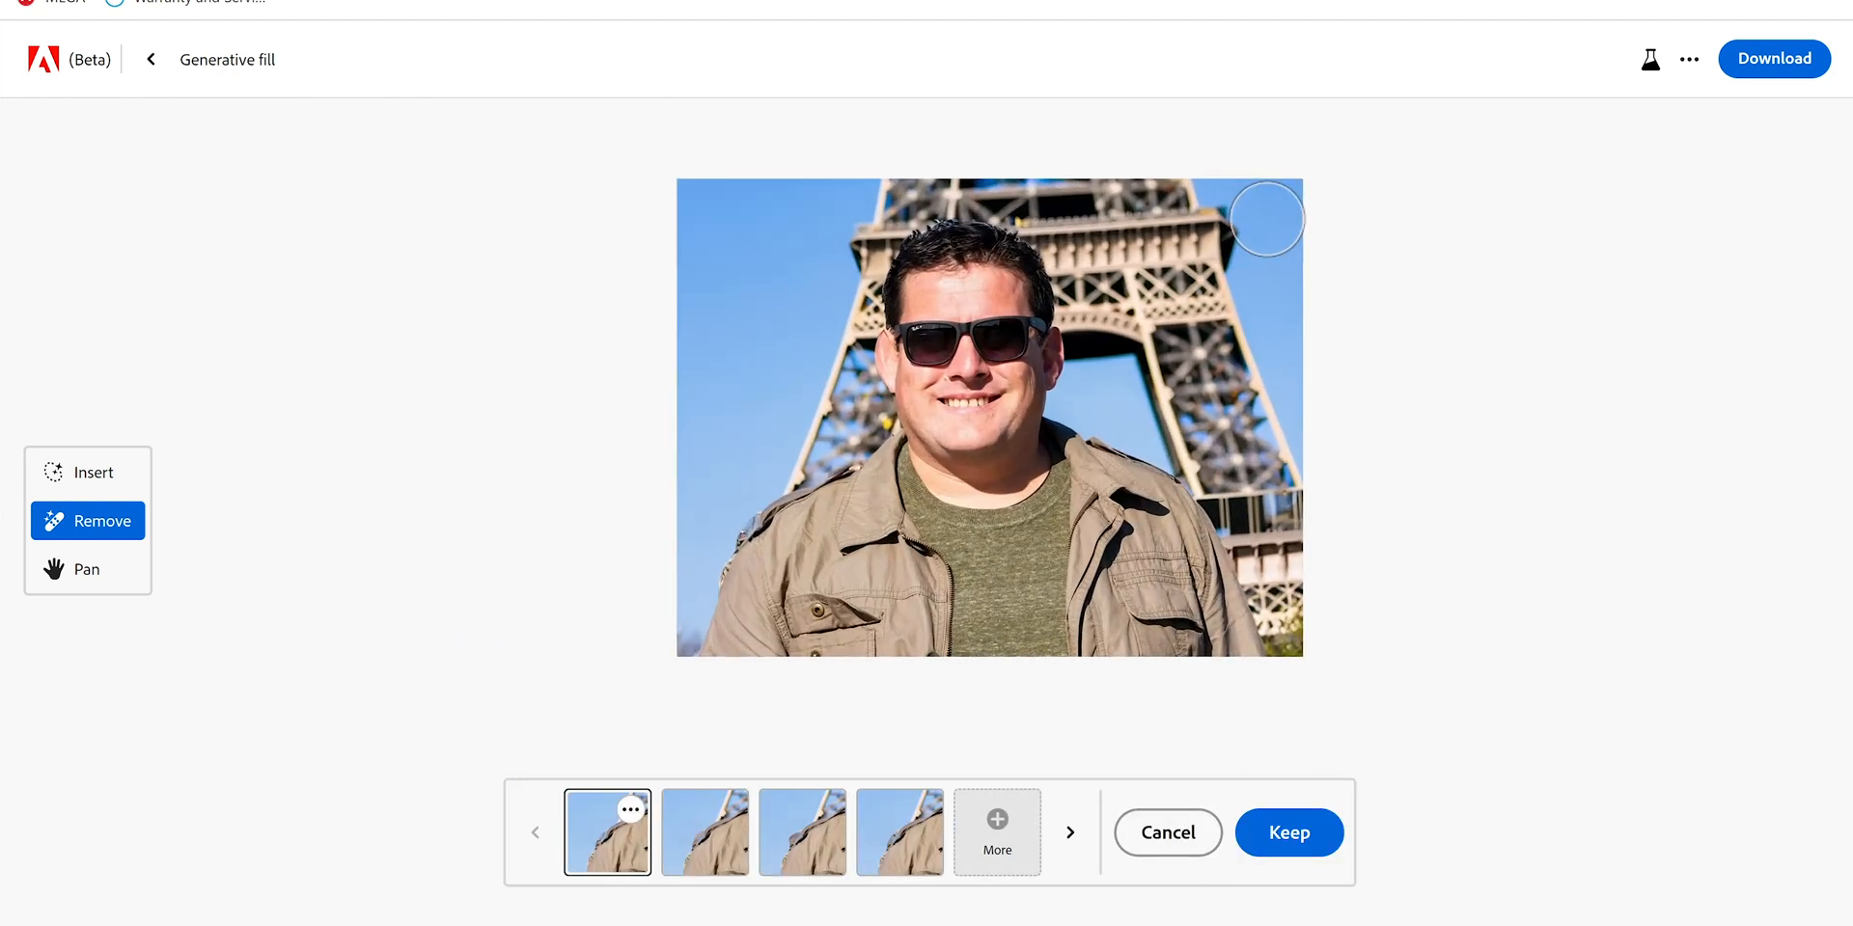
{"action": "mouse_move", "coordinate": [1538, 484]}
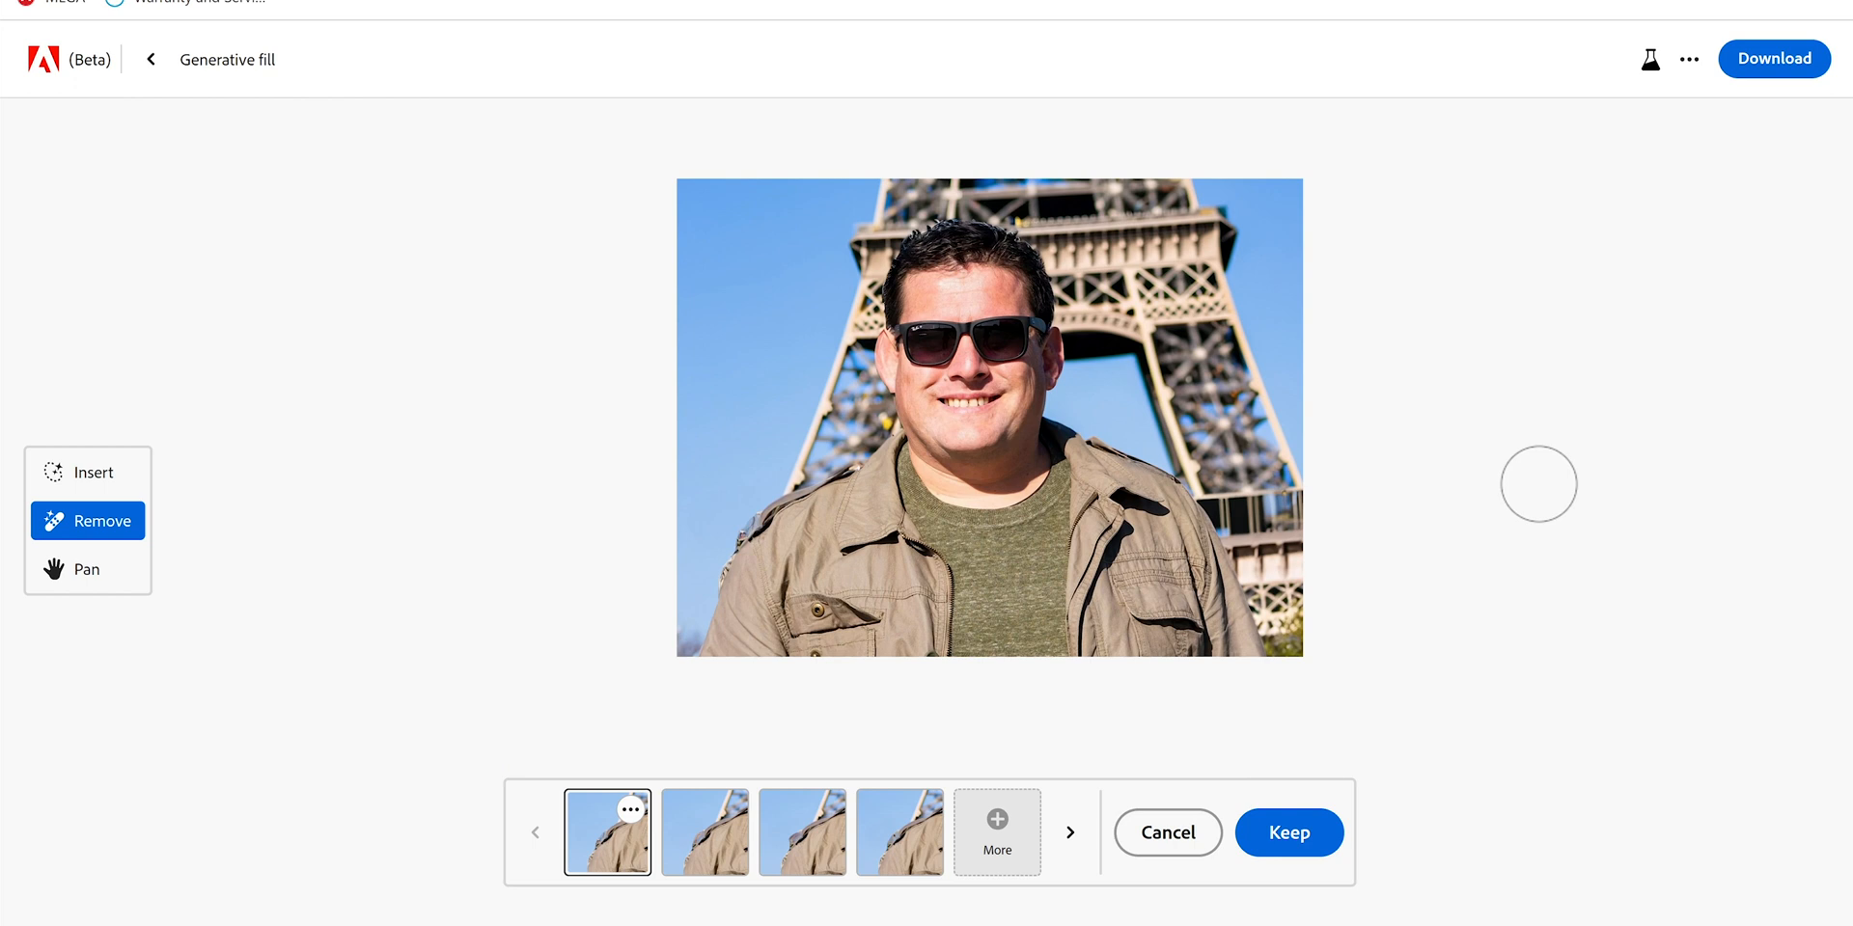
{"action": "mouse_move", "coordinate": [1733, 116]}
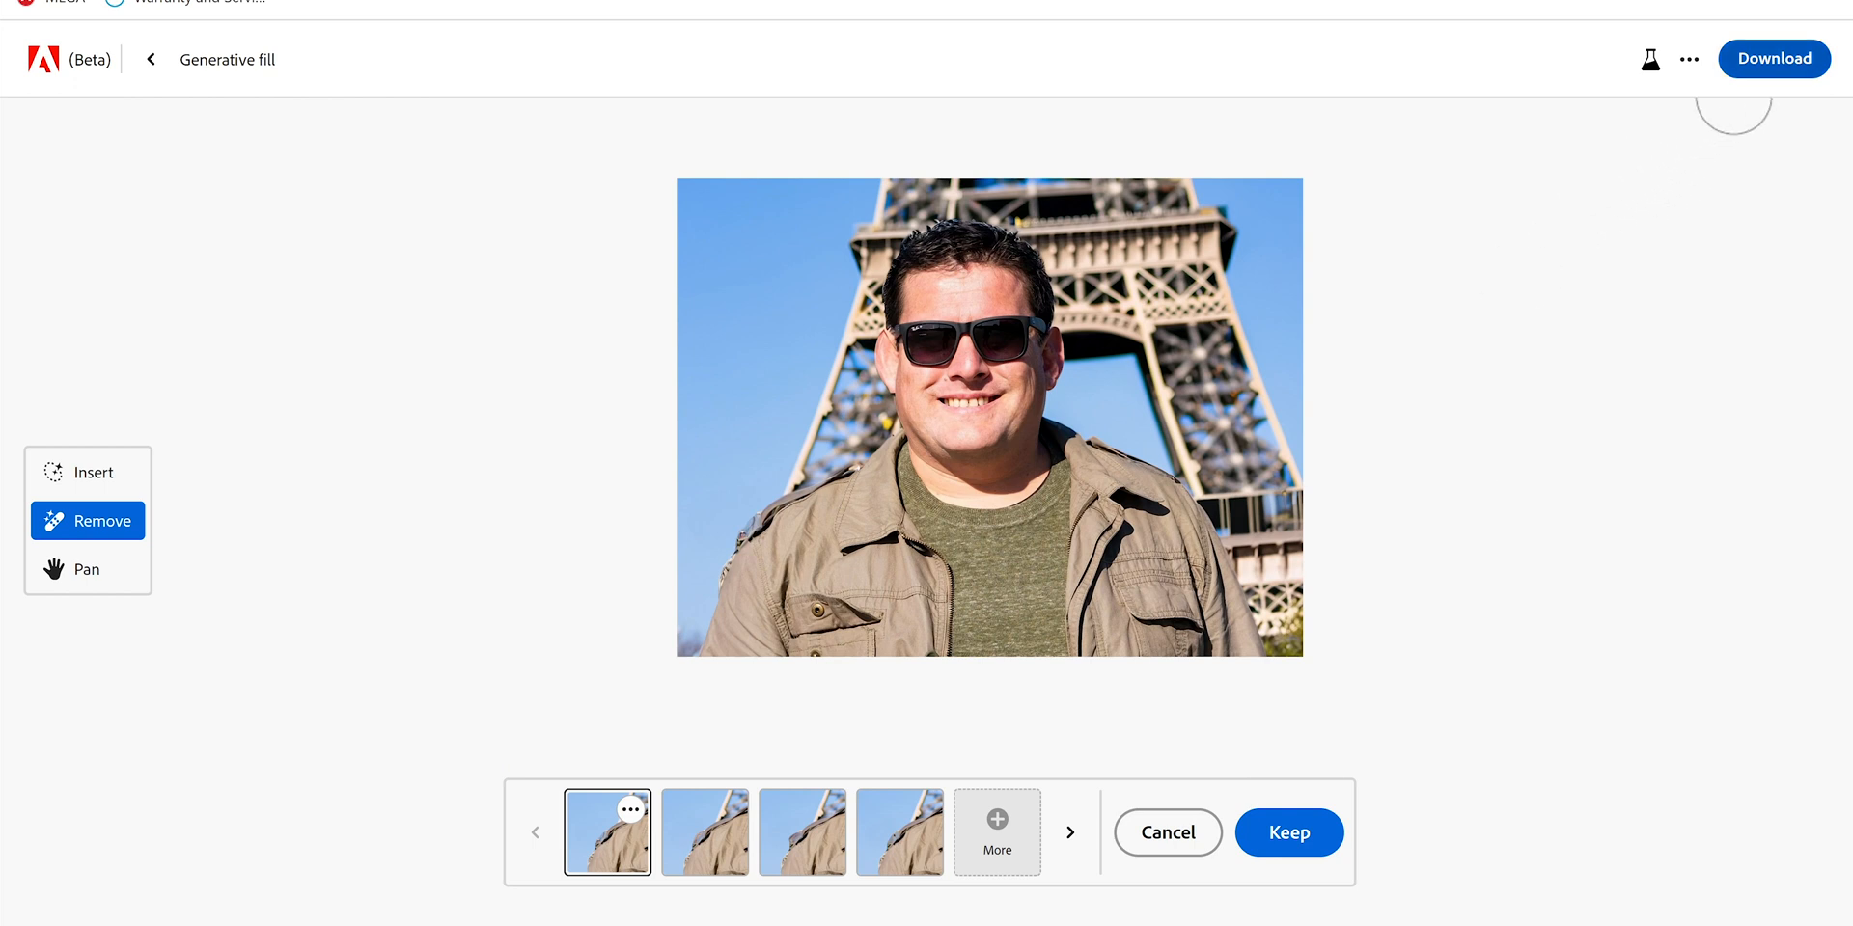
{"action": "left_click", "coordinate": [87, 569]}
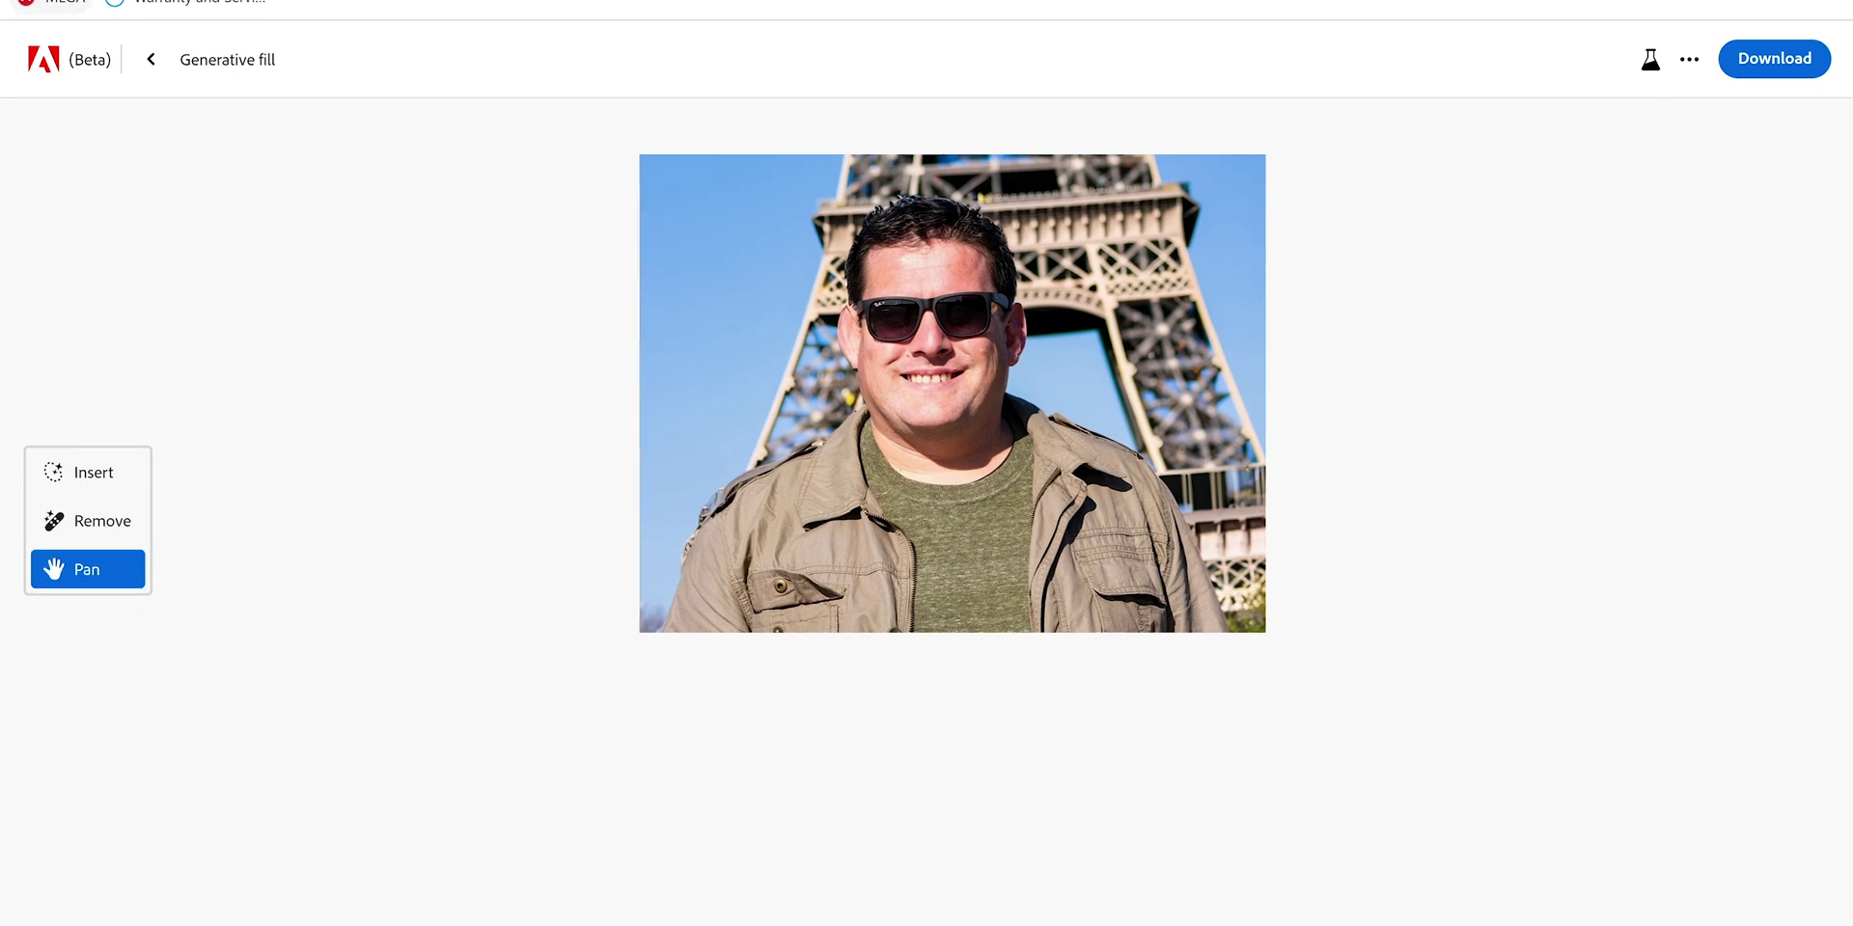
Step: Exit Generative fill to the Firefly home page and scroll the feature cards
{"action": "left_click", "coordinate": [151, 58]}
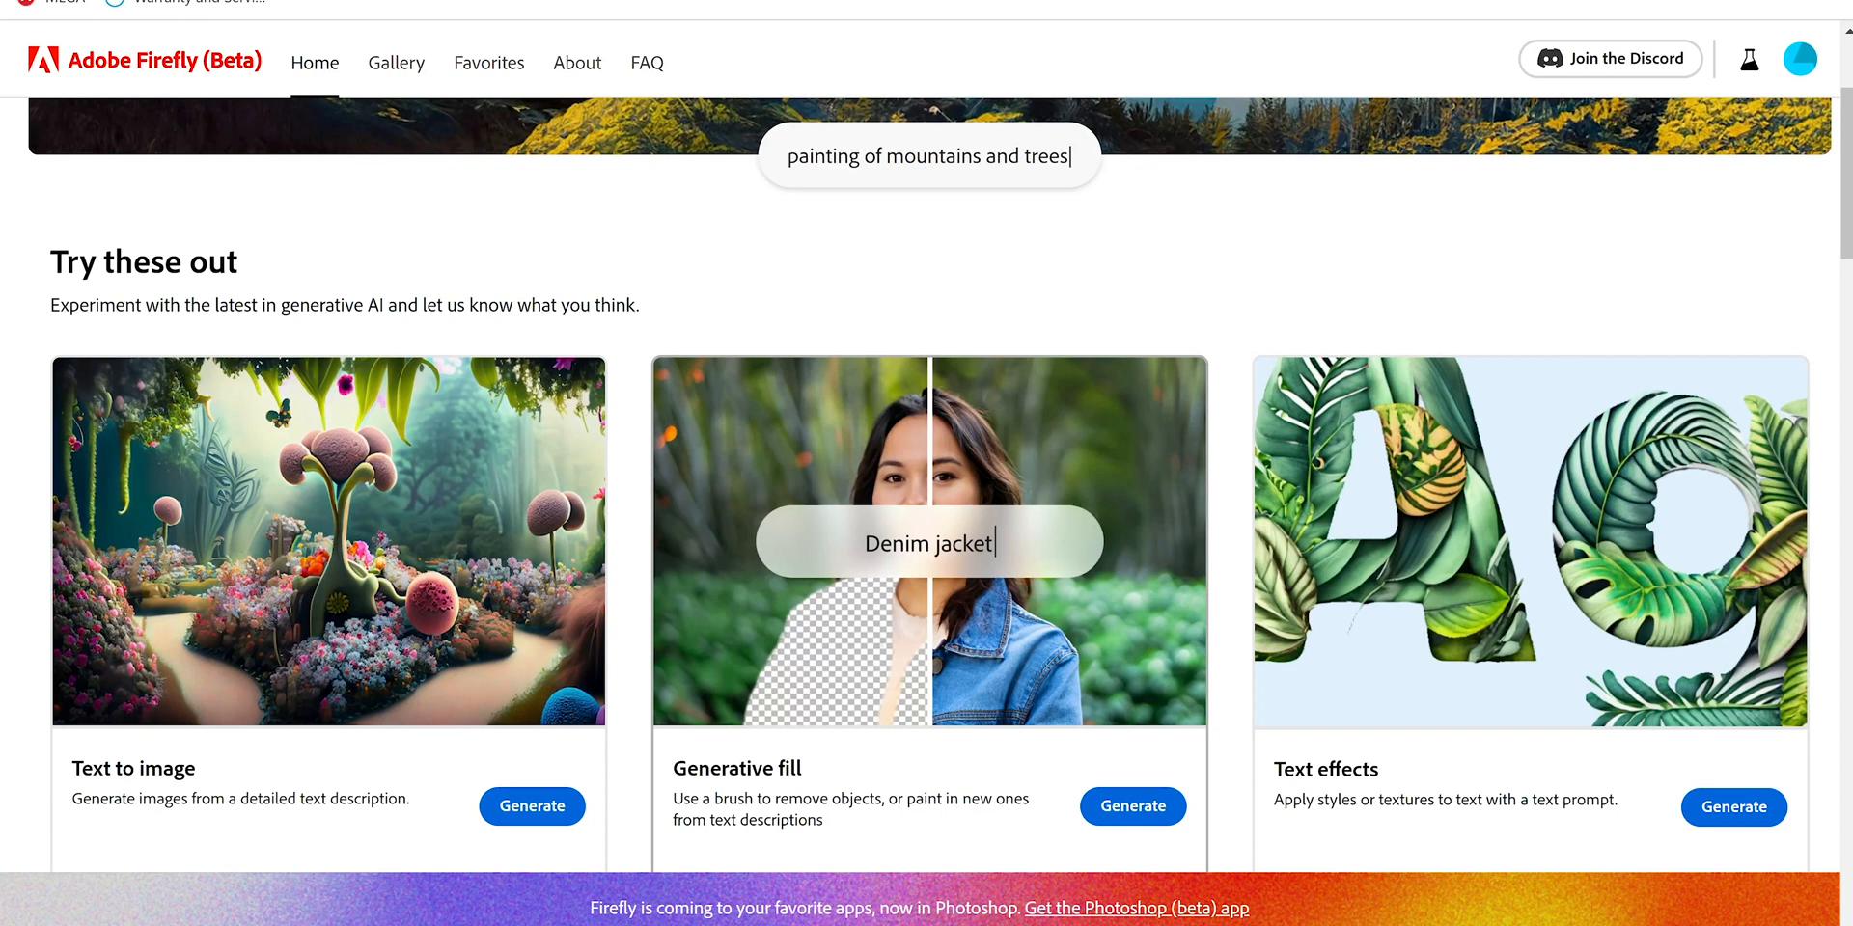
{"action": "type", "text": "la"}
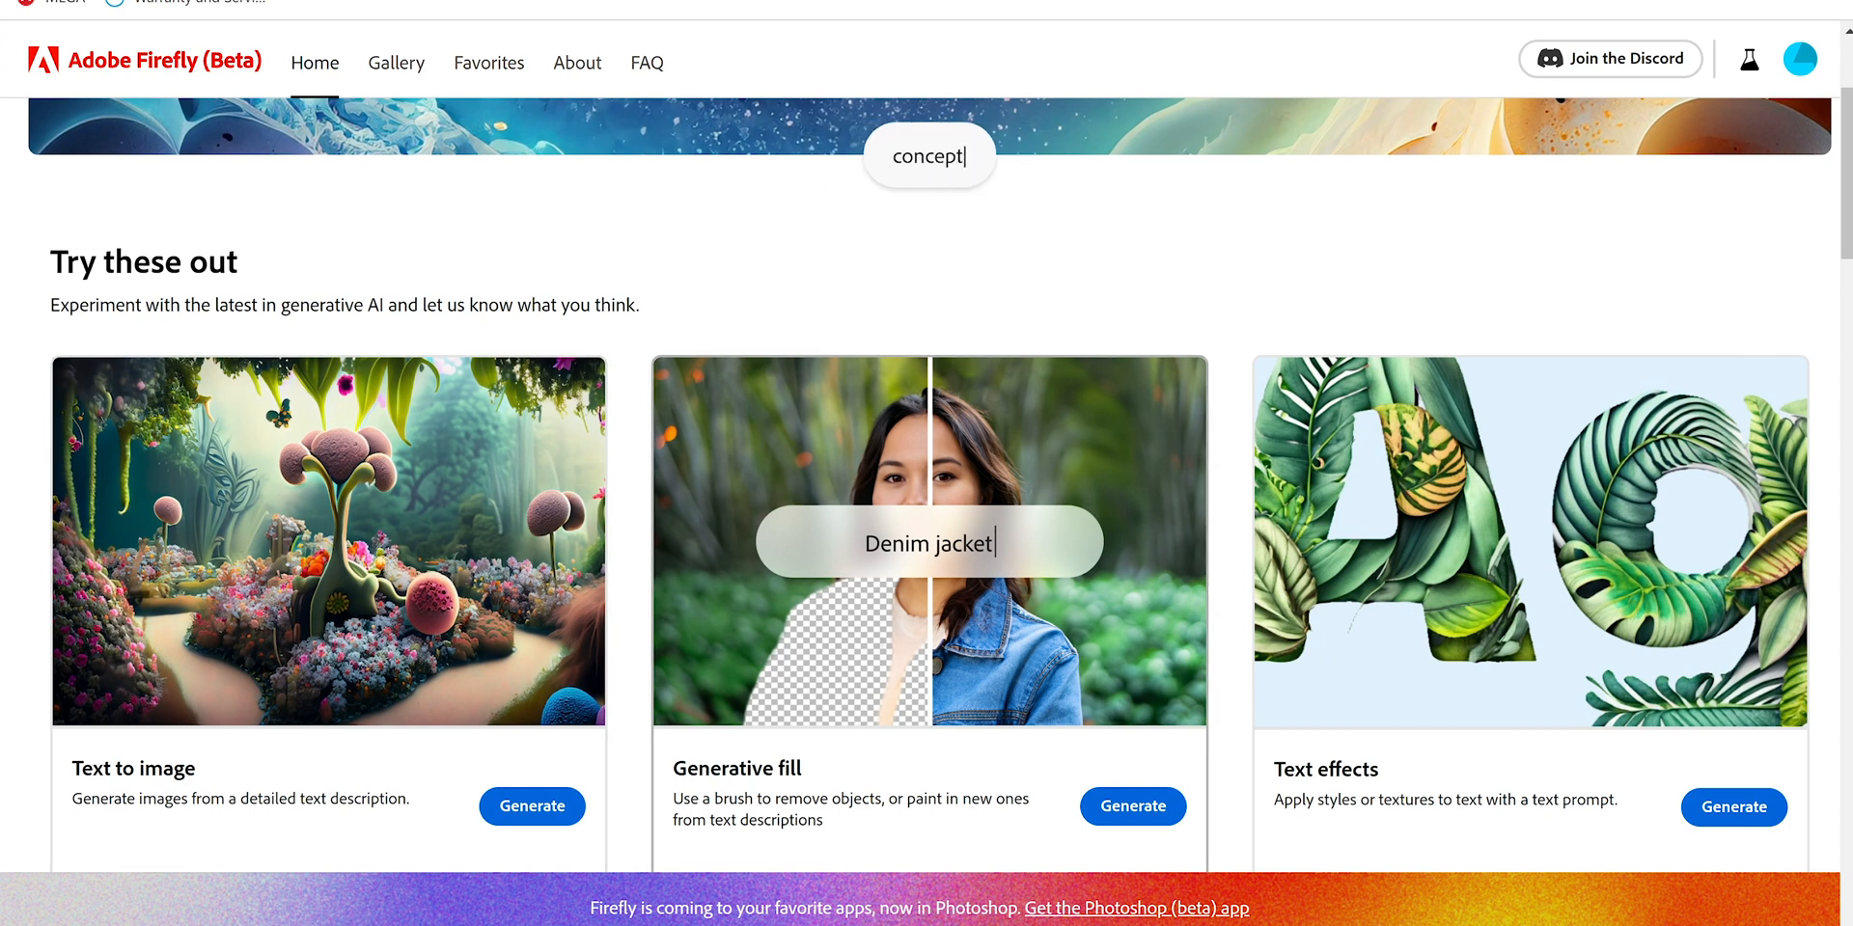
{"action": "scroll", "scroll_direction": "down", "scroll_amount": 3}
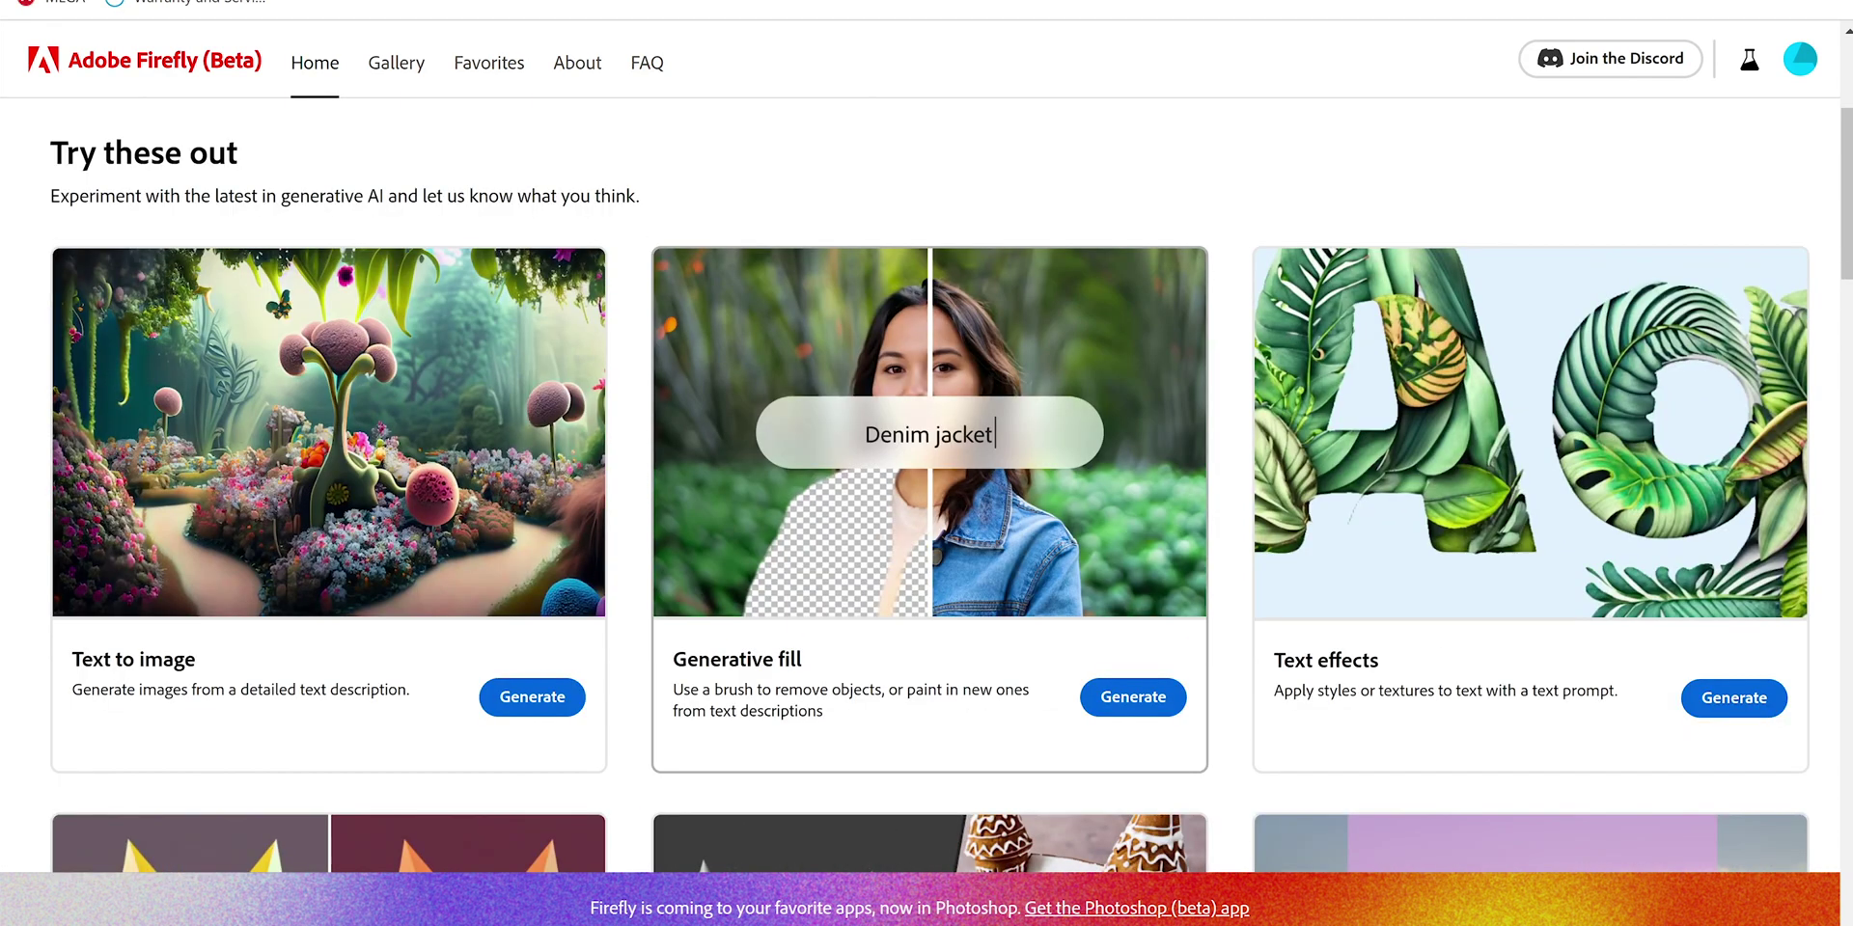
Step: Open Text effects and generate 'MARIOTECH' with the prompt 'photo cameras and video cameras'
{"action": "left_click", "coordinate": [1733, 698]}
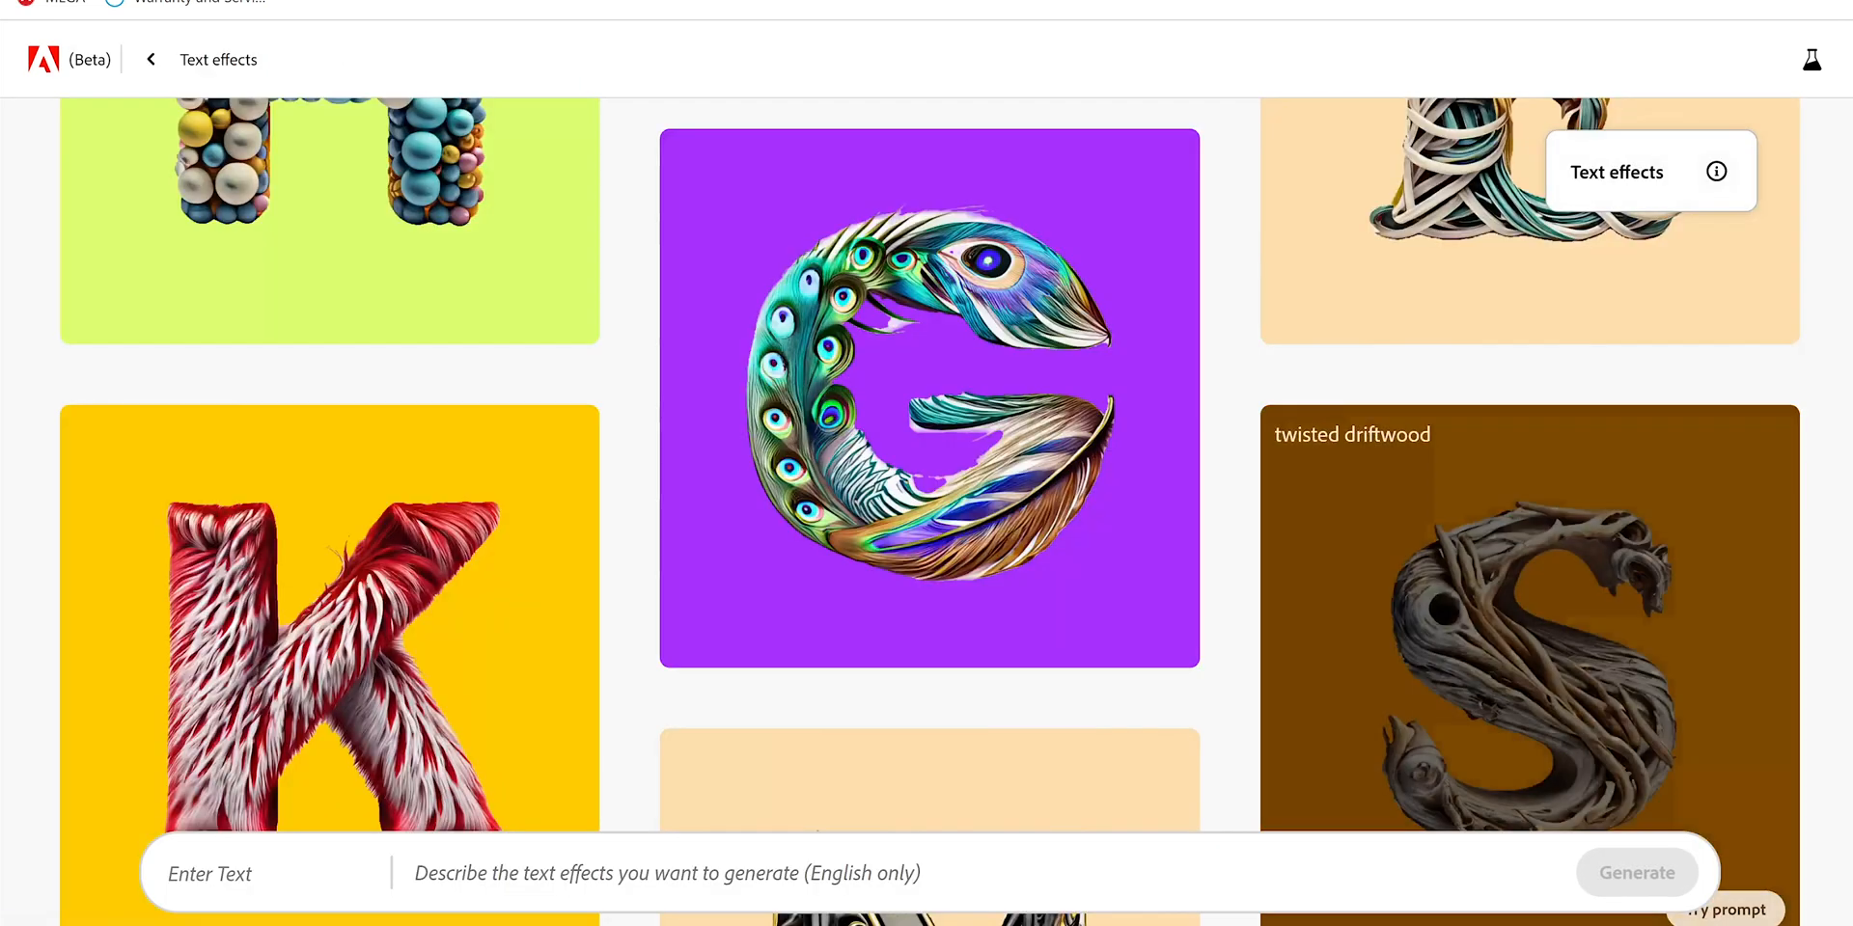
{"action": "scroll", "scroll_direction": "down", "scroll_amount": 3}
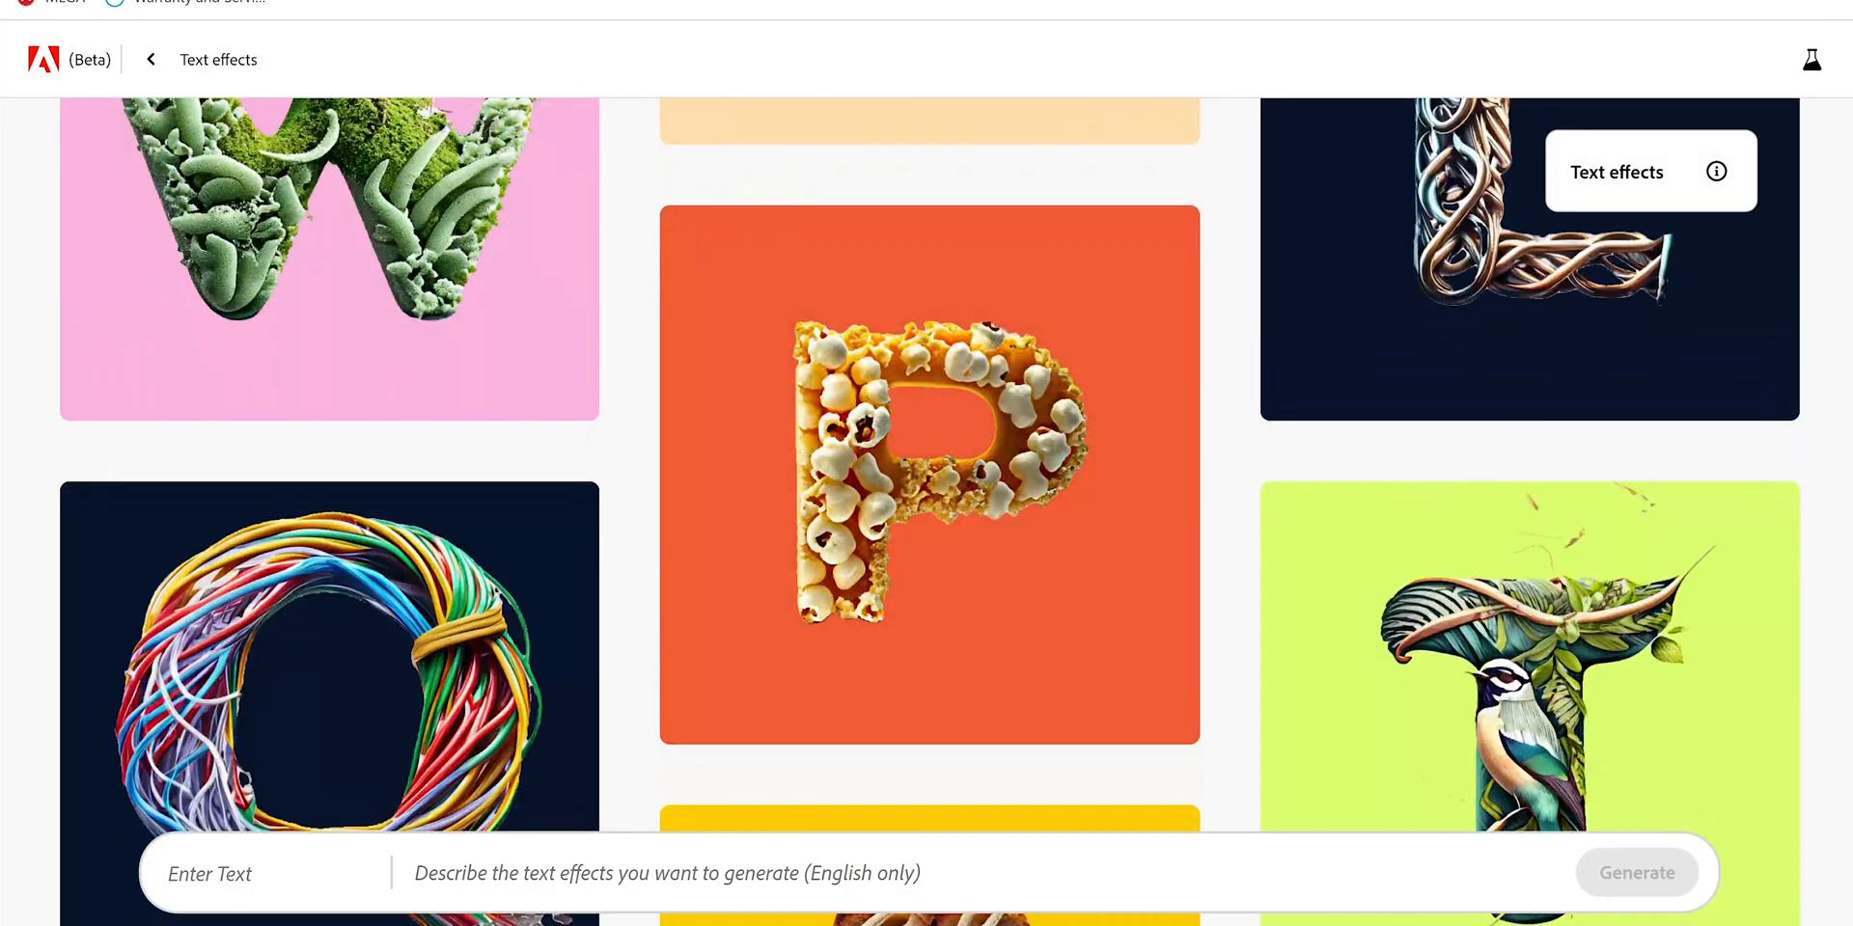
{"action": "type", "text": "MARIOTECH"}
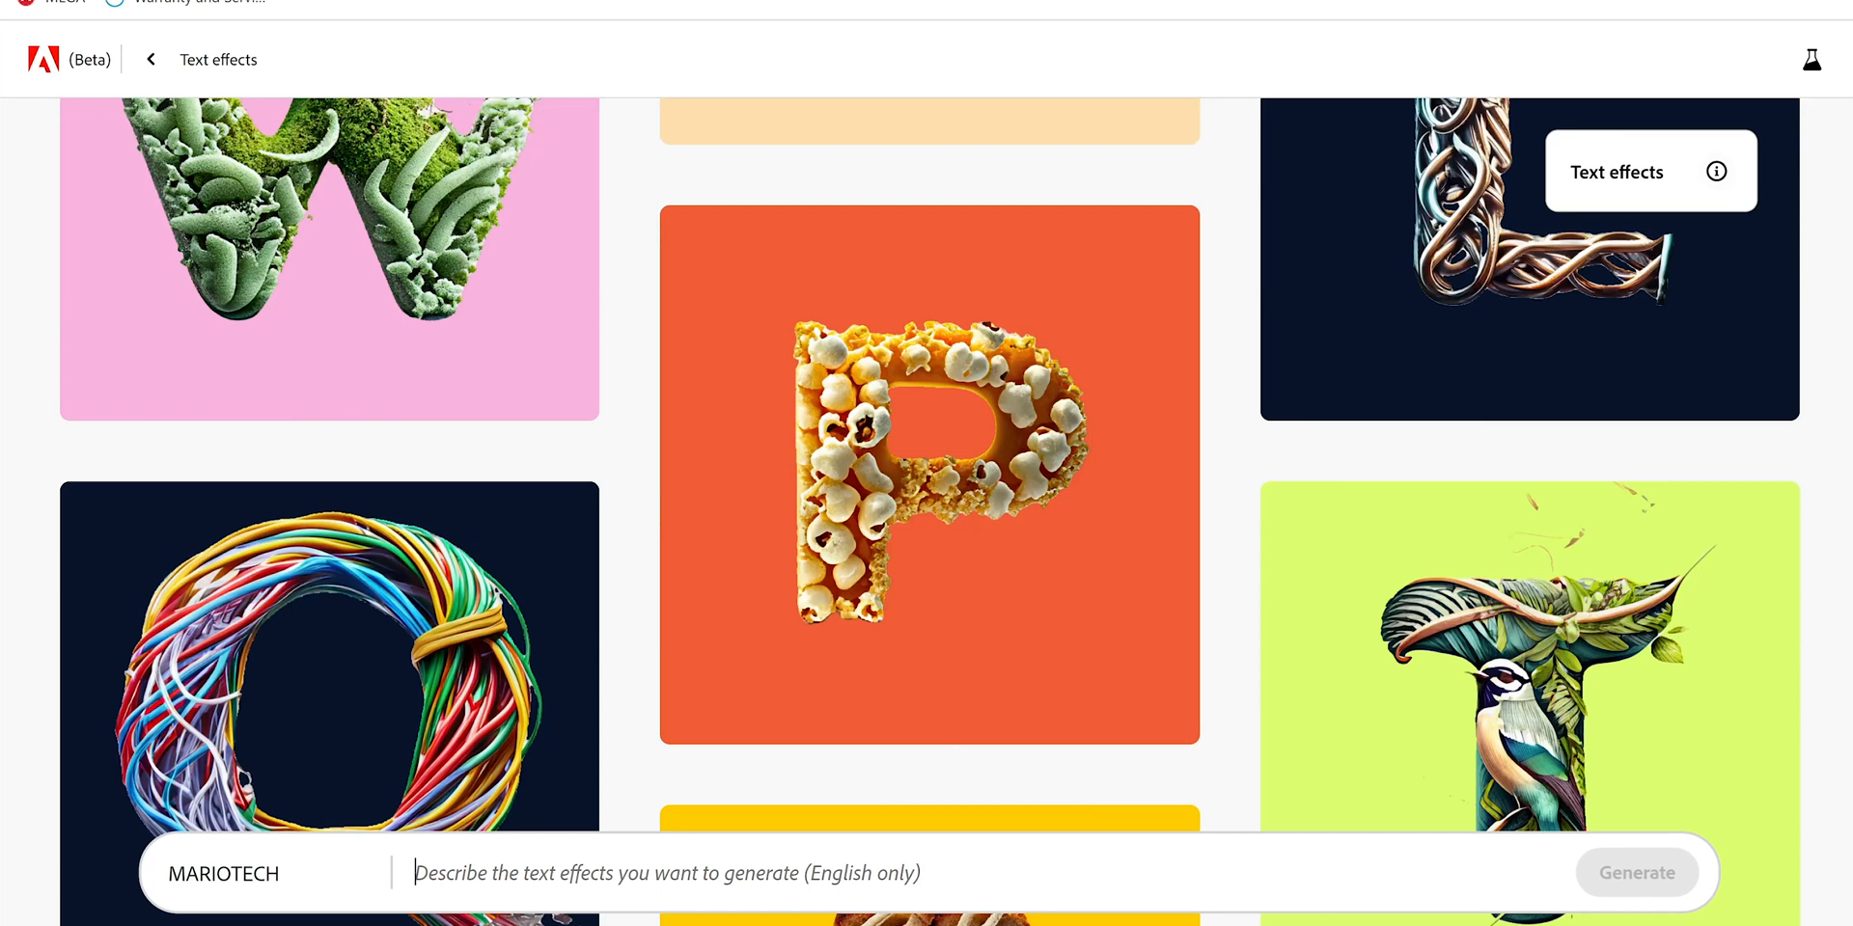
{"action": "type", "text": "photo cameras and video cameras"}
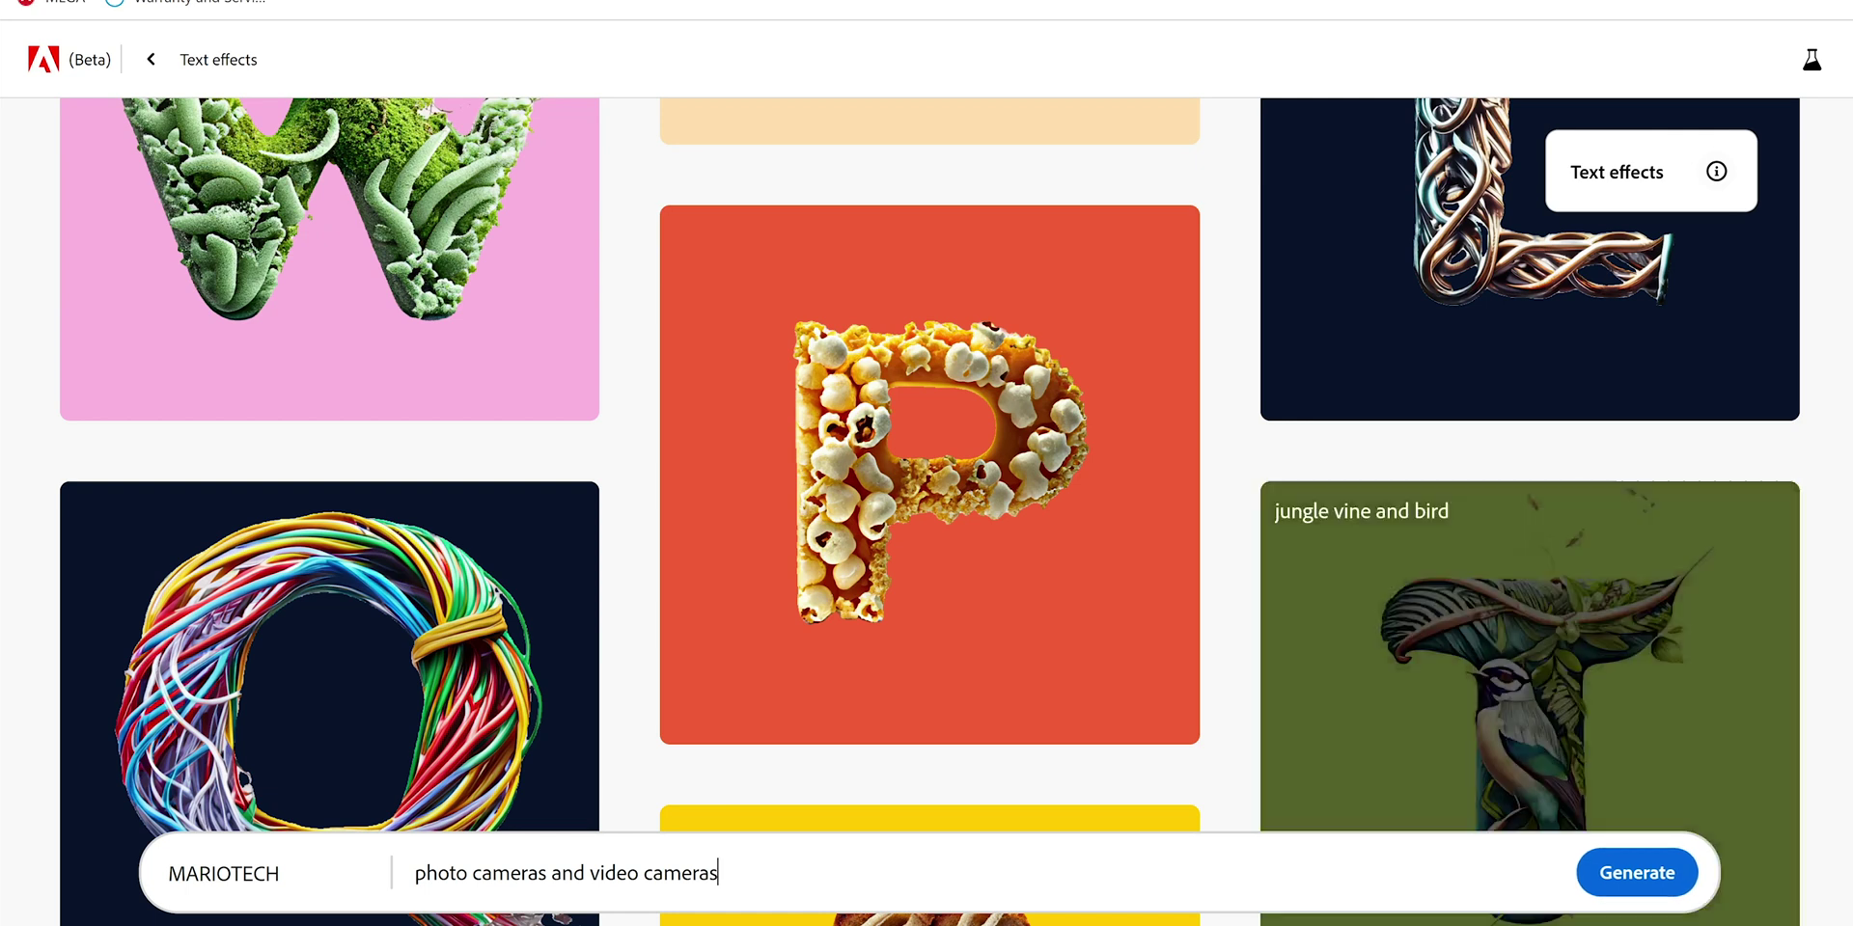
{"action": "left_click", "coordinate": [1636, 873]}
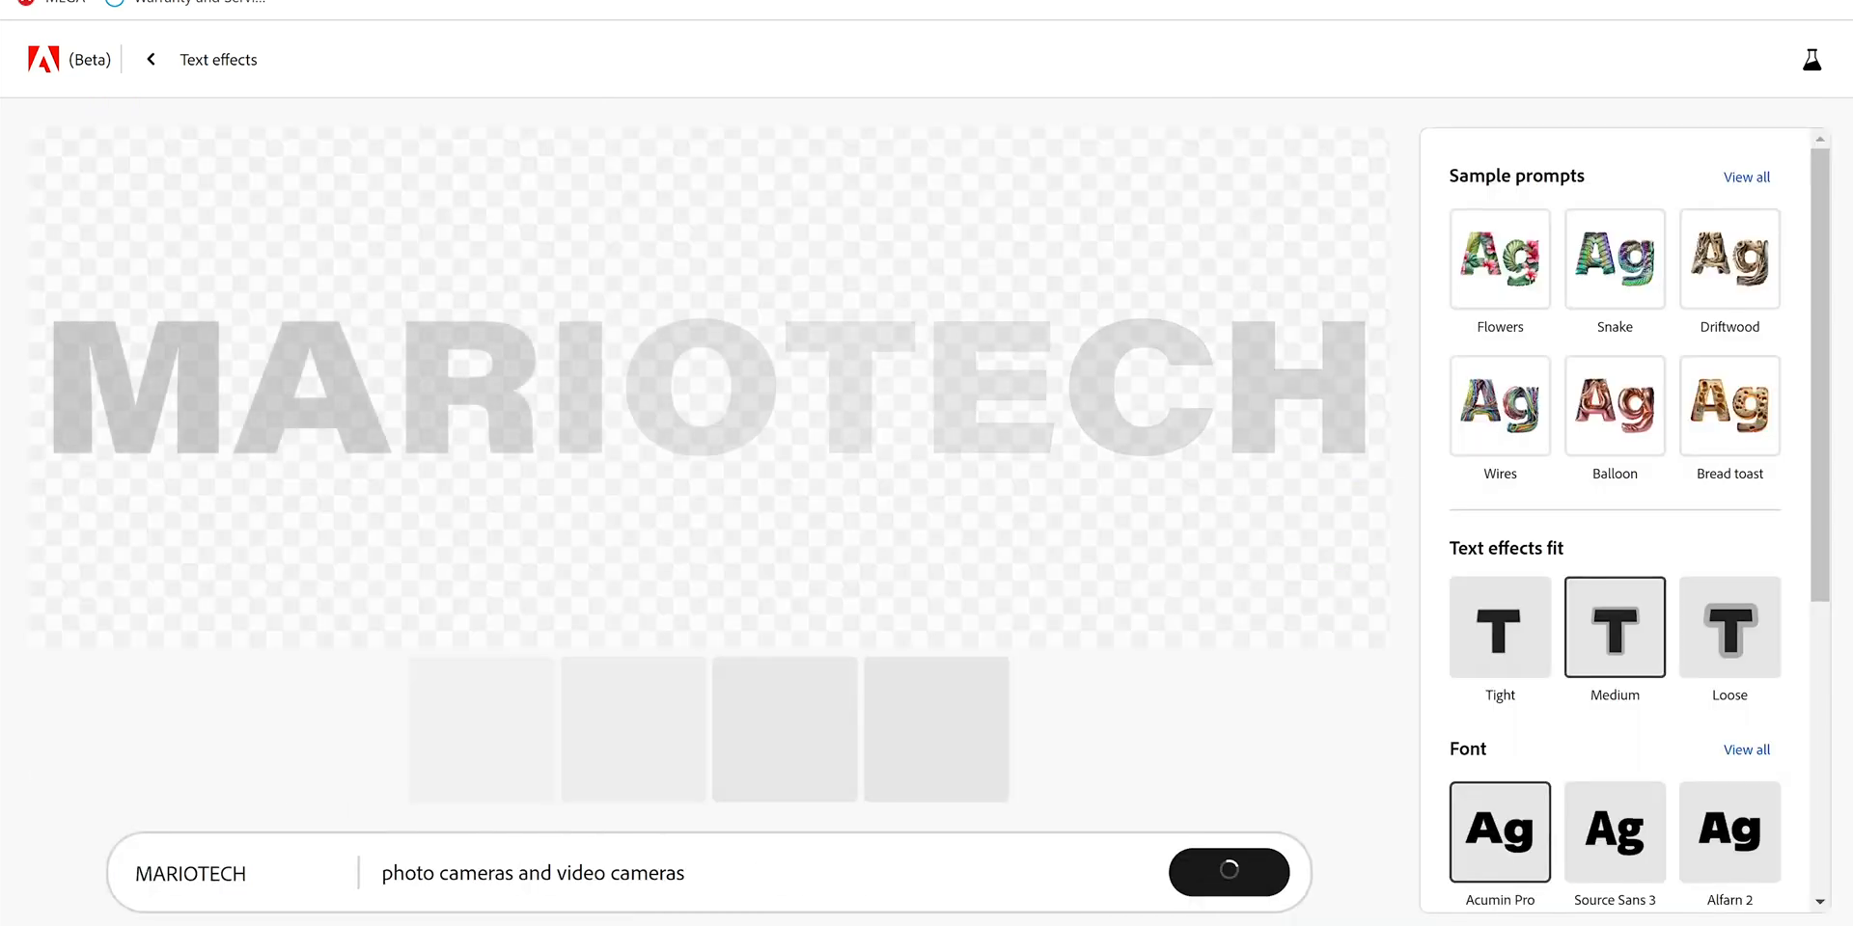
Step: Pick the second camera-built MARIOTECH thumbnail and scroll through the settings panel
{"action": "left_click", "coordinate": [1229, 872]}
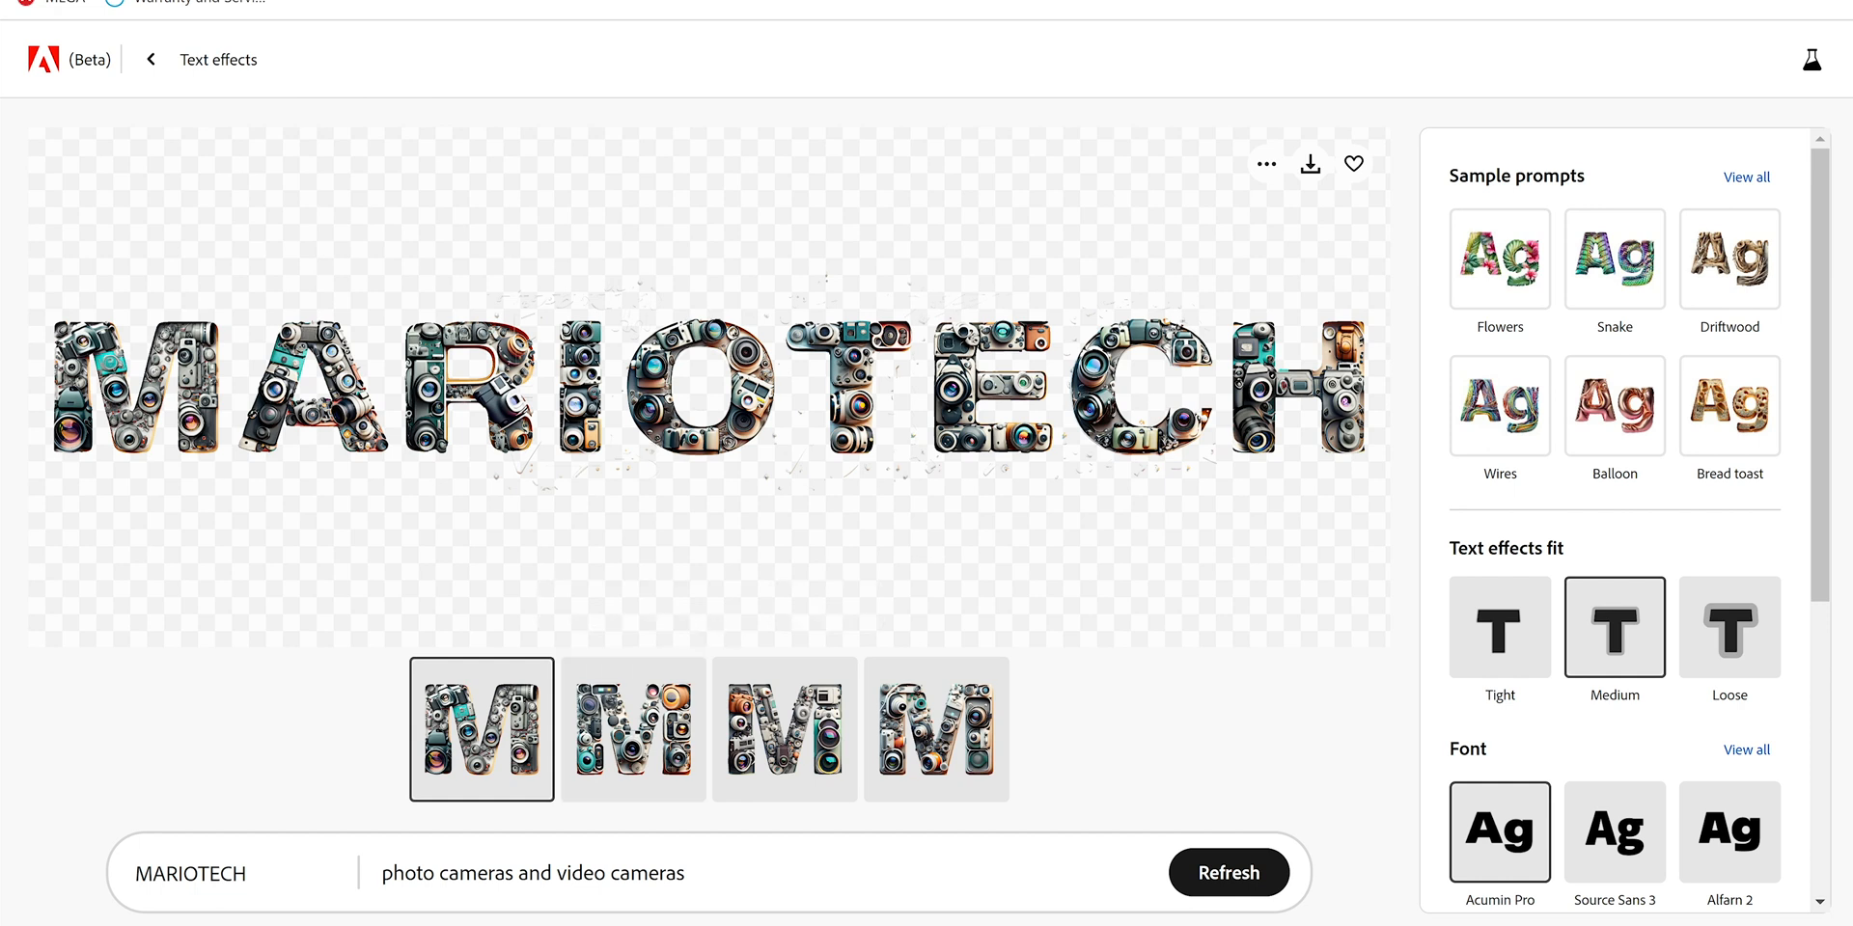
{"action": "left_click", "coordinate": [632, 739]}
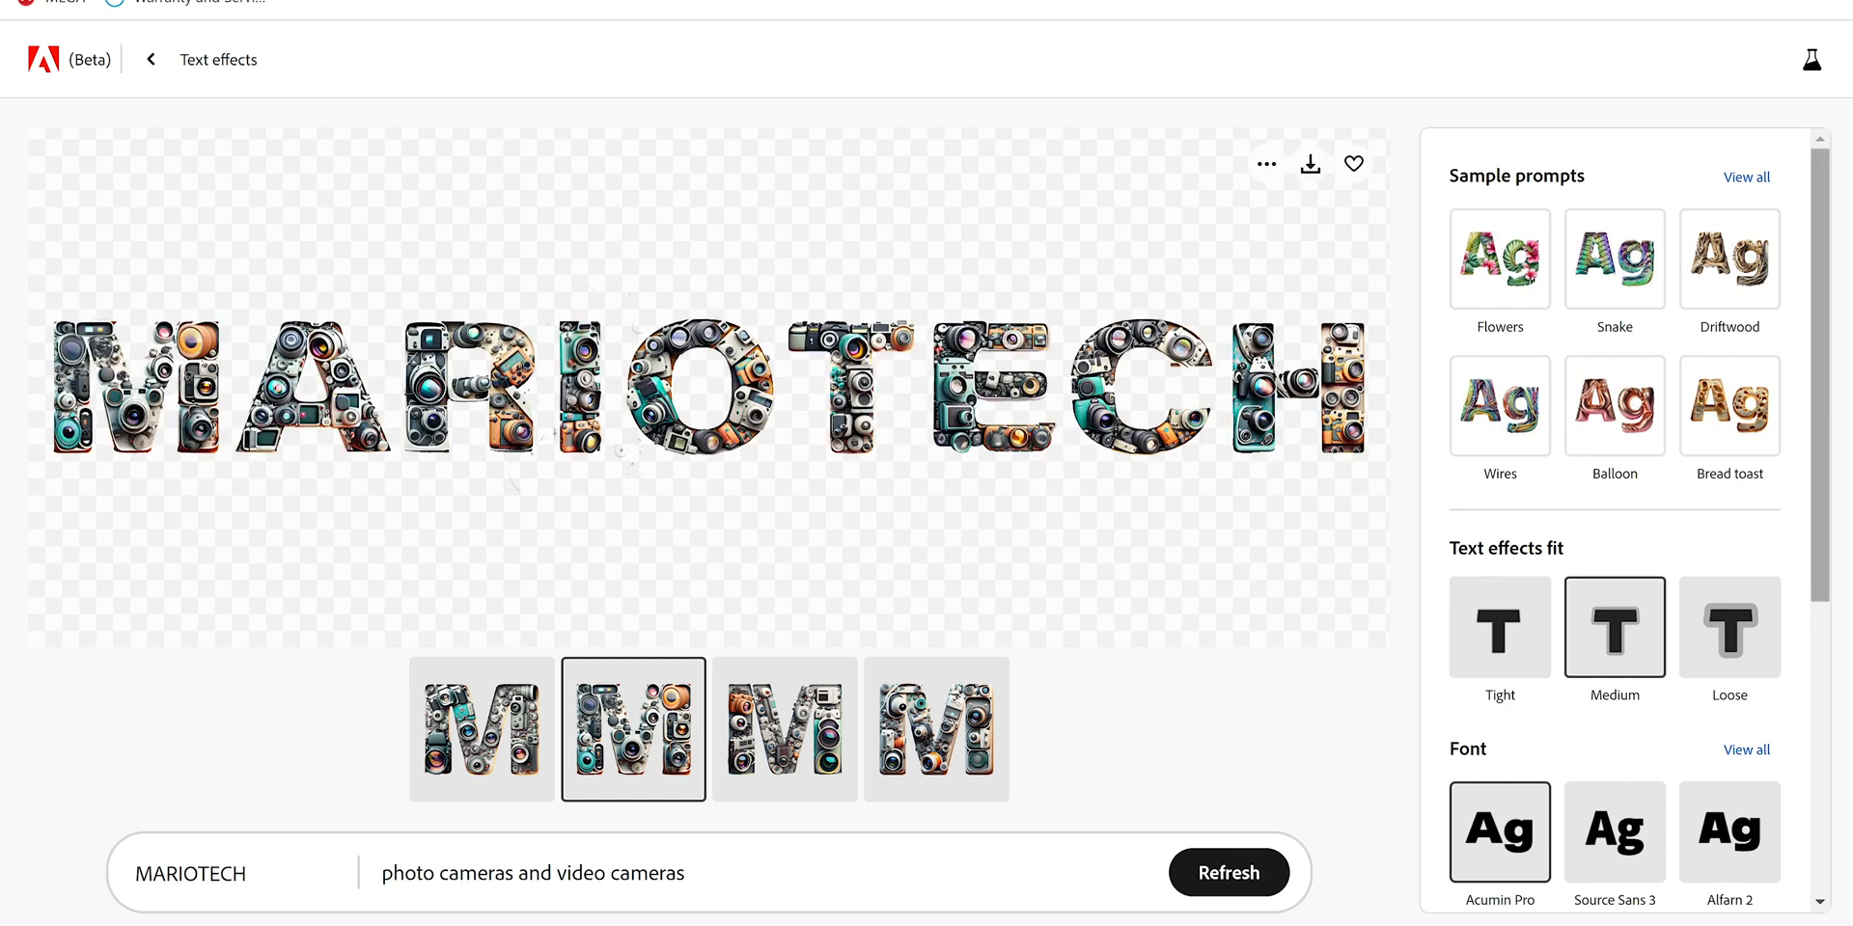
{"action": "scroll", "scroll_direction": "down", "scroll_amount": 3}
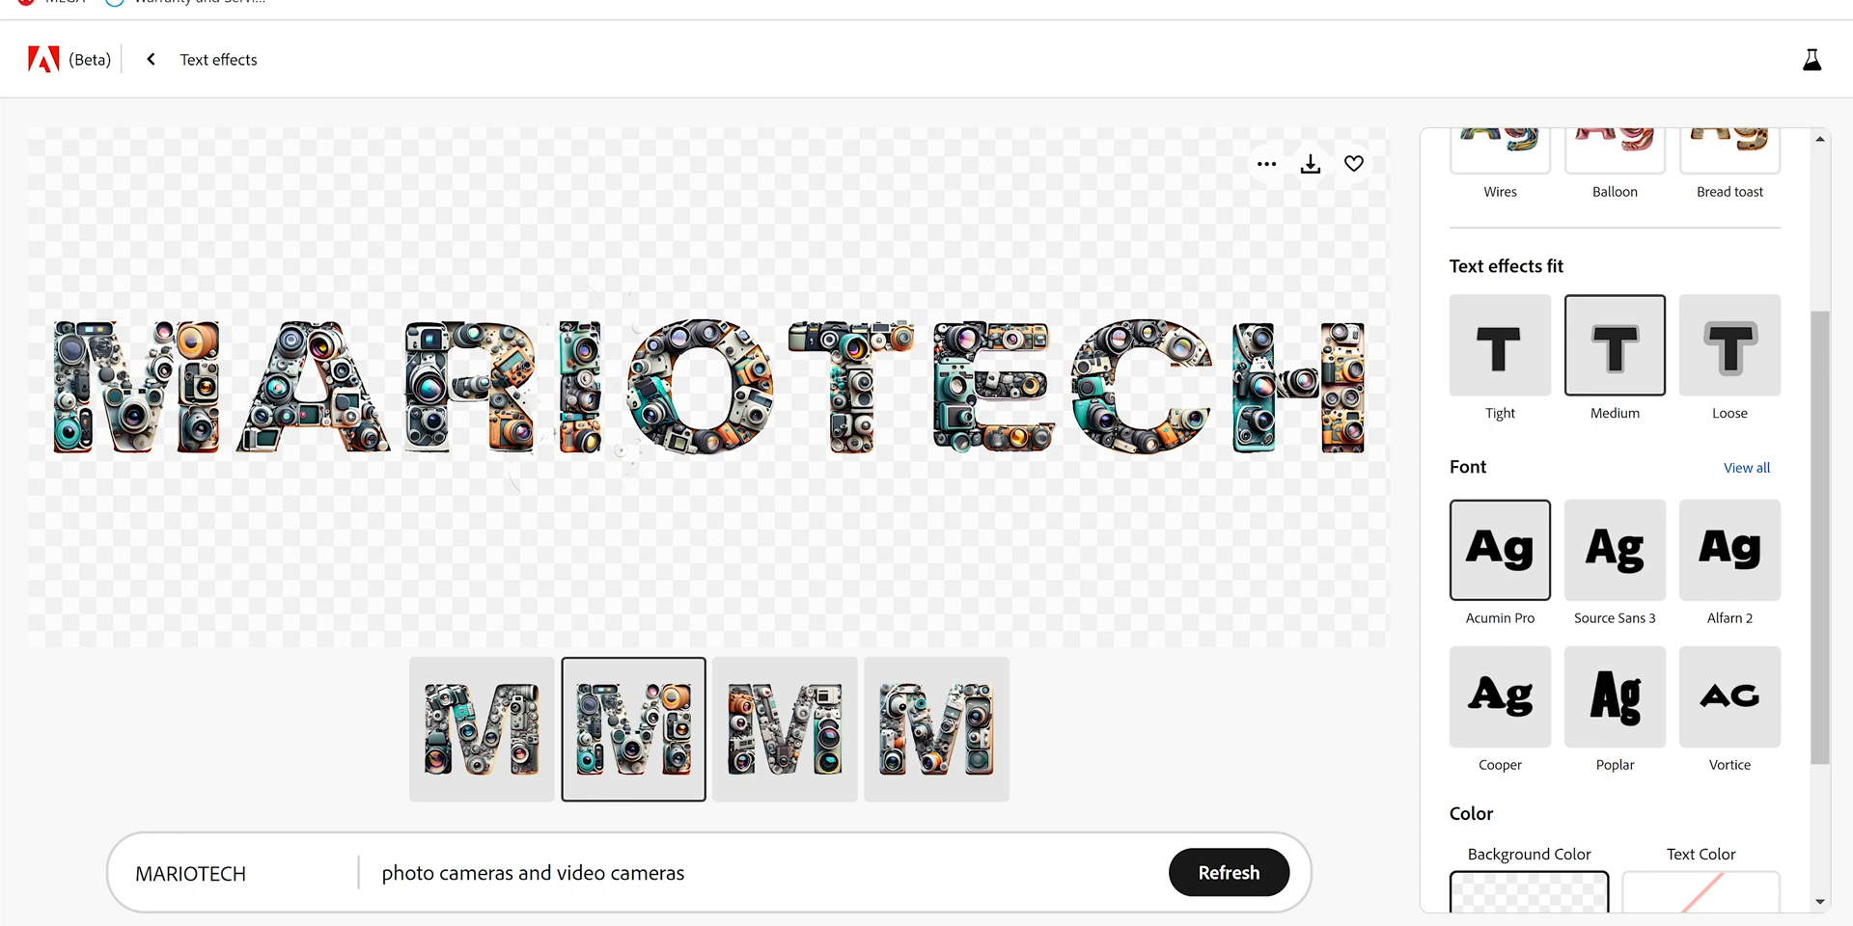
{"action": "scroll", "scroll_direction": "down", "scroll_amount": 3}
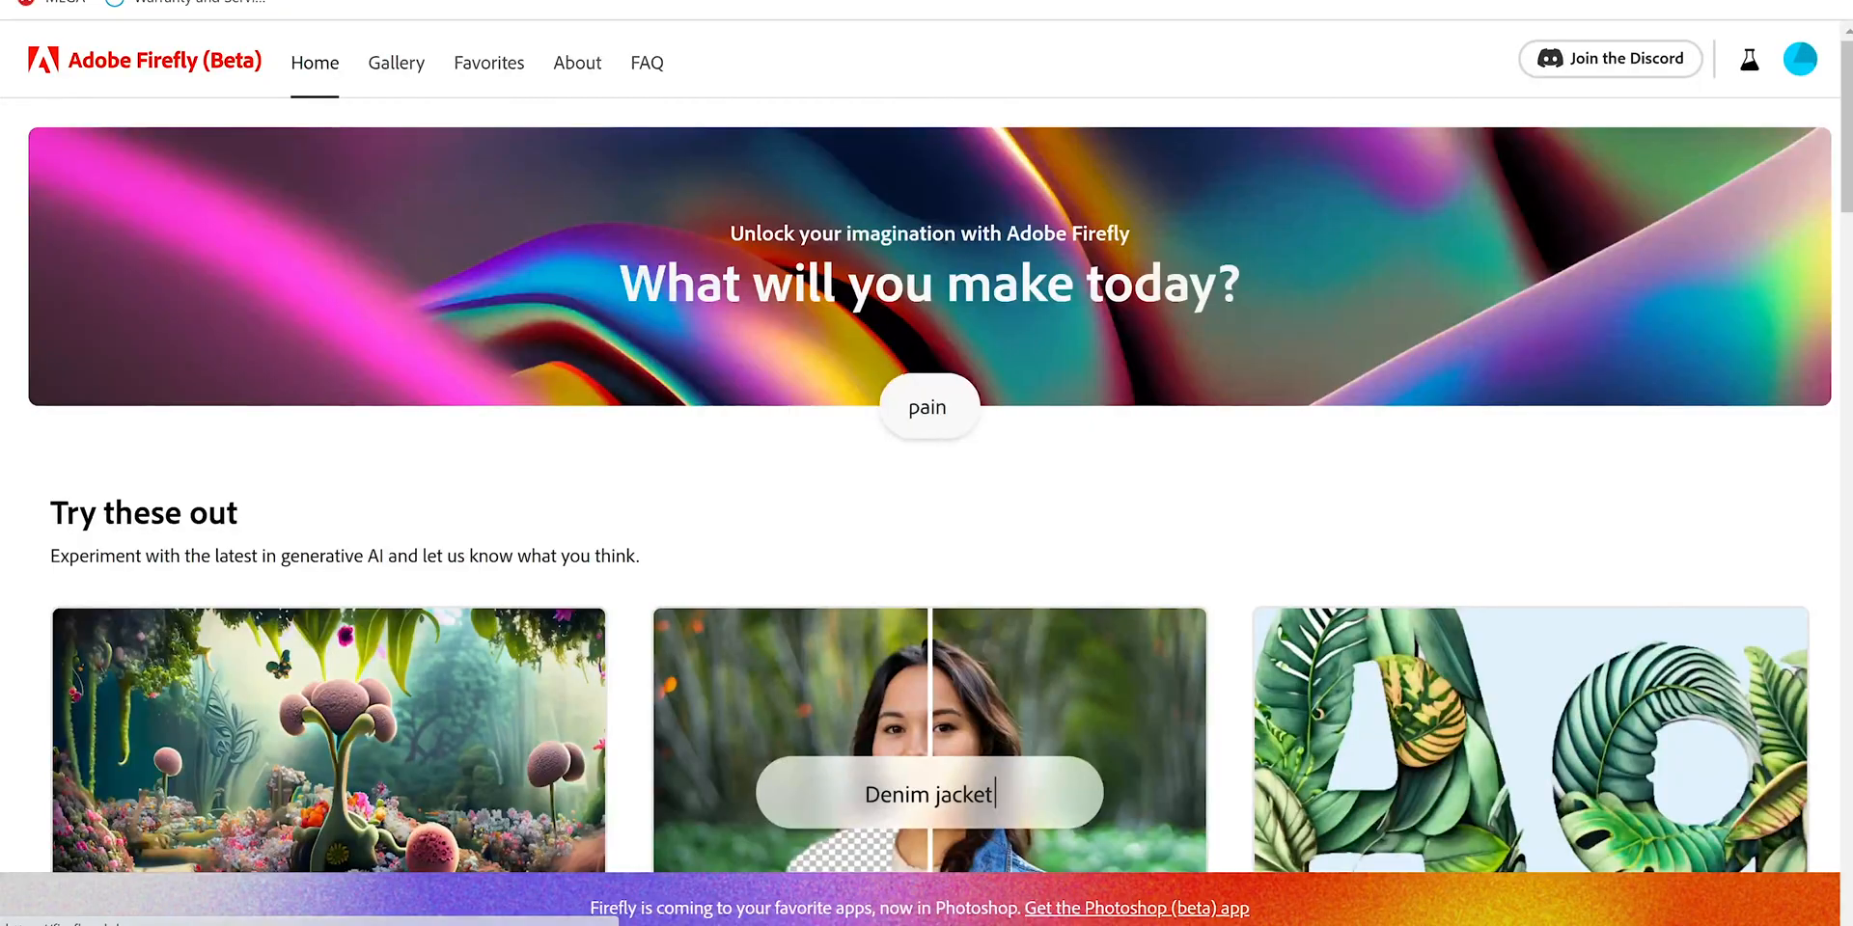
{"action": "scroll", "scroll_direction": "down", "scroll_amount": 3}
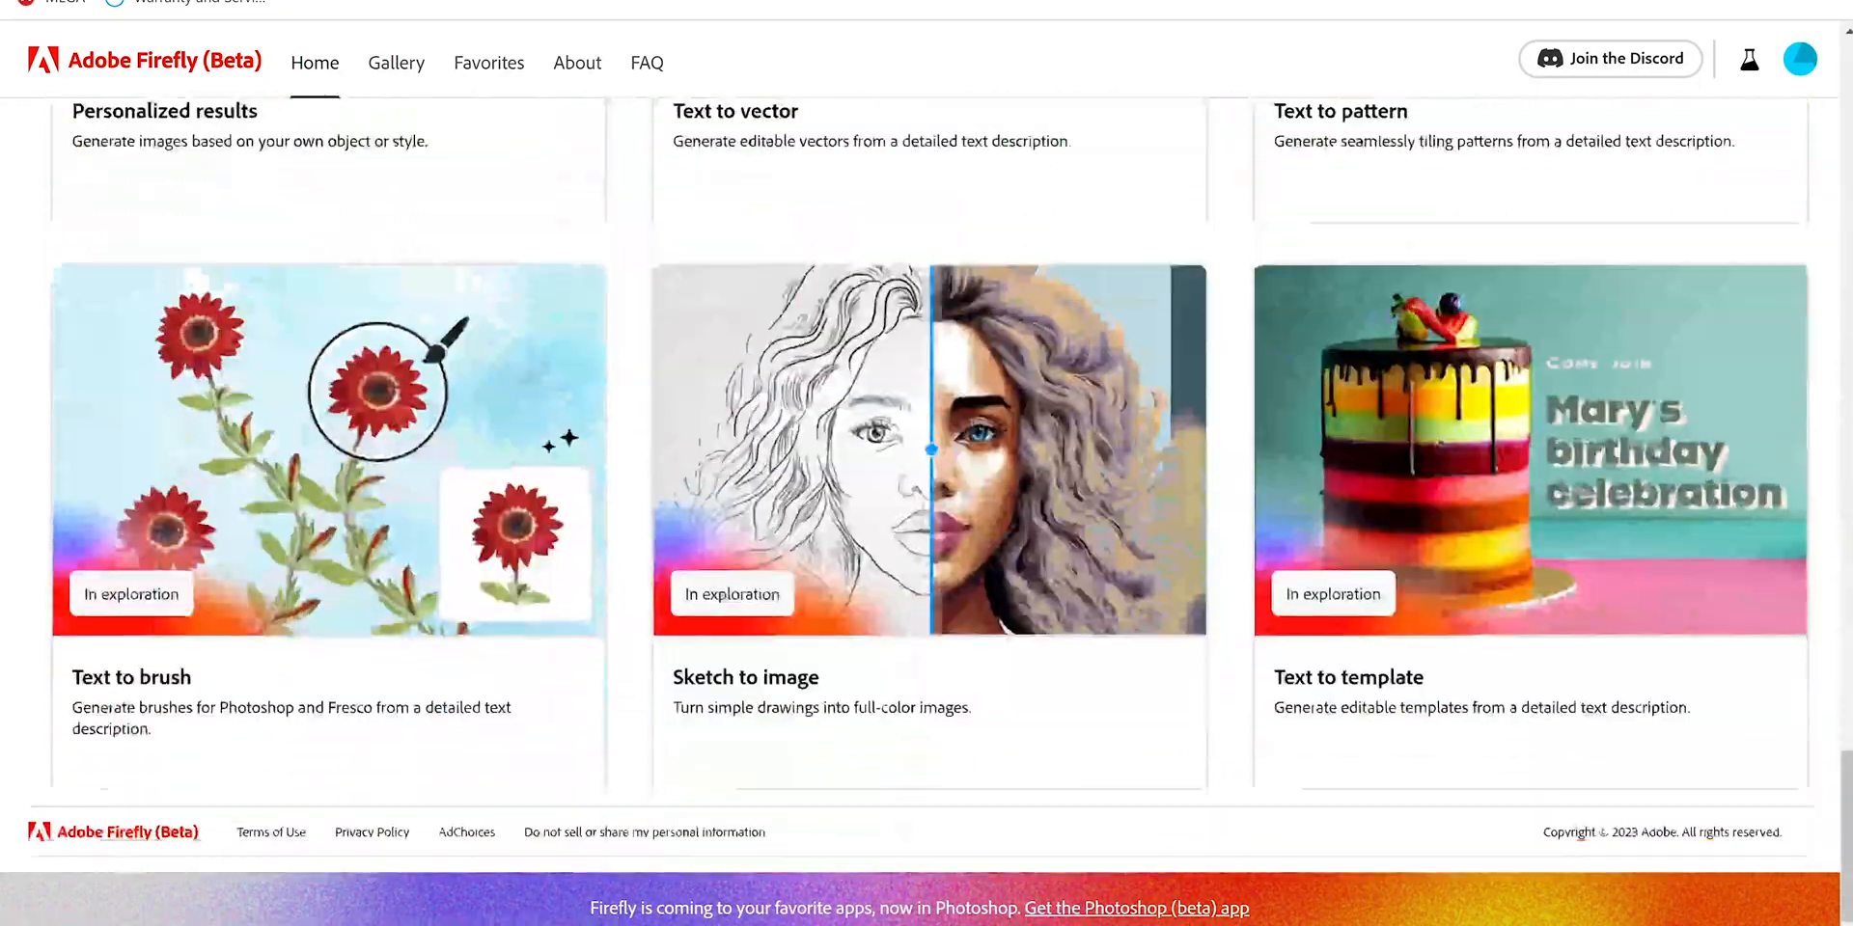
{"action": "scroll", "scroll_direction": "up", "scroll_amount": 3}
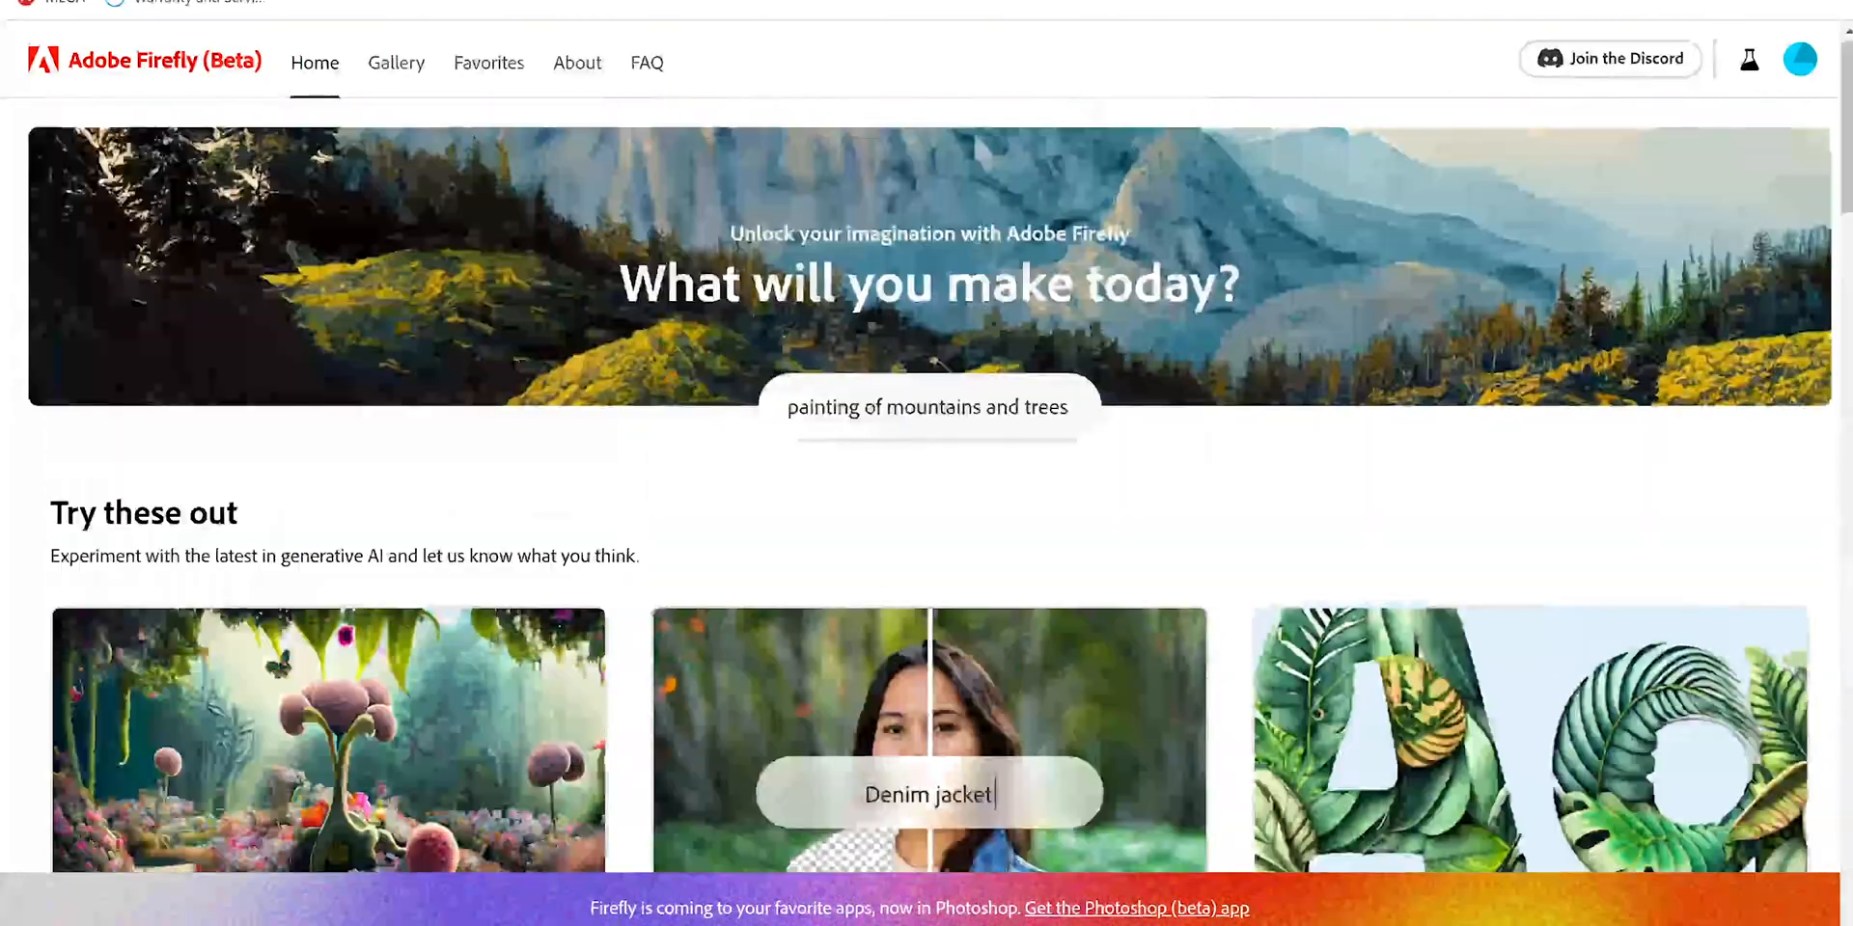
{"action": "scroll", "scroll_direction": "down", "scroll_amount": 3}
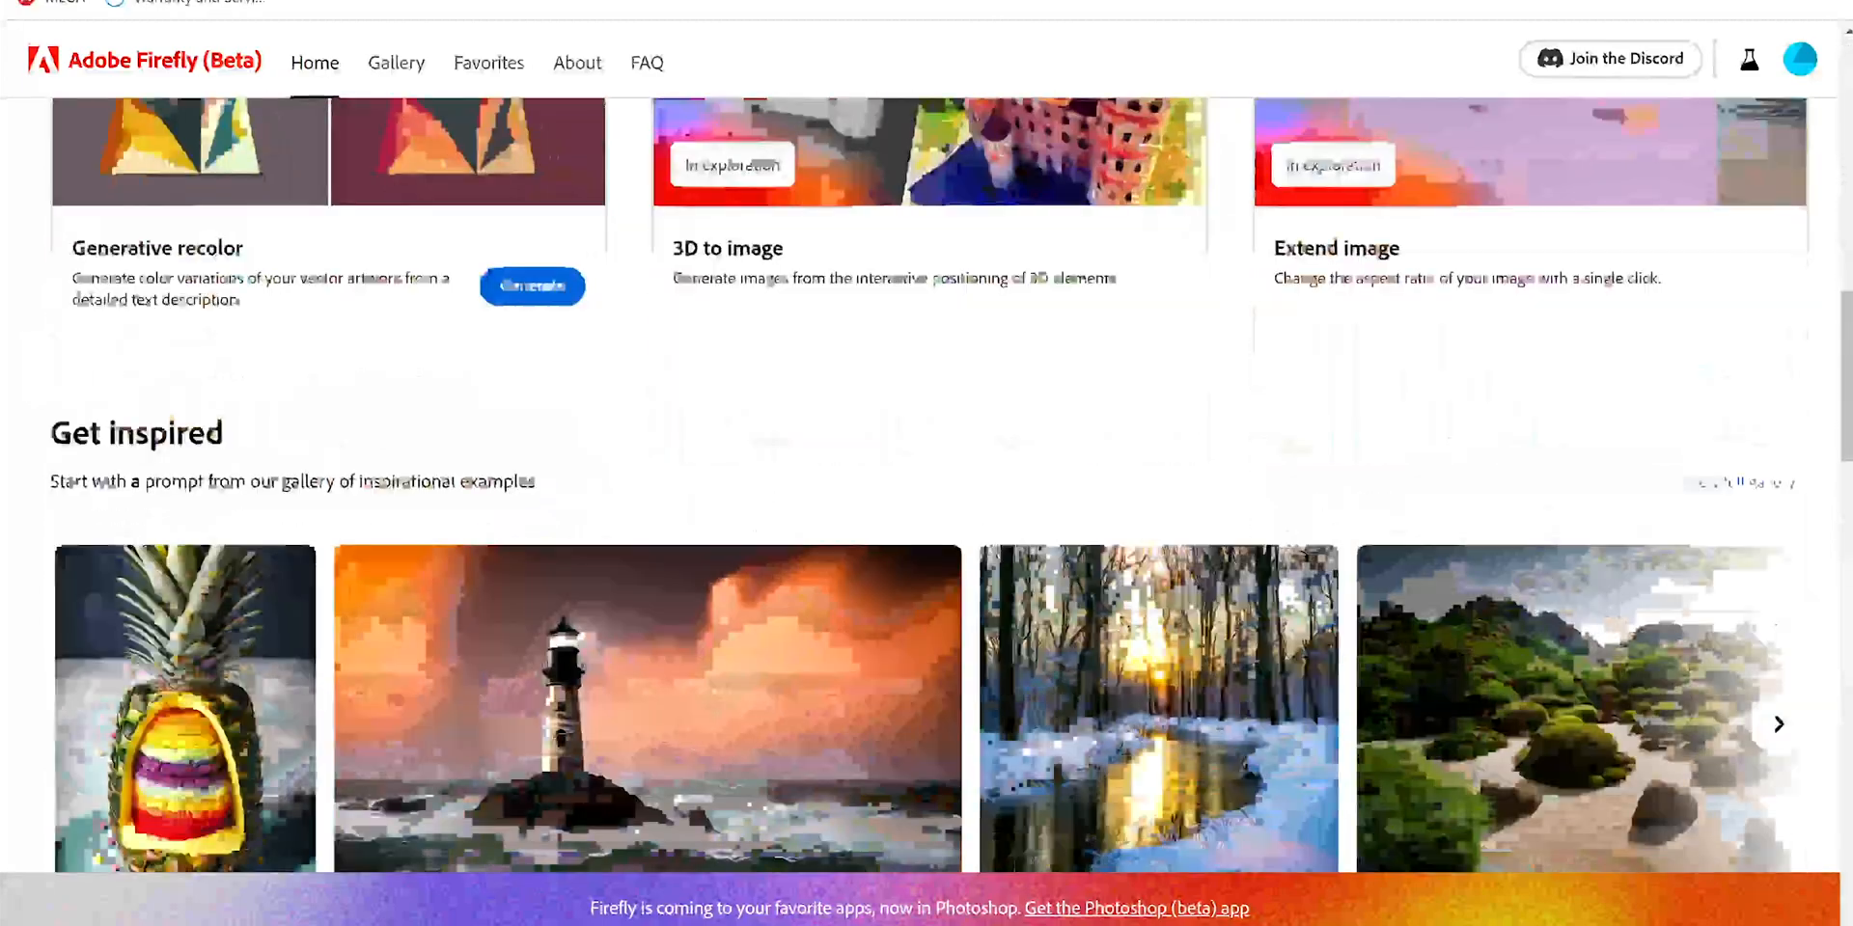
{"action": "scroll", "scroll_direction": "down", "scroll_amount": 3}
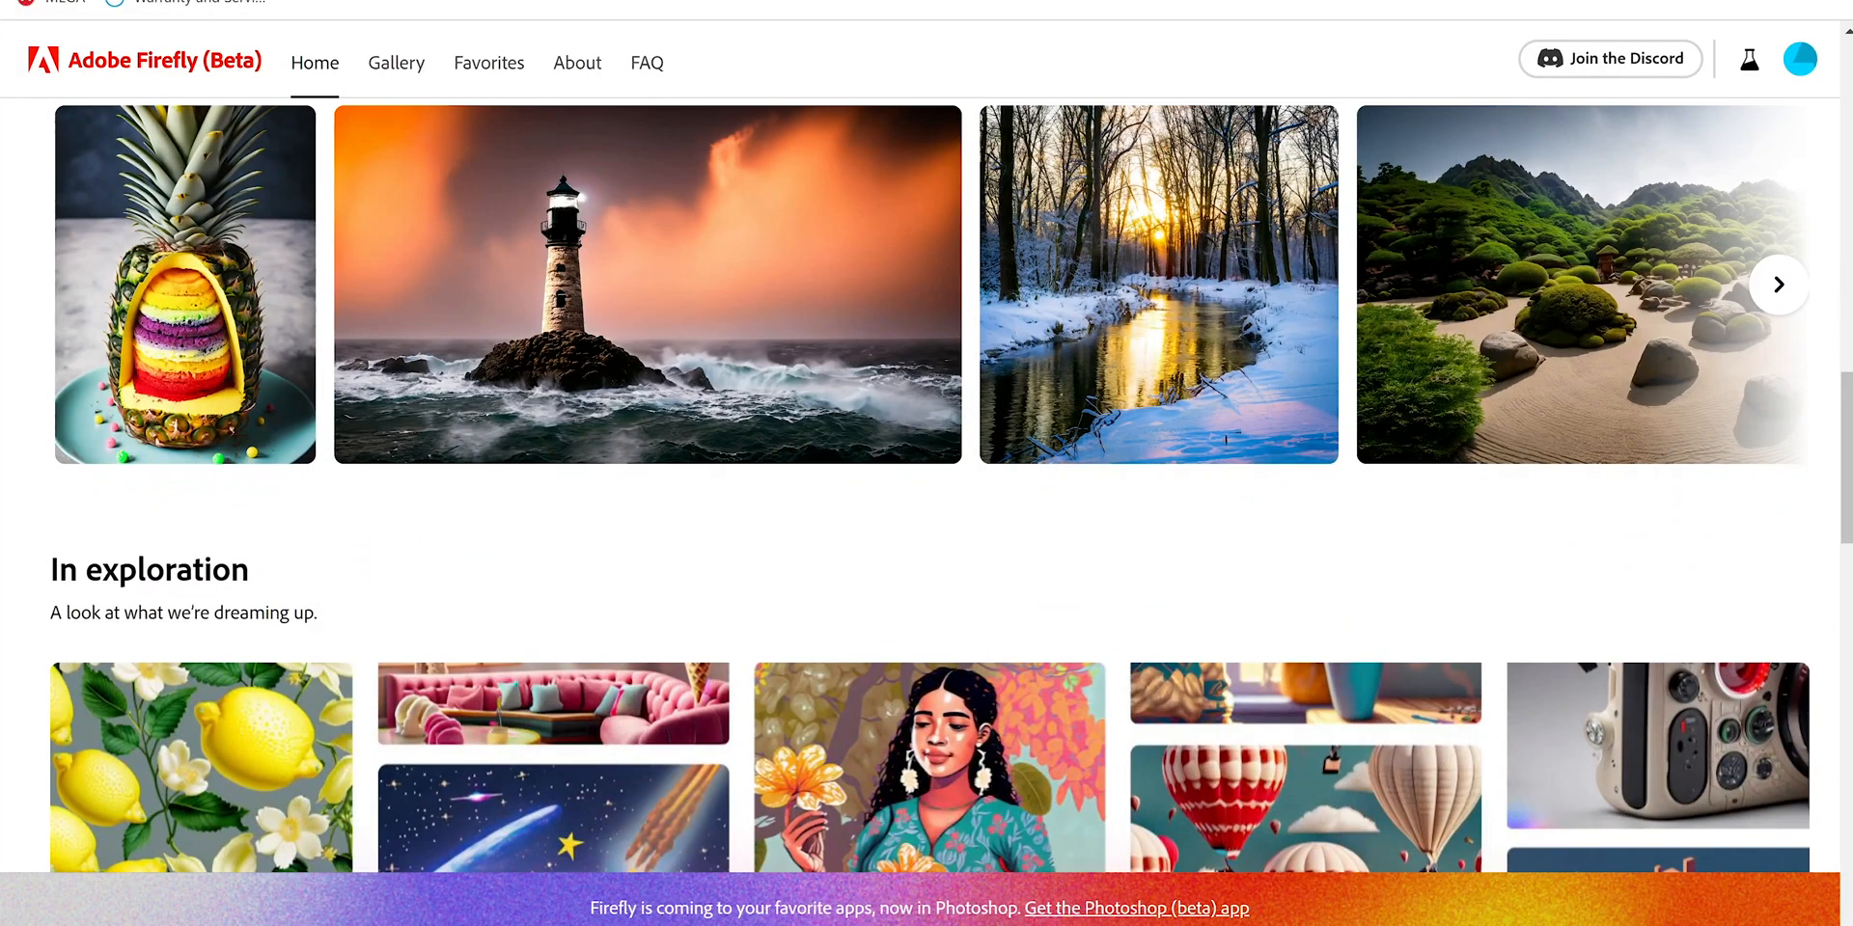
{"action": "scroll", "scroll_direction": "down", "scroll_amount": 3}
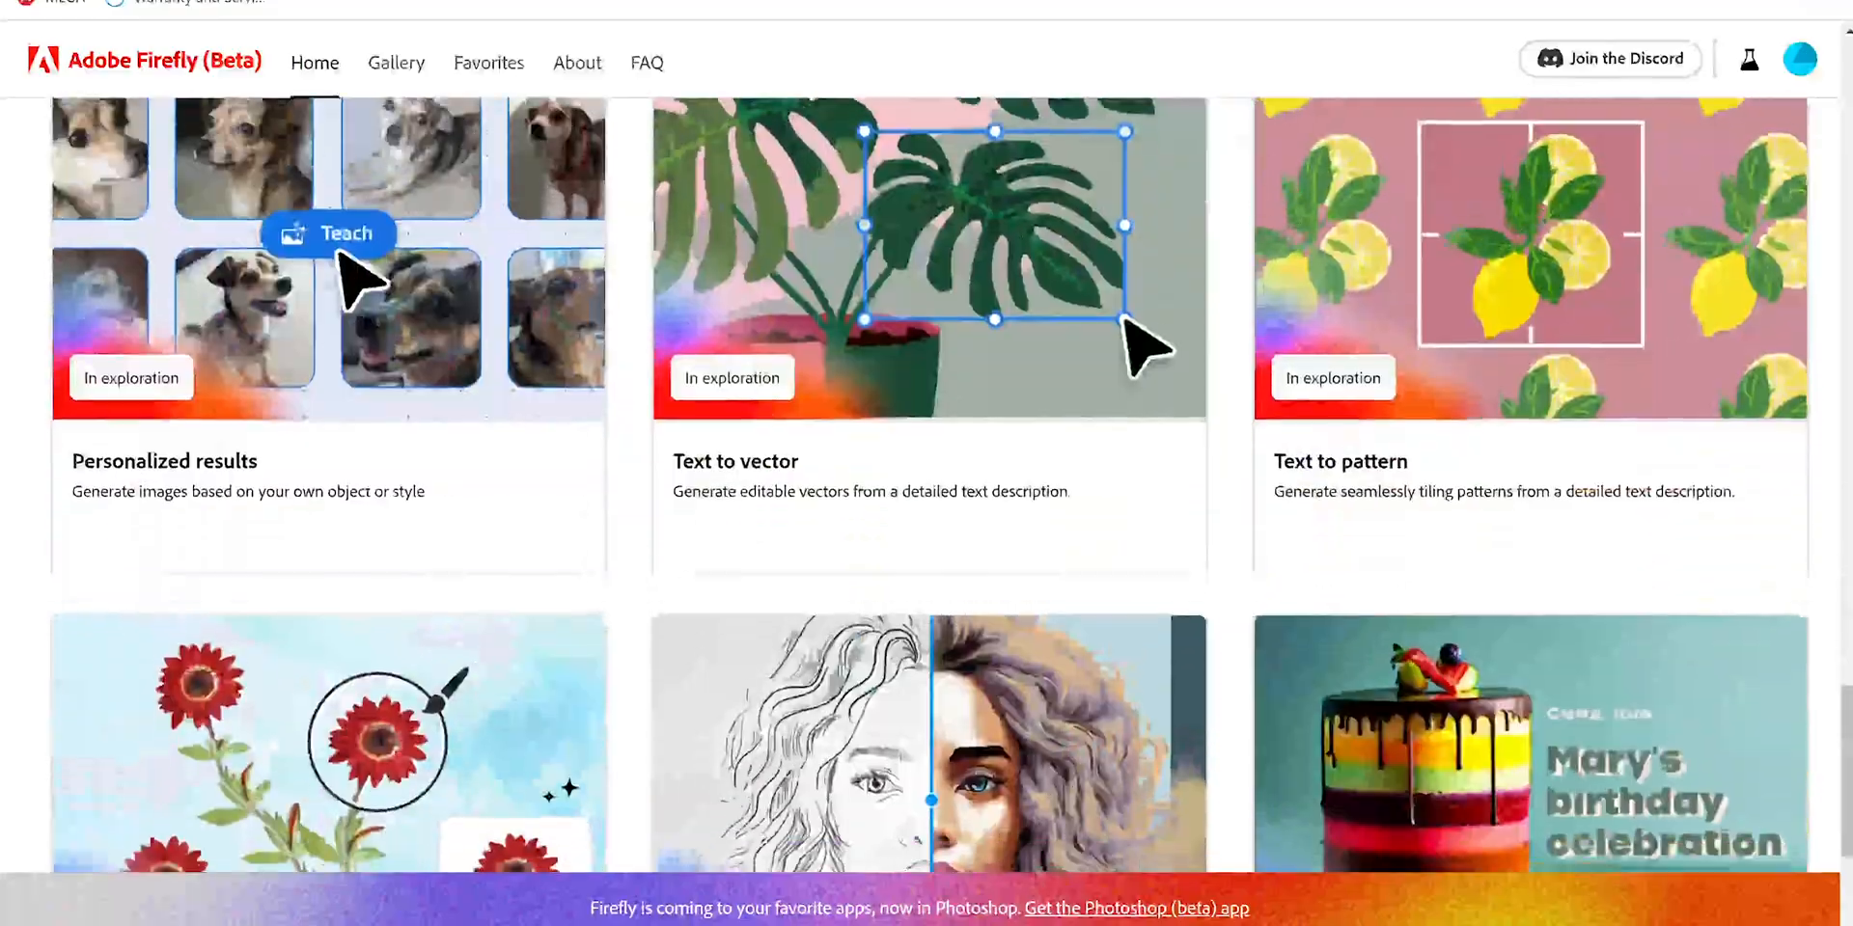
{"action": "scroll", "scroll_direction": "down", "scroll_amount": 3}
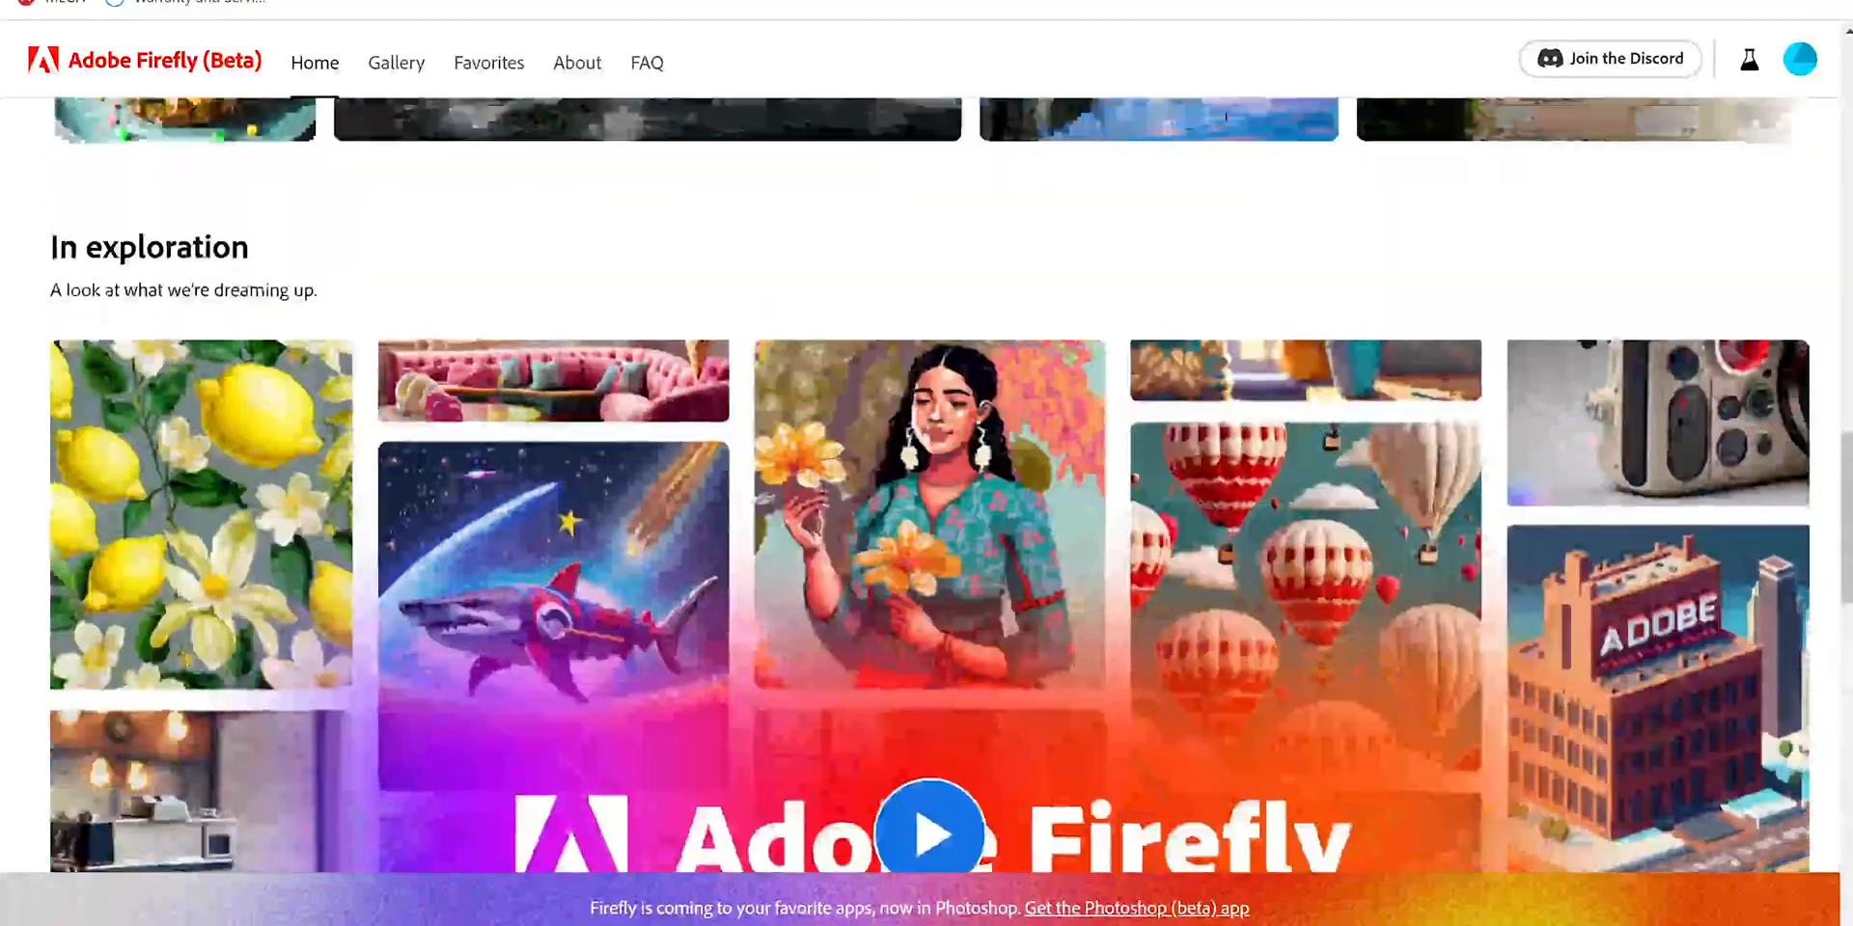